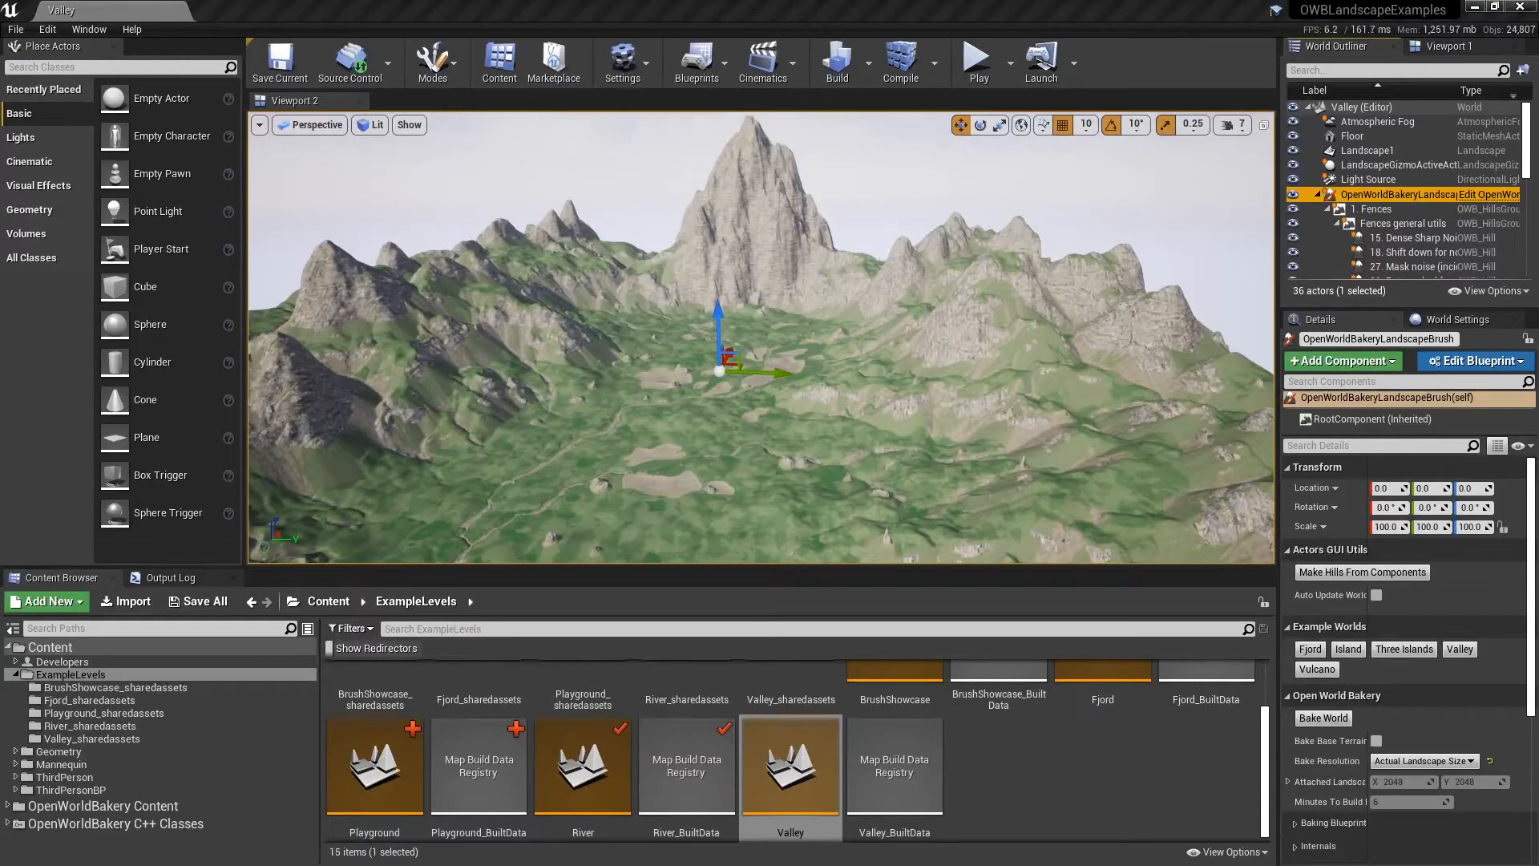
pyautogui.moveTo(1100, 684)
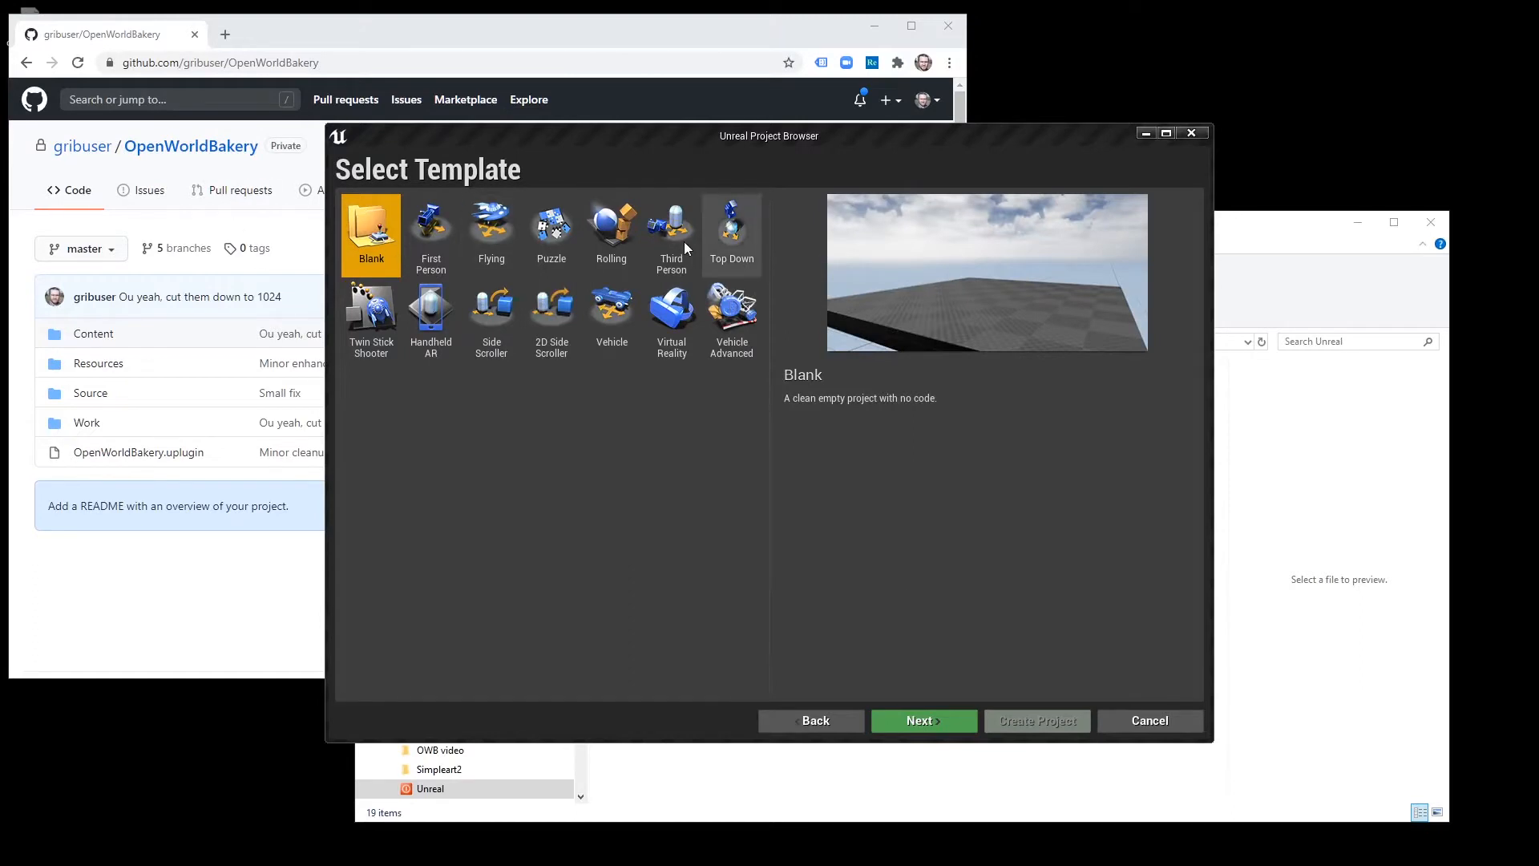
# - Create a C++ Third Person project named BakeryDemo001 without starter content
pyautogui.click(671, 231)
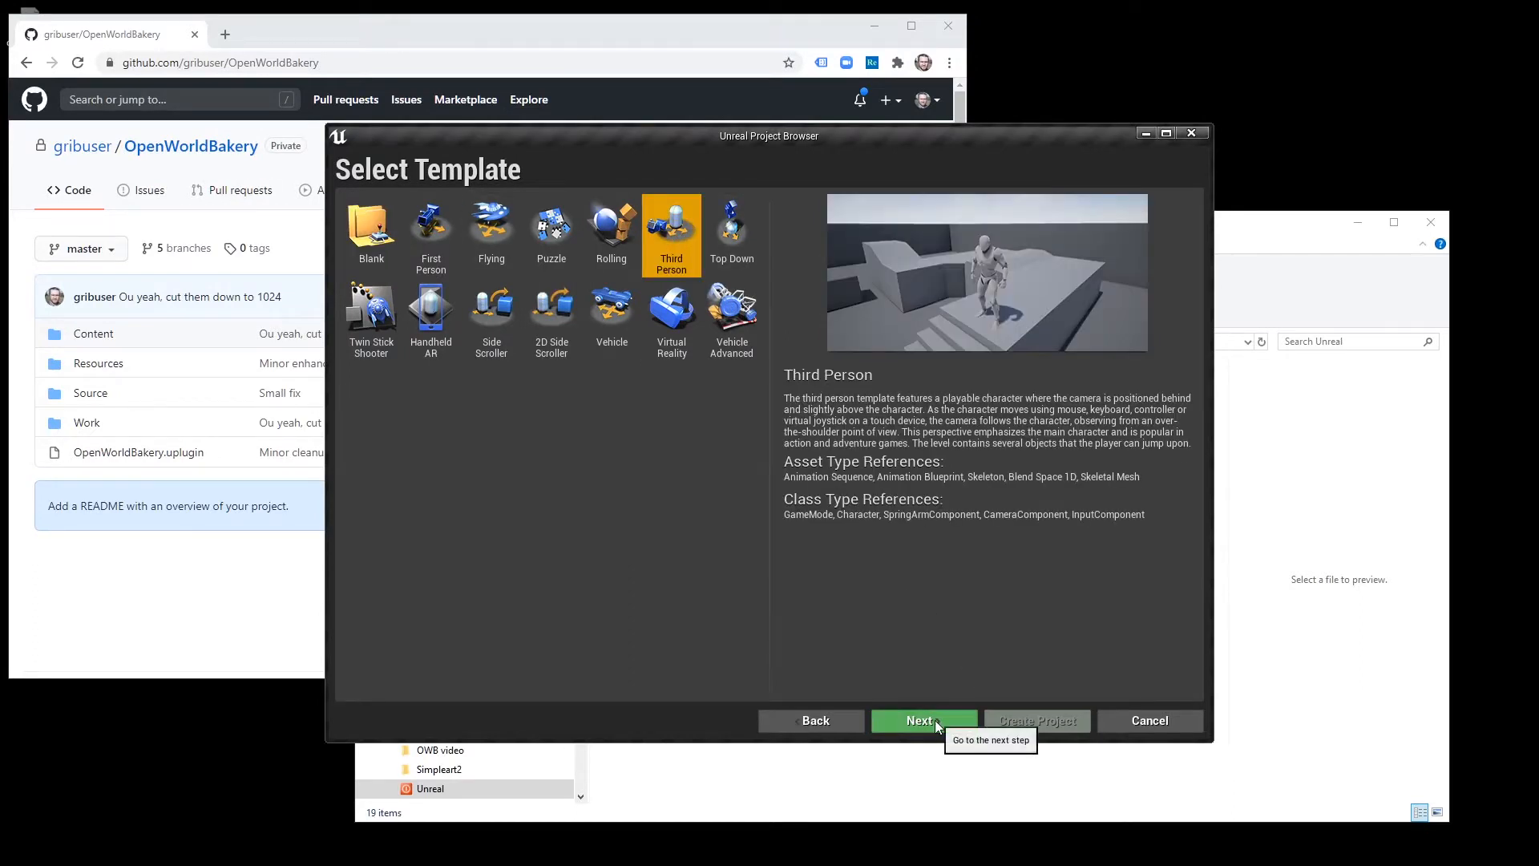
pyautogui.click(921, 720)
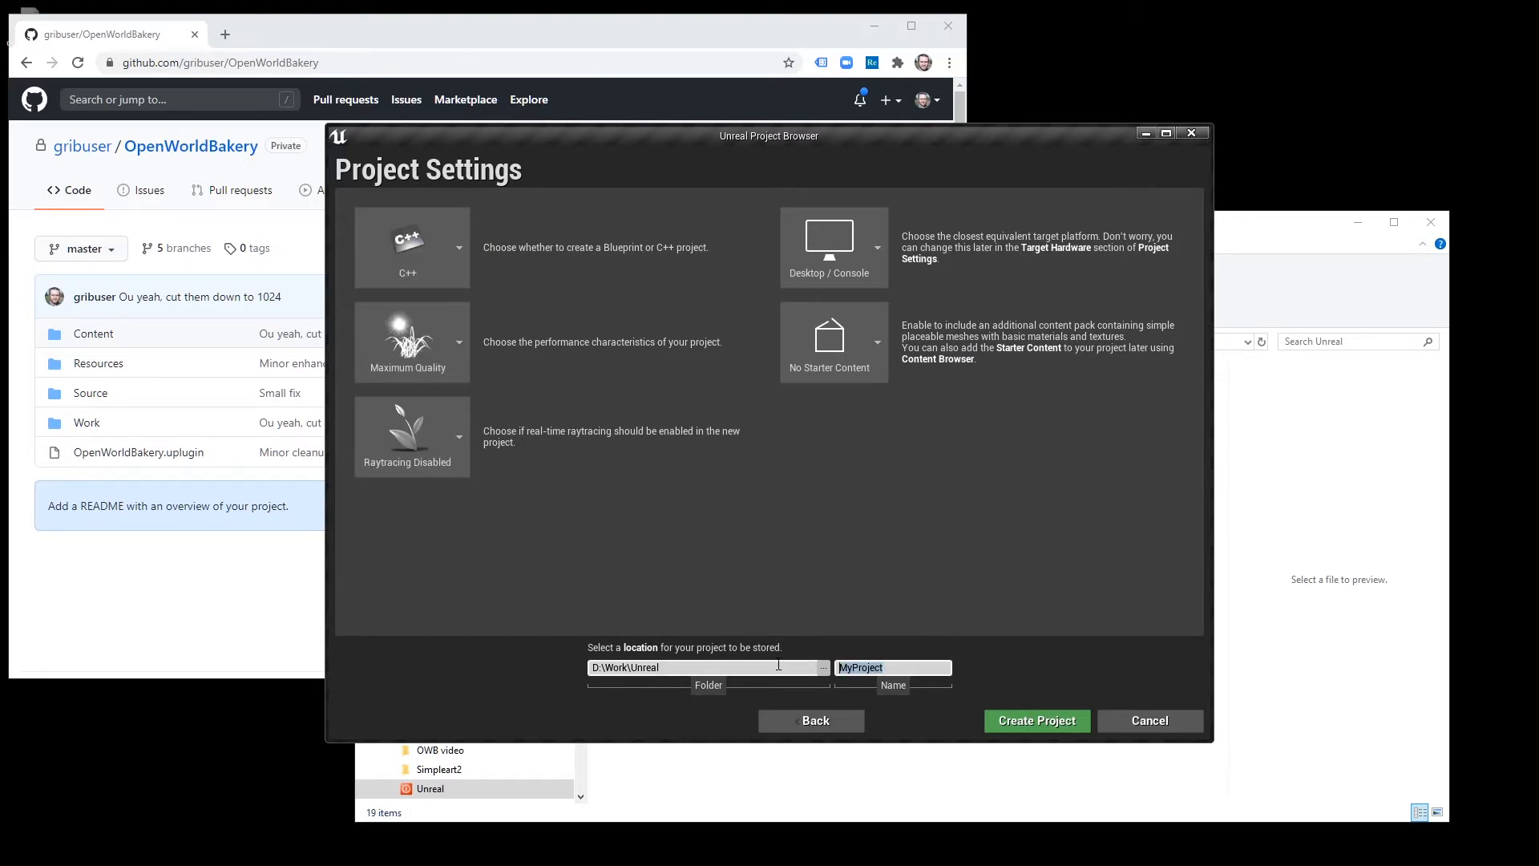
pyautogui.write('BakeryDemo001')
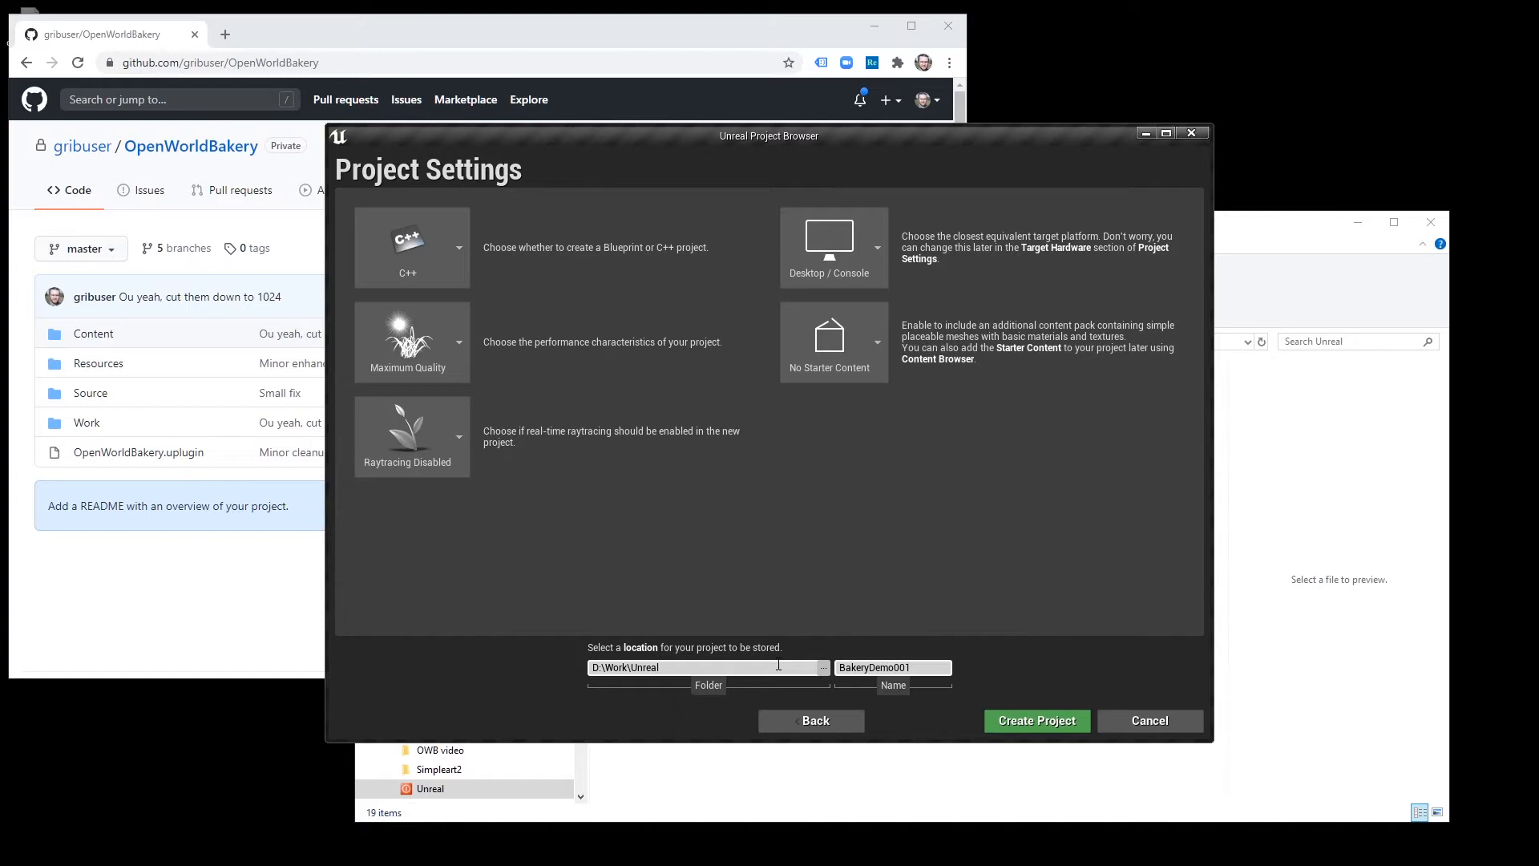
pyautogui.click(1036, 720)
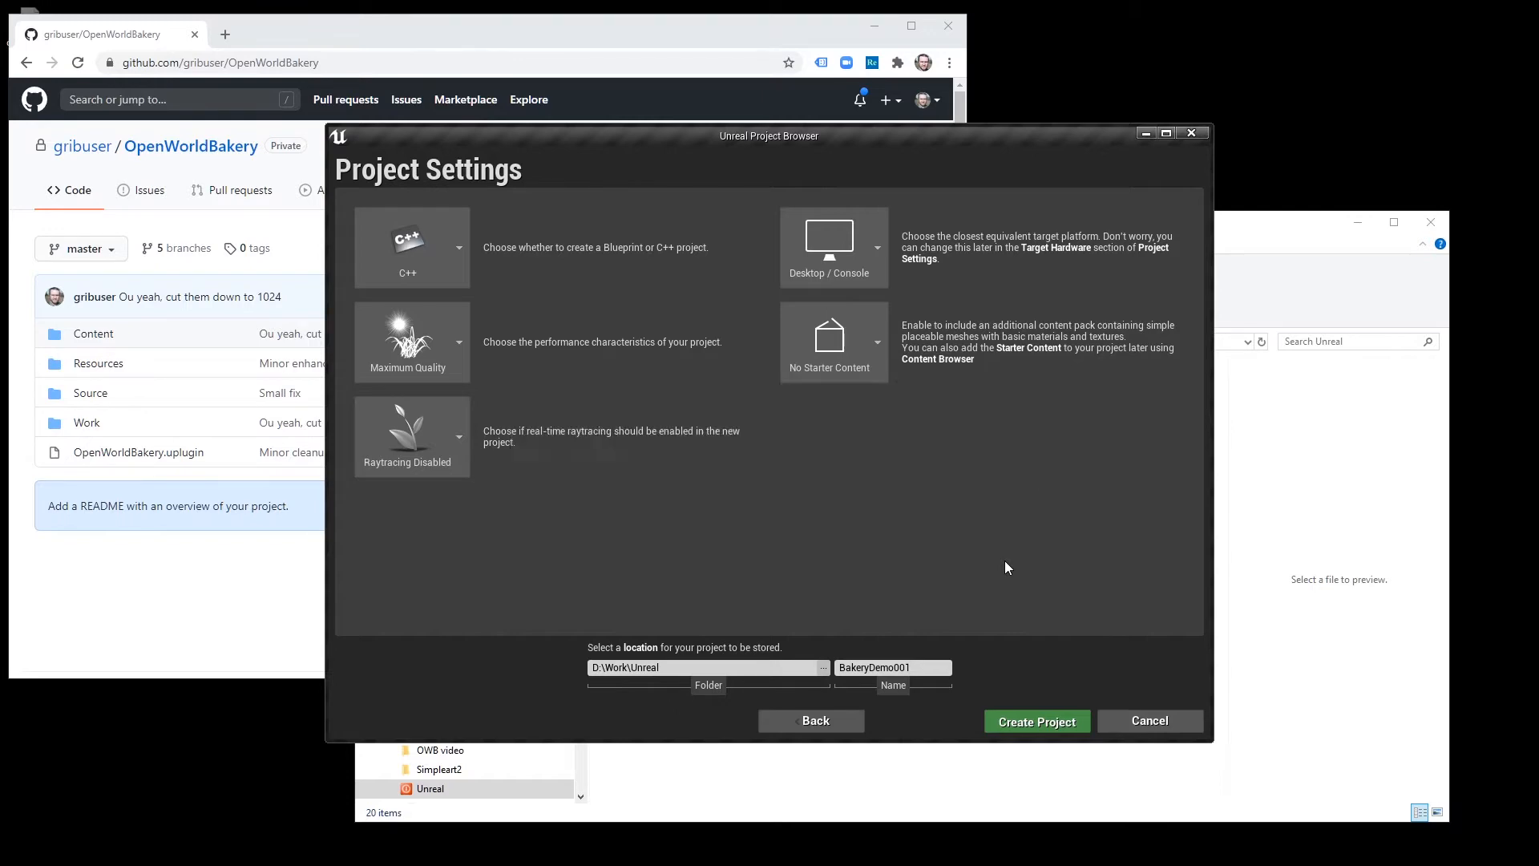
pyautogui.click(1034, 721)
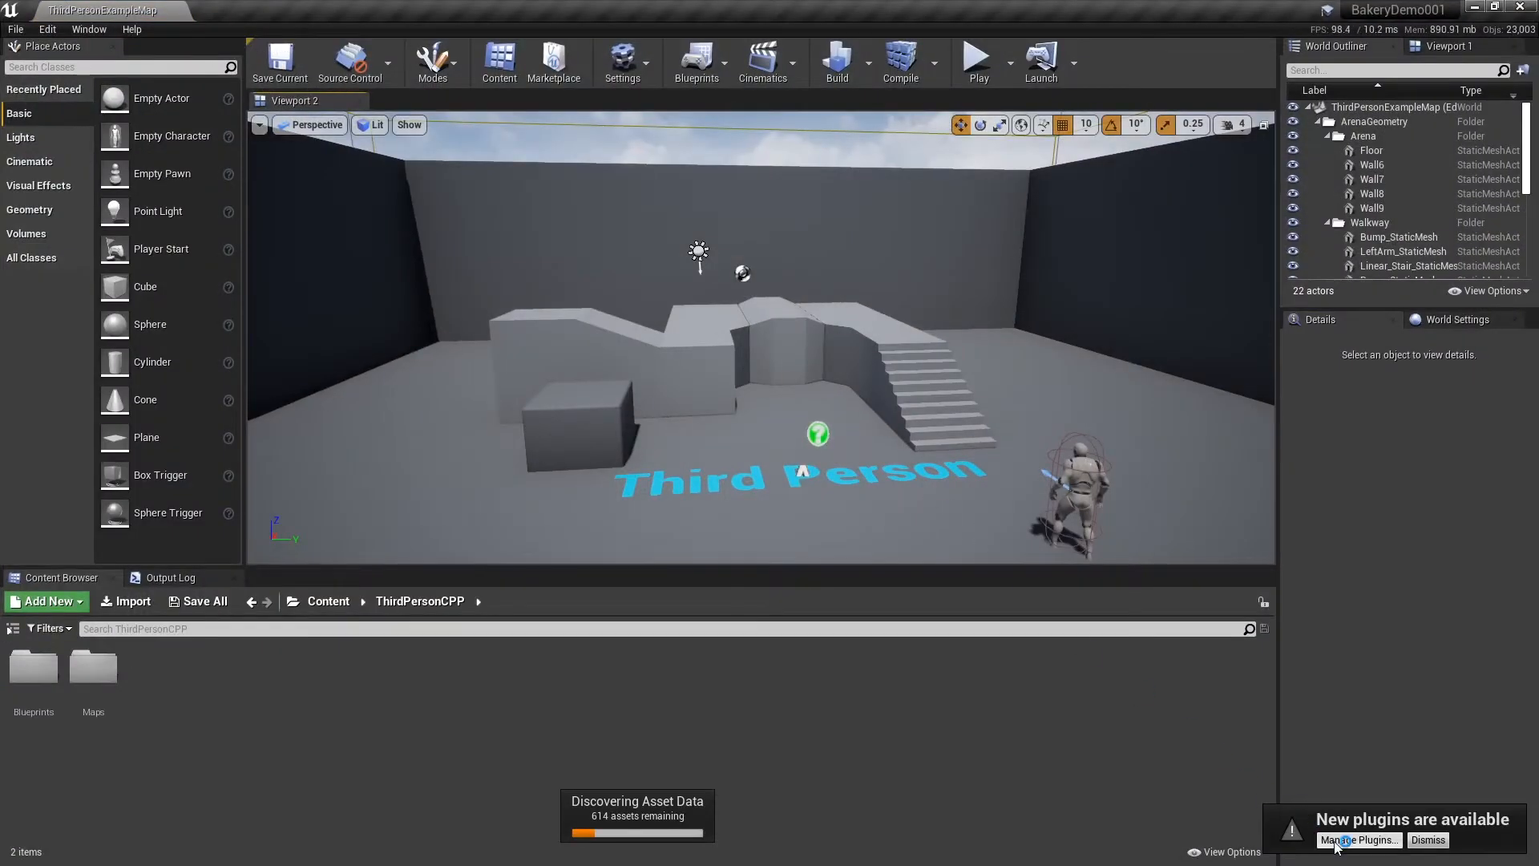
# - Make an empty Plugins folder inside D:\Work\Unreal\BakeryDemo001 and start a Git clone into it
pyautogui.click(1358, 839)
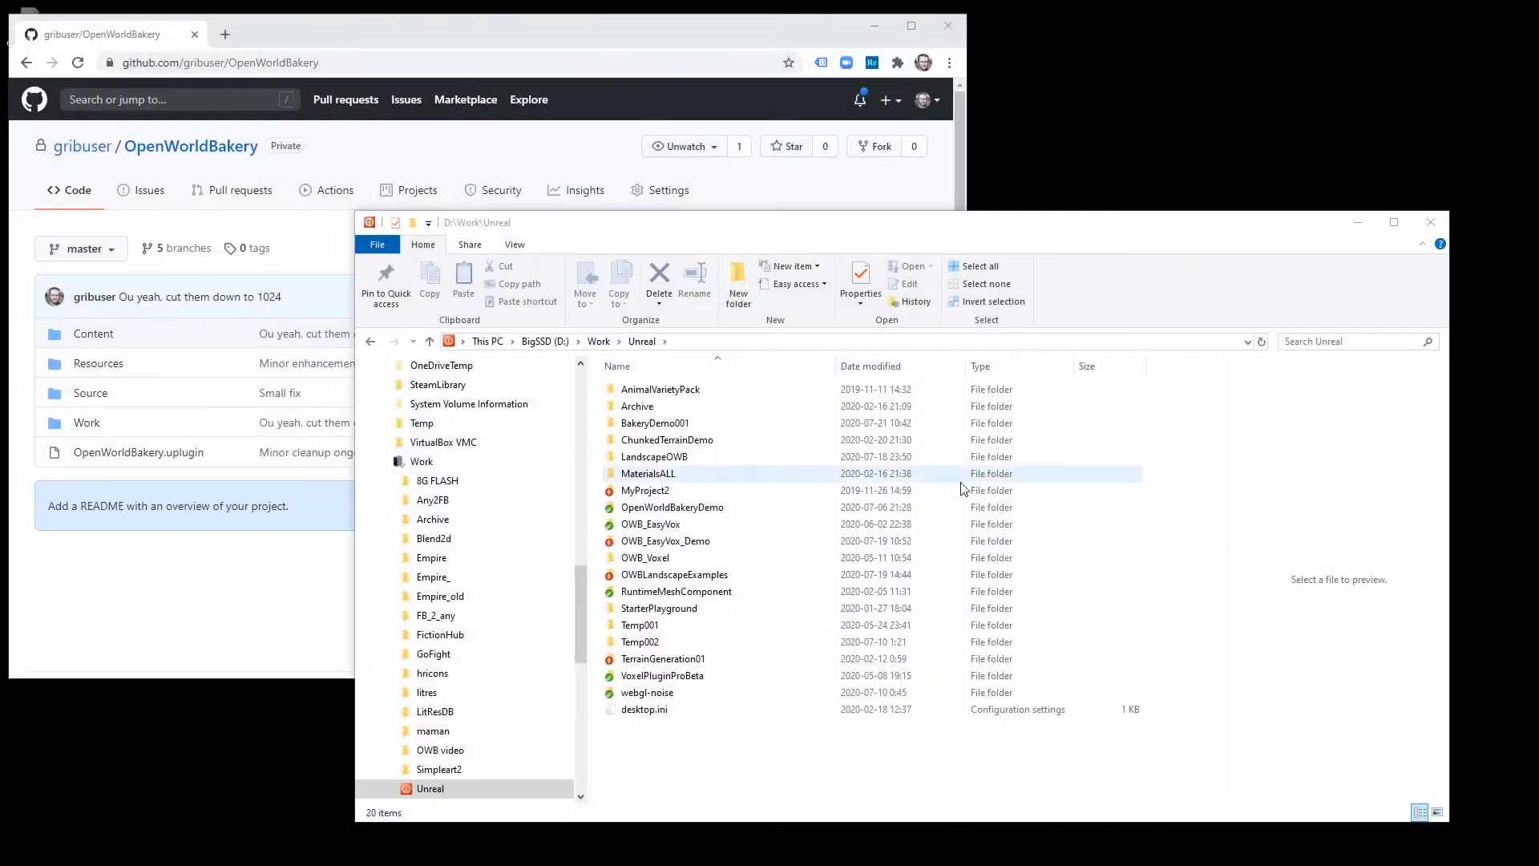
pyautogui.click(654, 424)
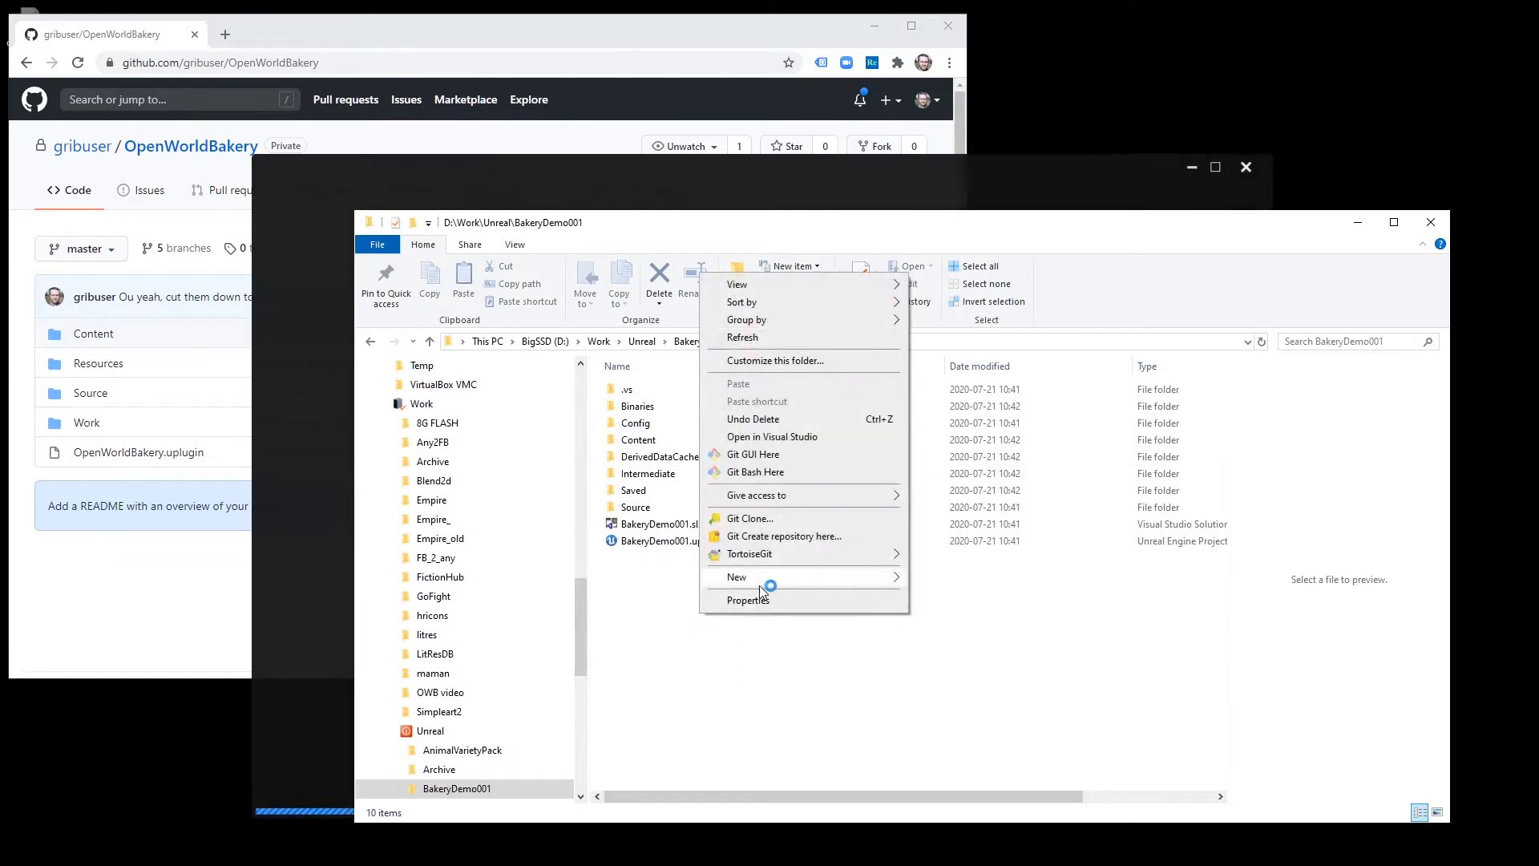
pyautogui.click(736, 576)
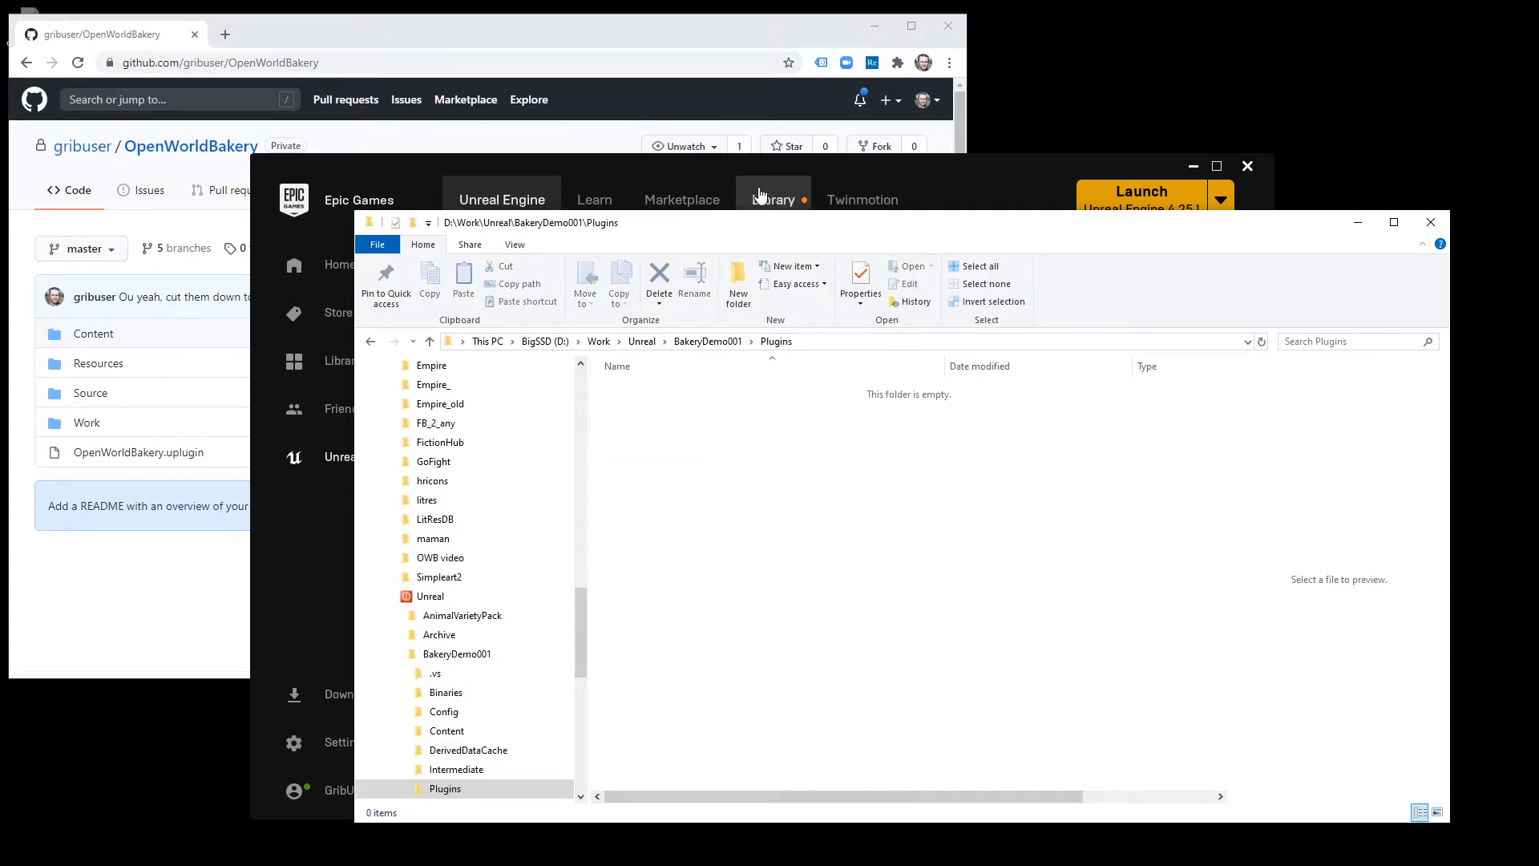
pyautogui.click(654, 249)
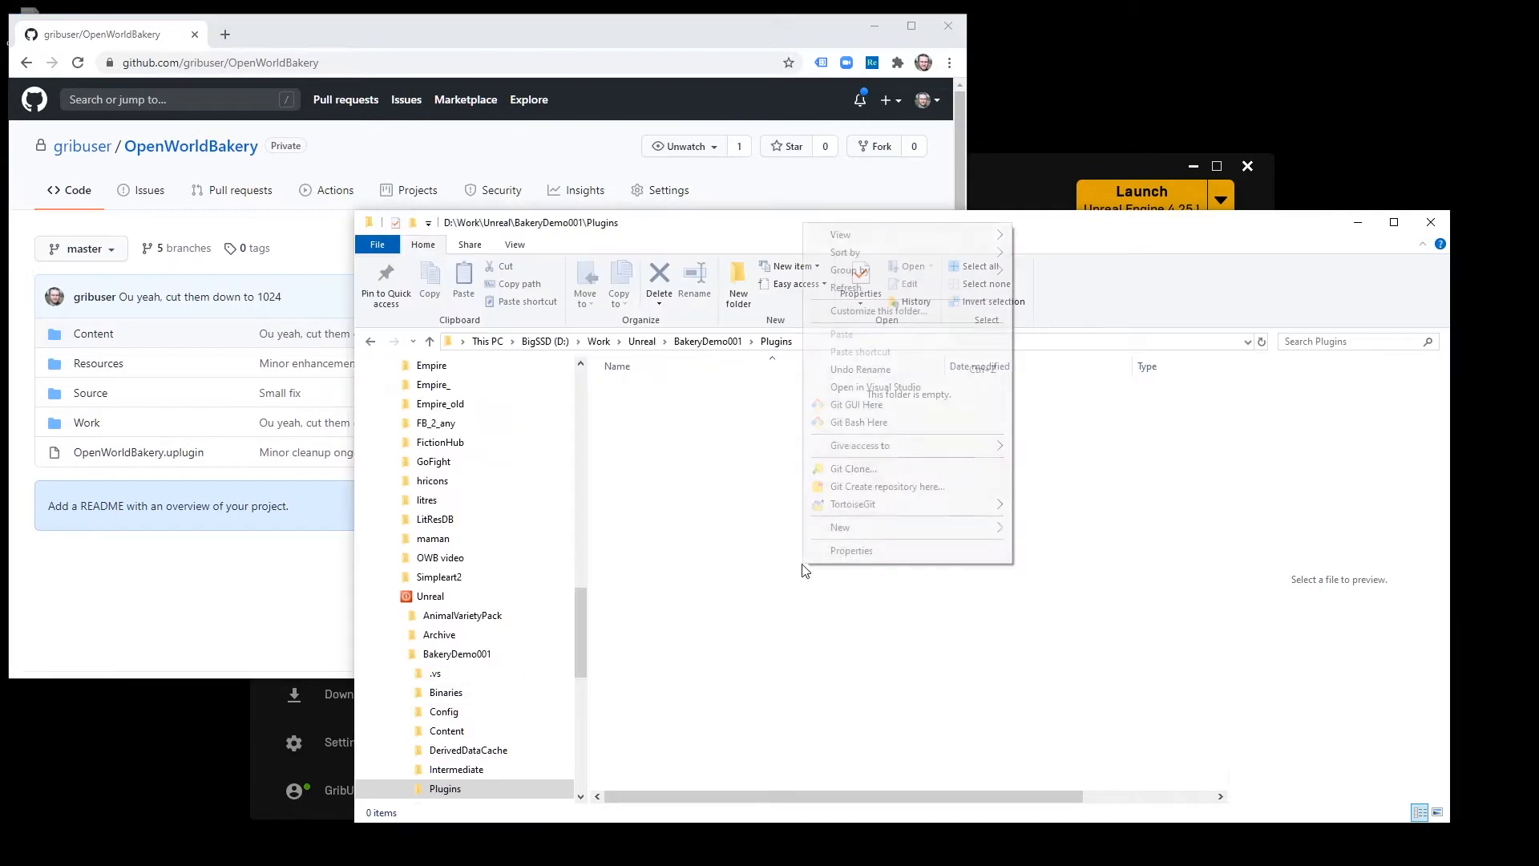
pyautogui.click(853, 468)
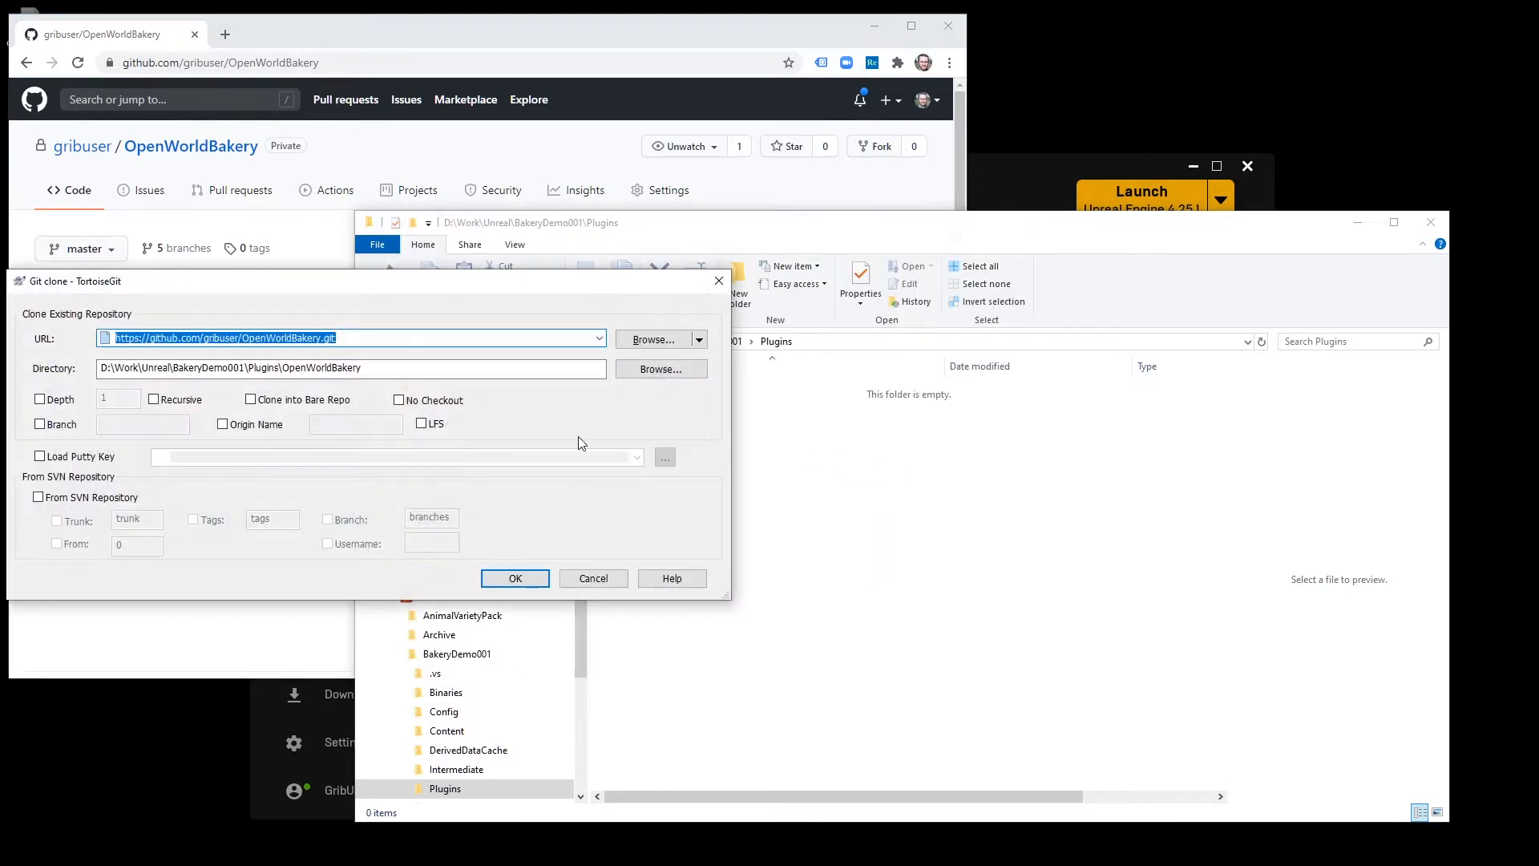
# - Clone OpenWorldBakery into Plugins and rebuild its missing modules so the project reopens
pyautogui.click(515, 579)
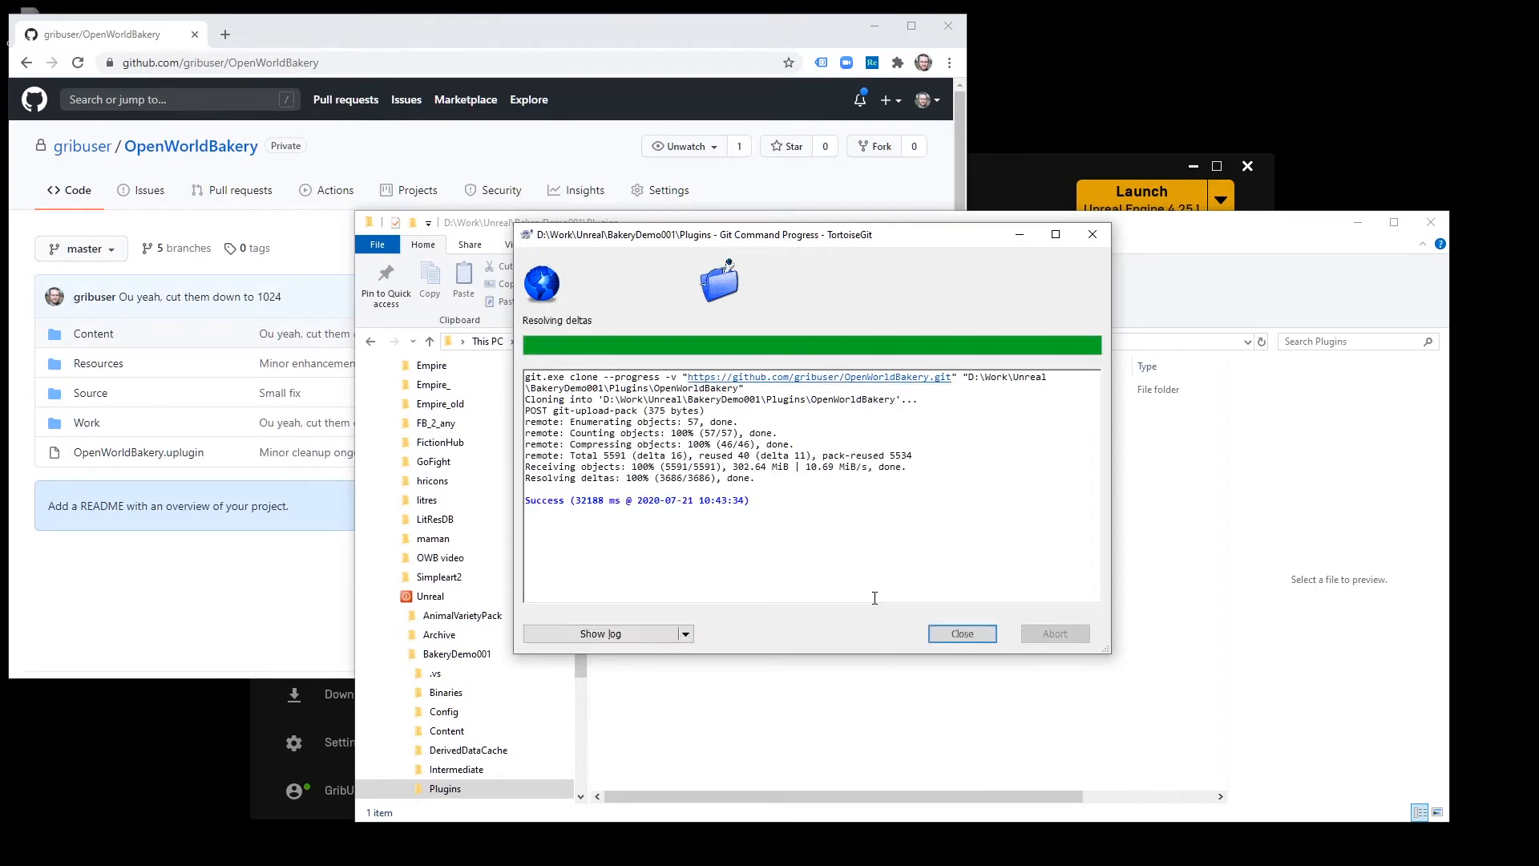
pyautogui.click(961, 633)
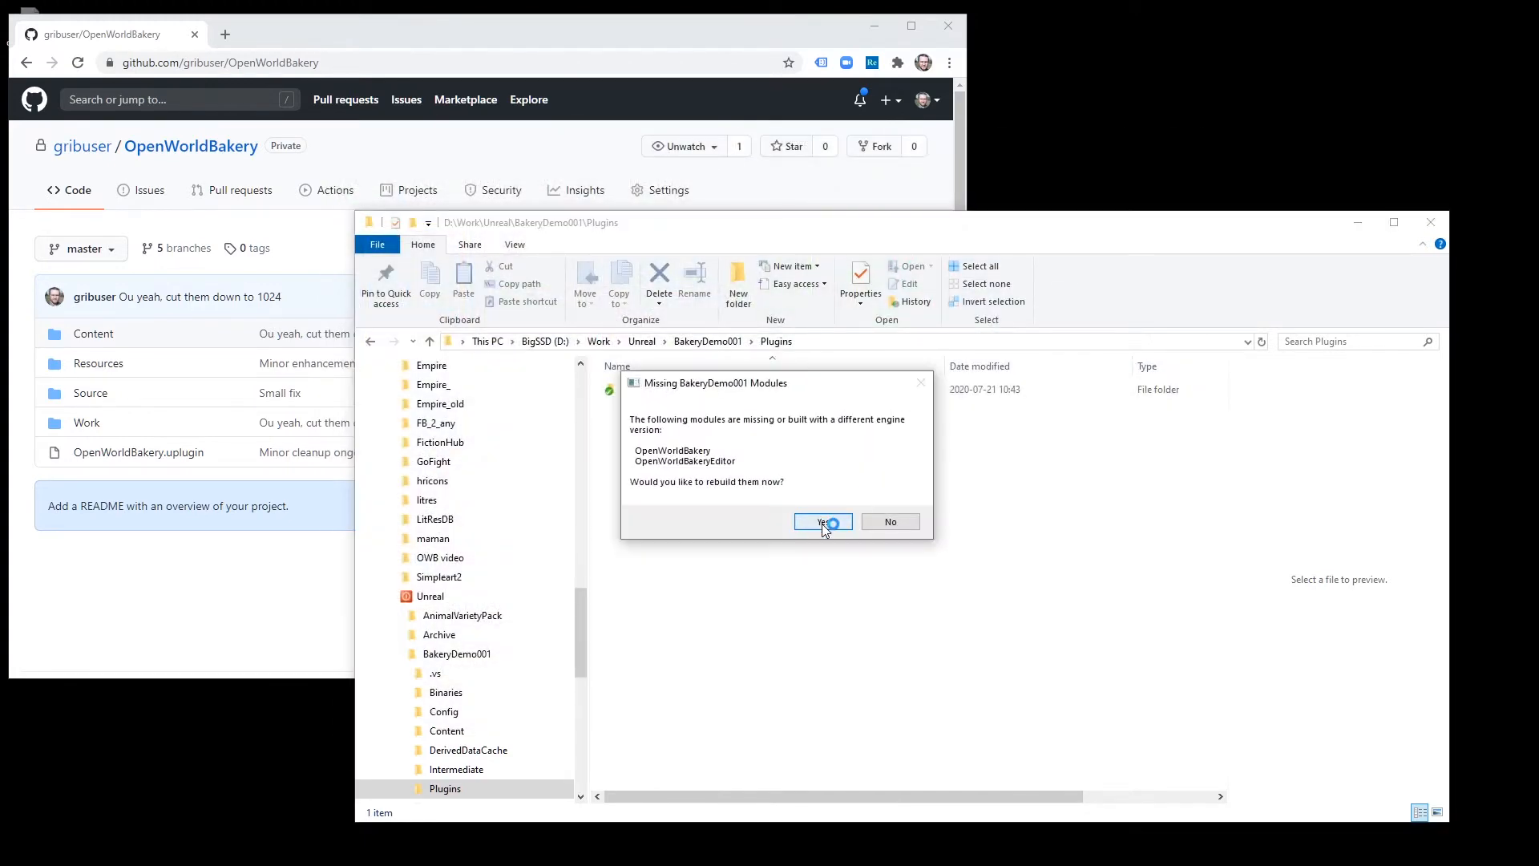
pyautogui.click(822, 522)
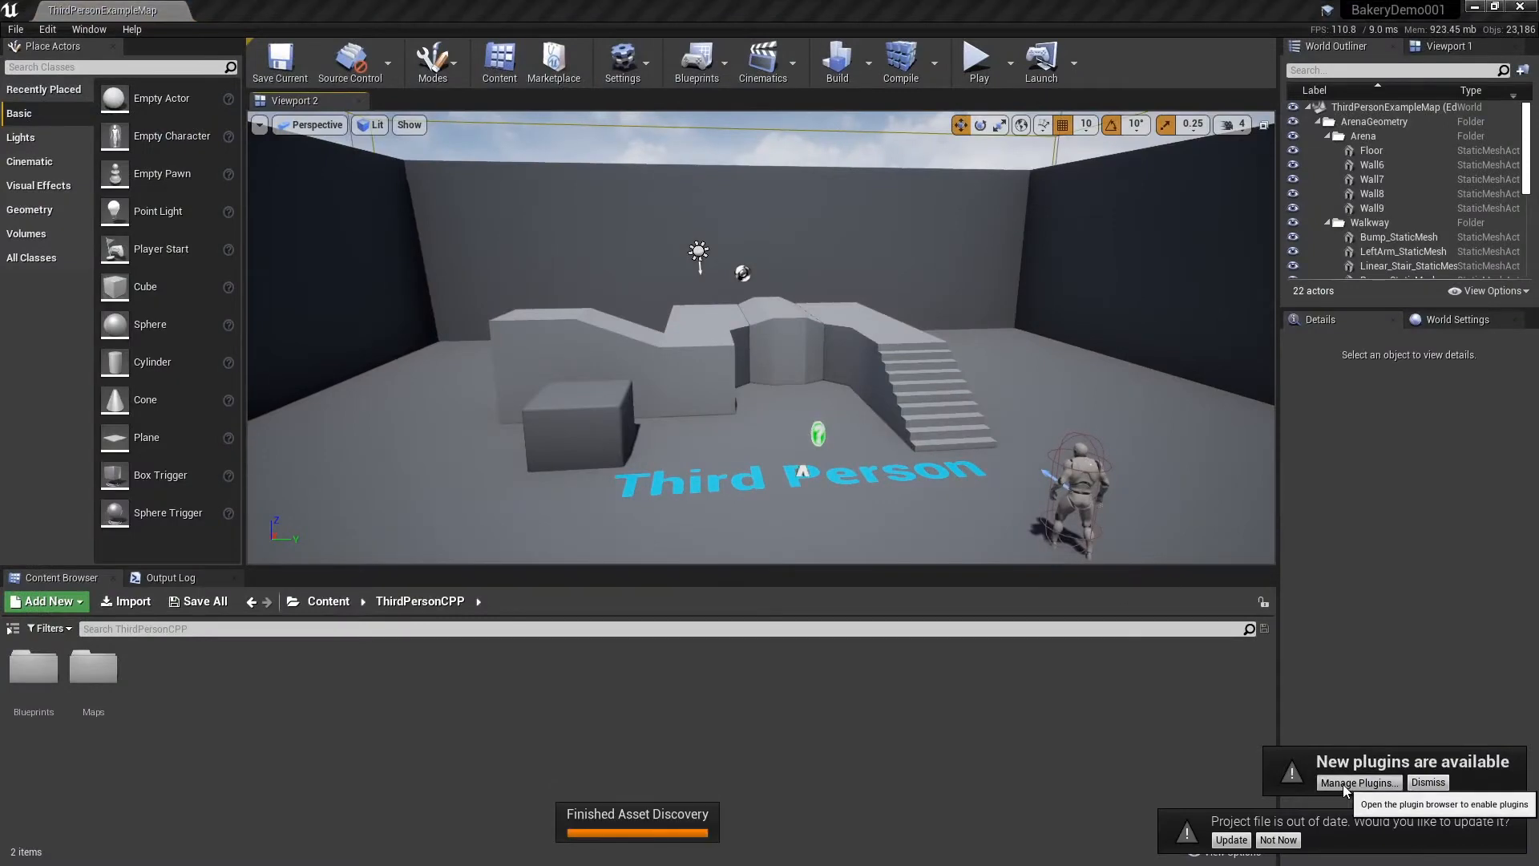
# - Confirm OpenWorldBakery is enabled in Plugins, then start a new Default level
pyautogui.click(1358, 782)
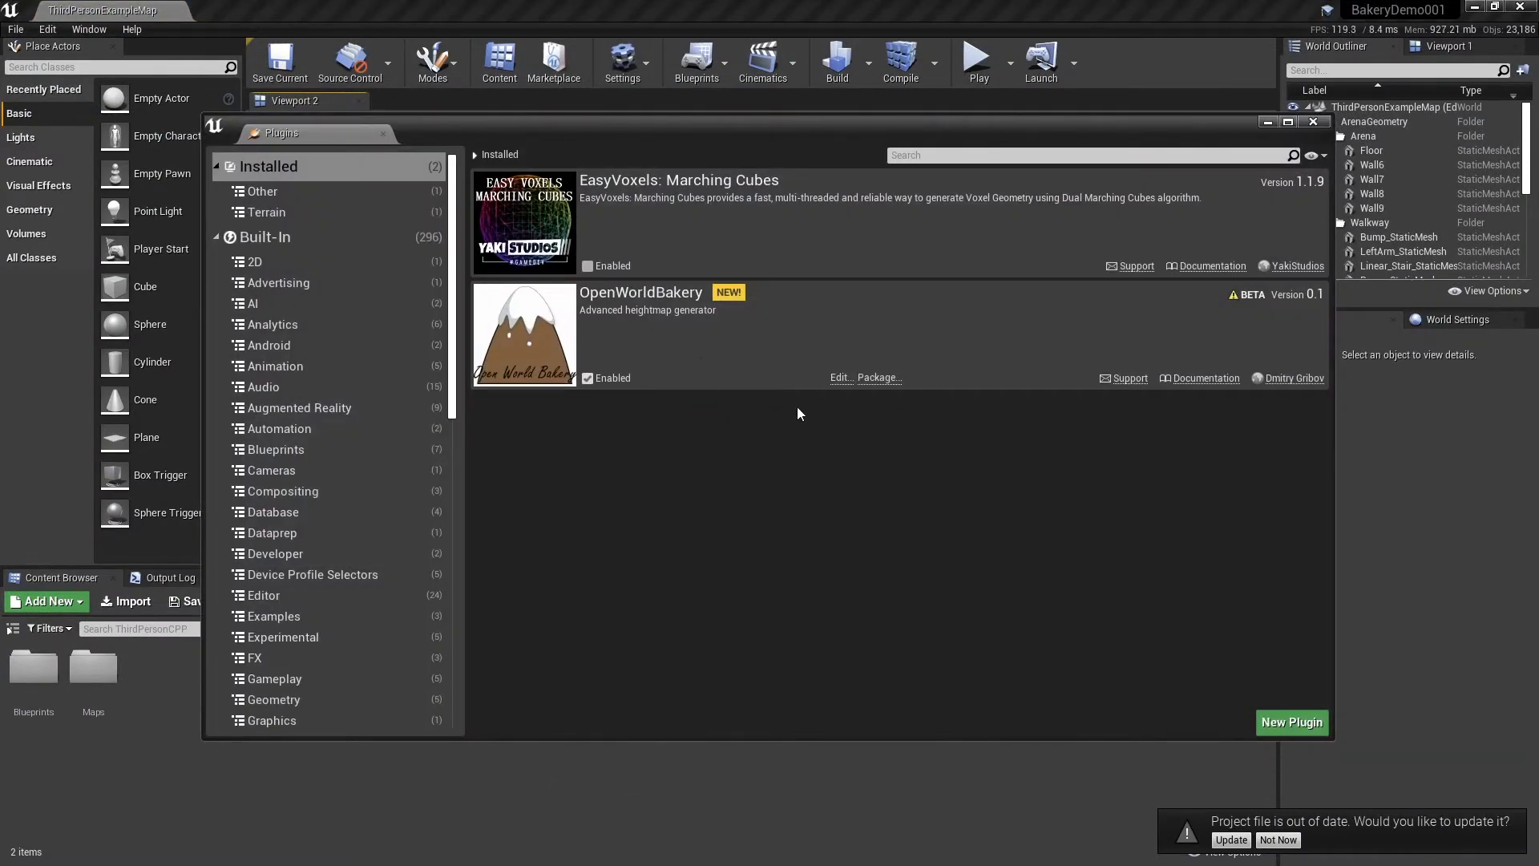
pyautogui.click(1314, 121)
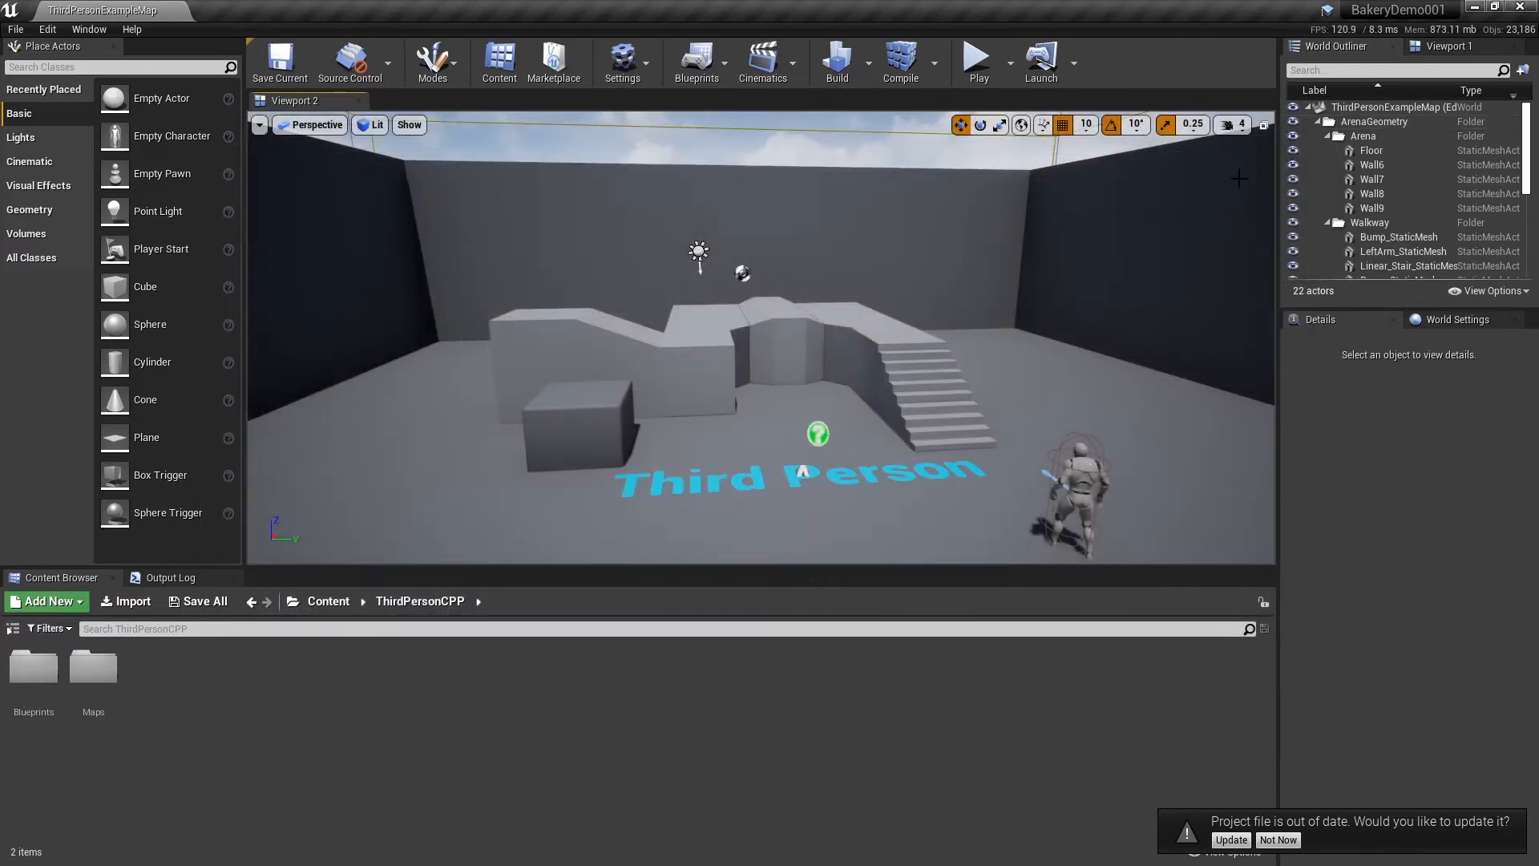
pyautogui.click(1230, 838)
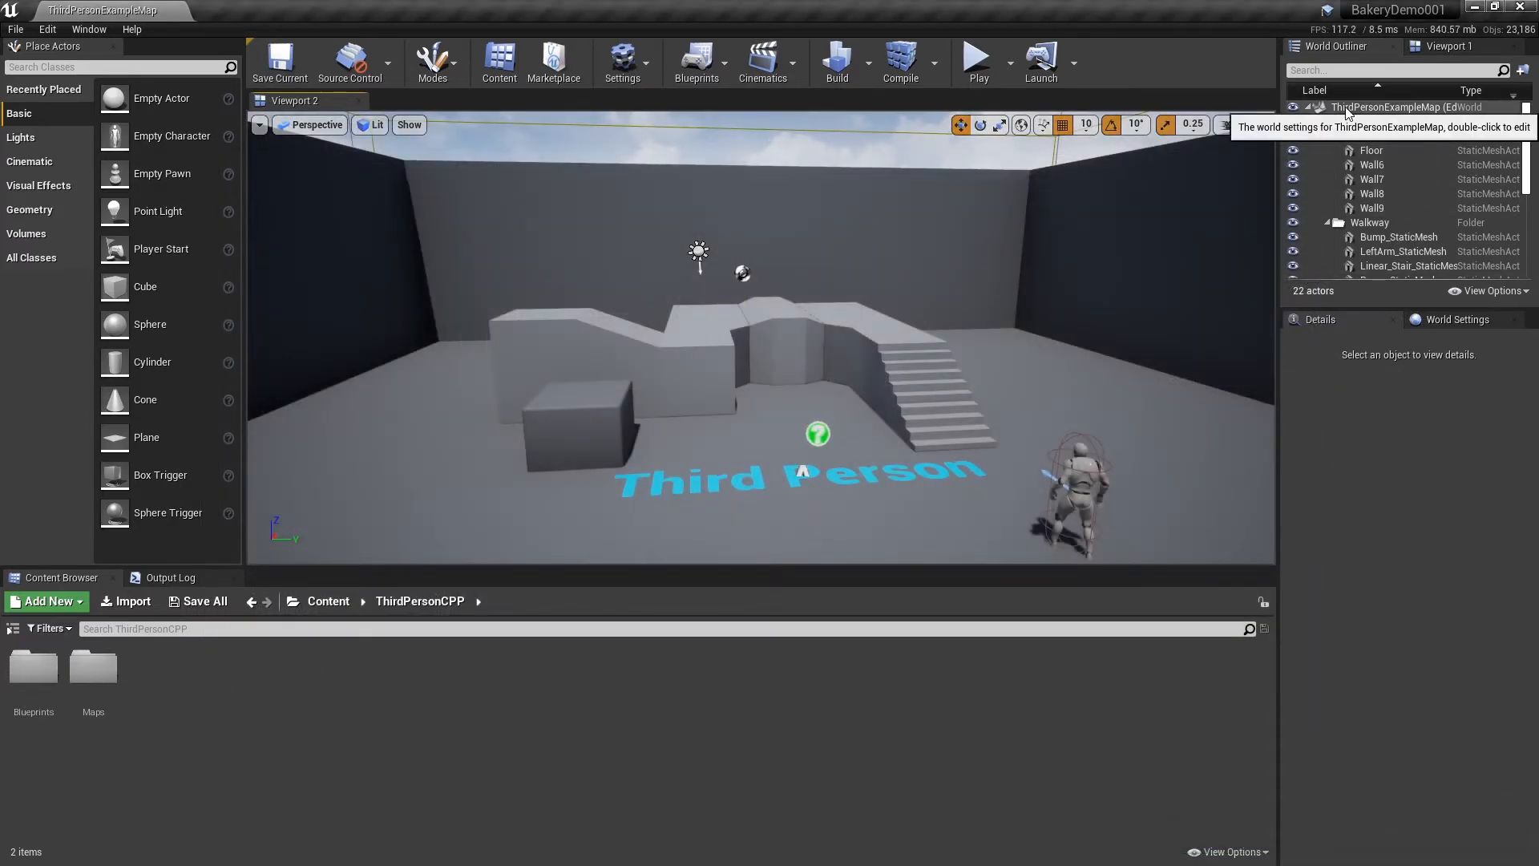
pyautogui.click(16, 29)
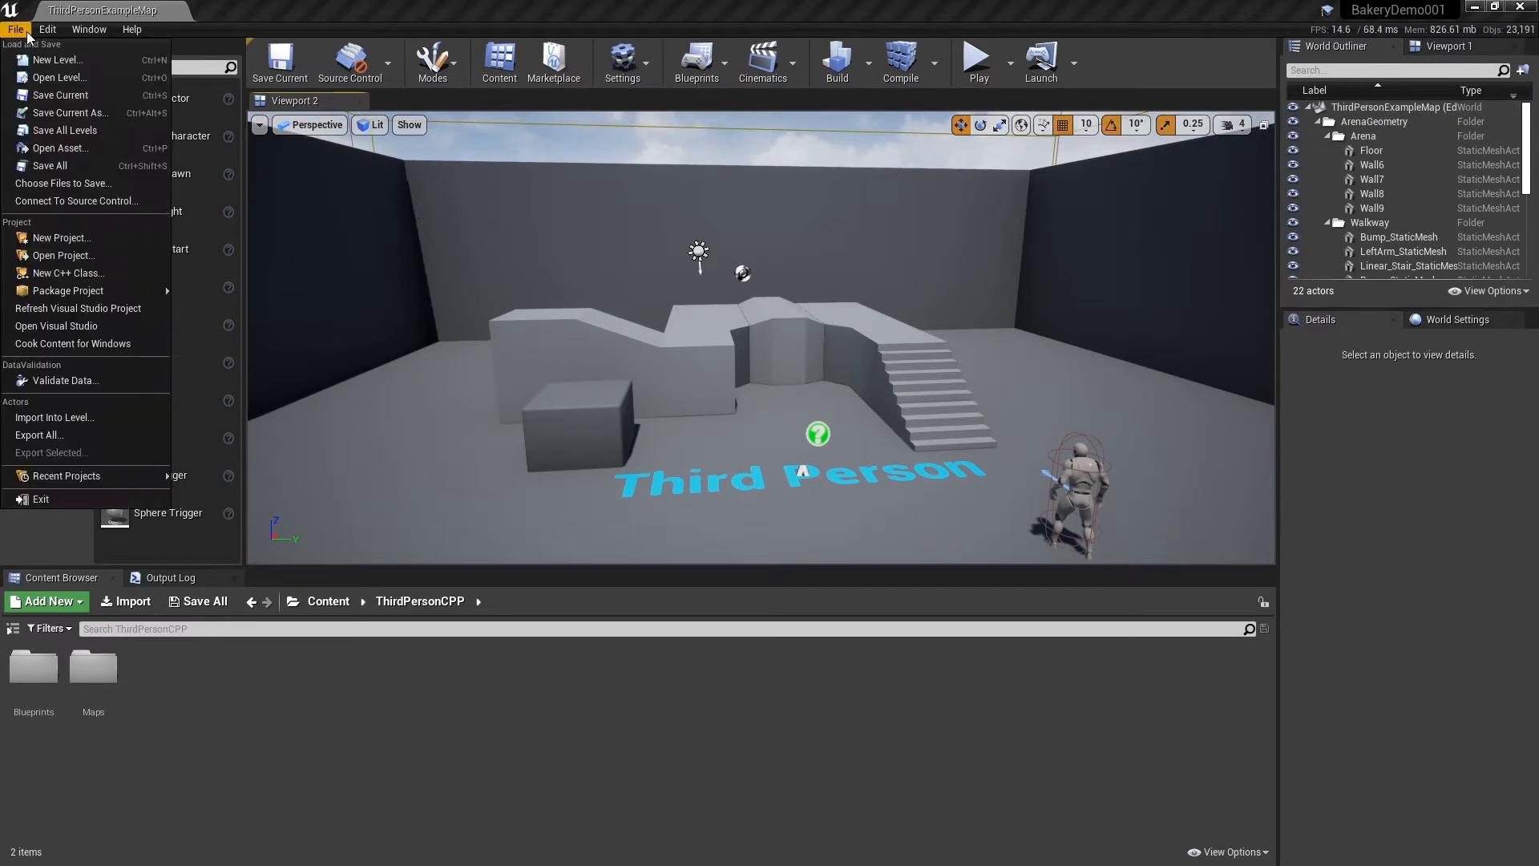
pyautogui.click(58, 59)
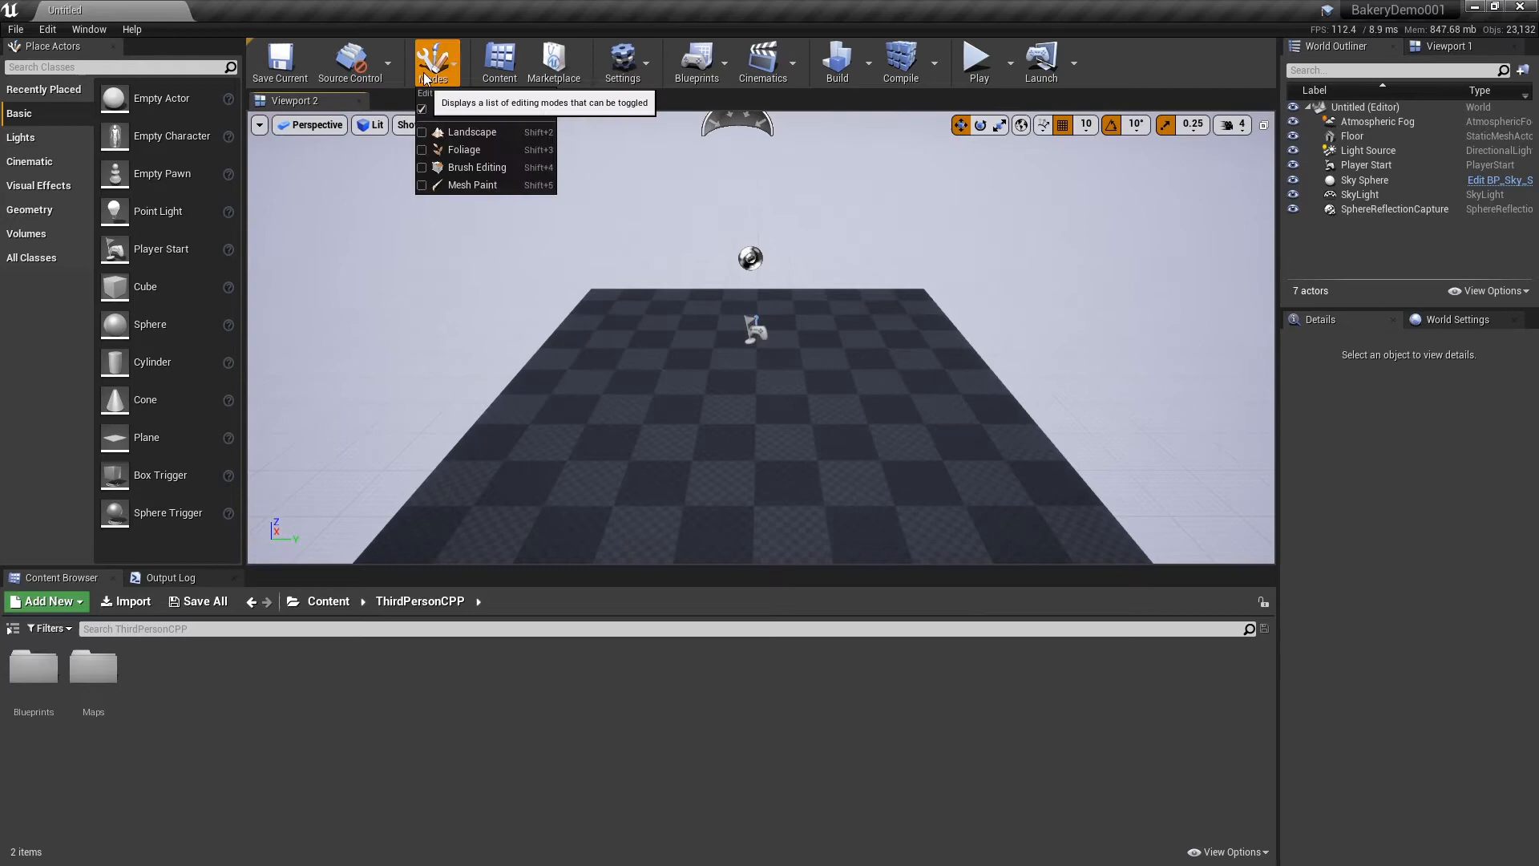
# - Create a landscape with 127x127-quad sections, edit layers on and the OWB example material, then begin saving
pyautogui.click(472, 131)
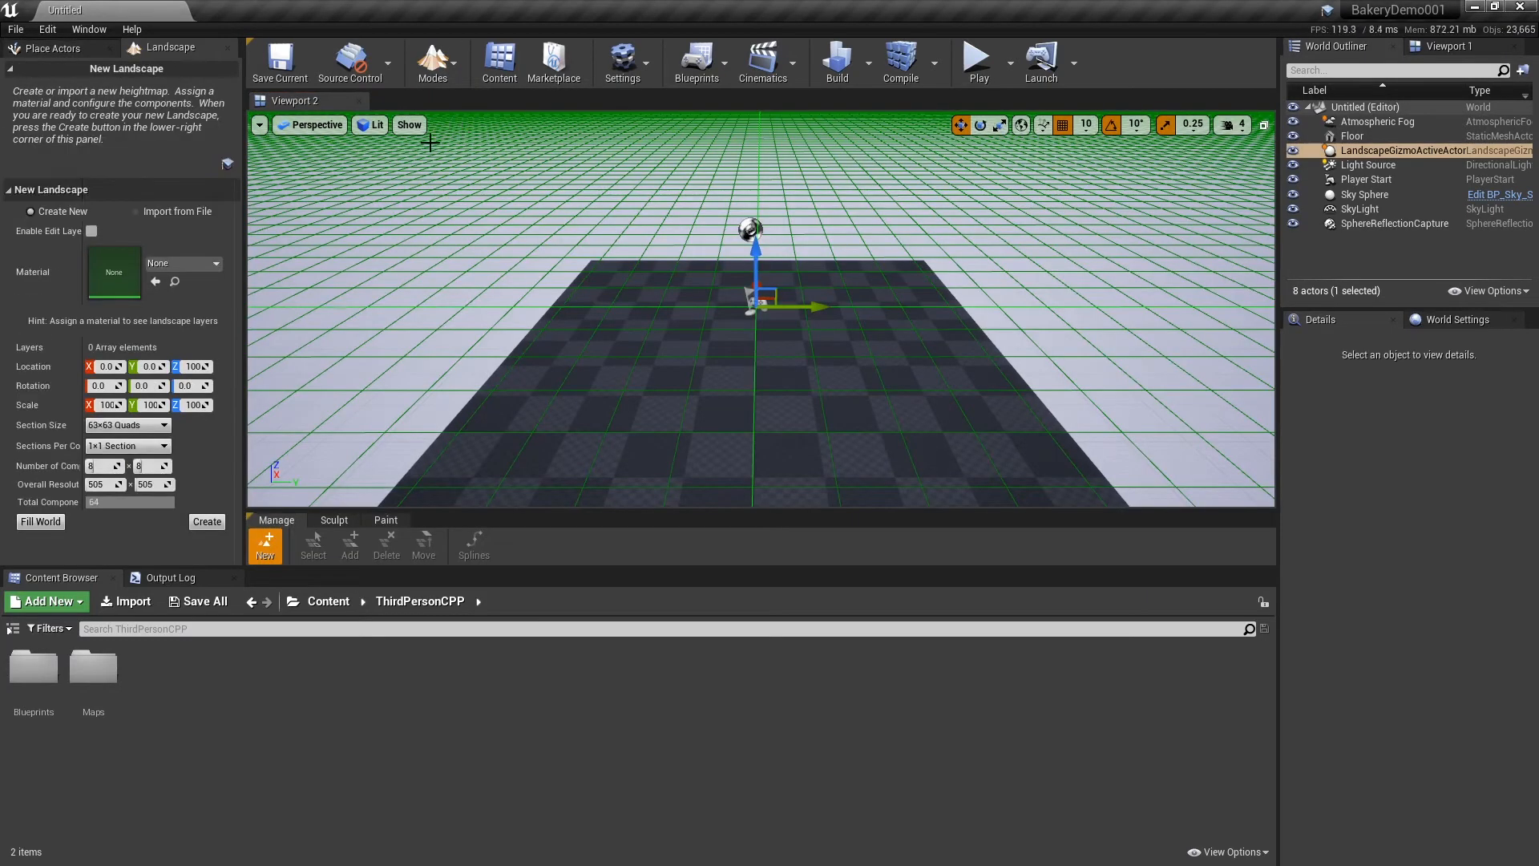
pyautogui.click(125, 425)
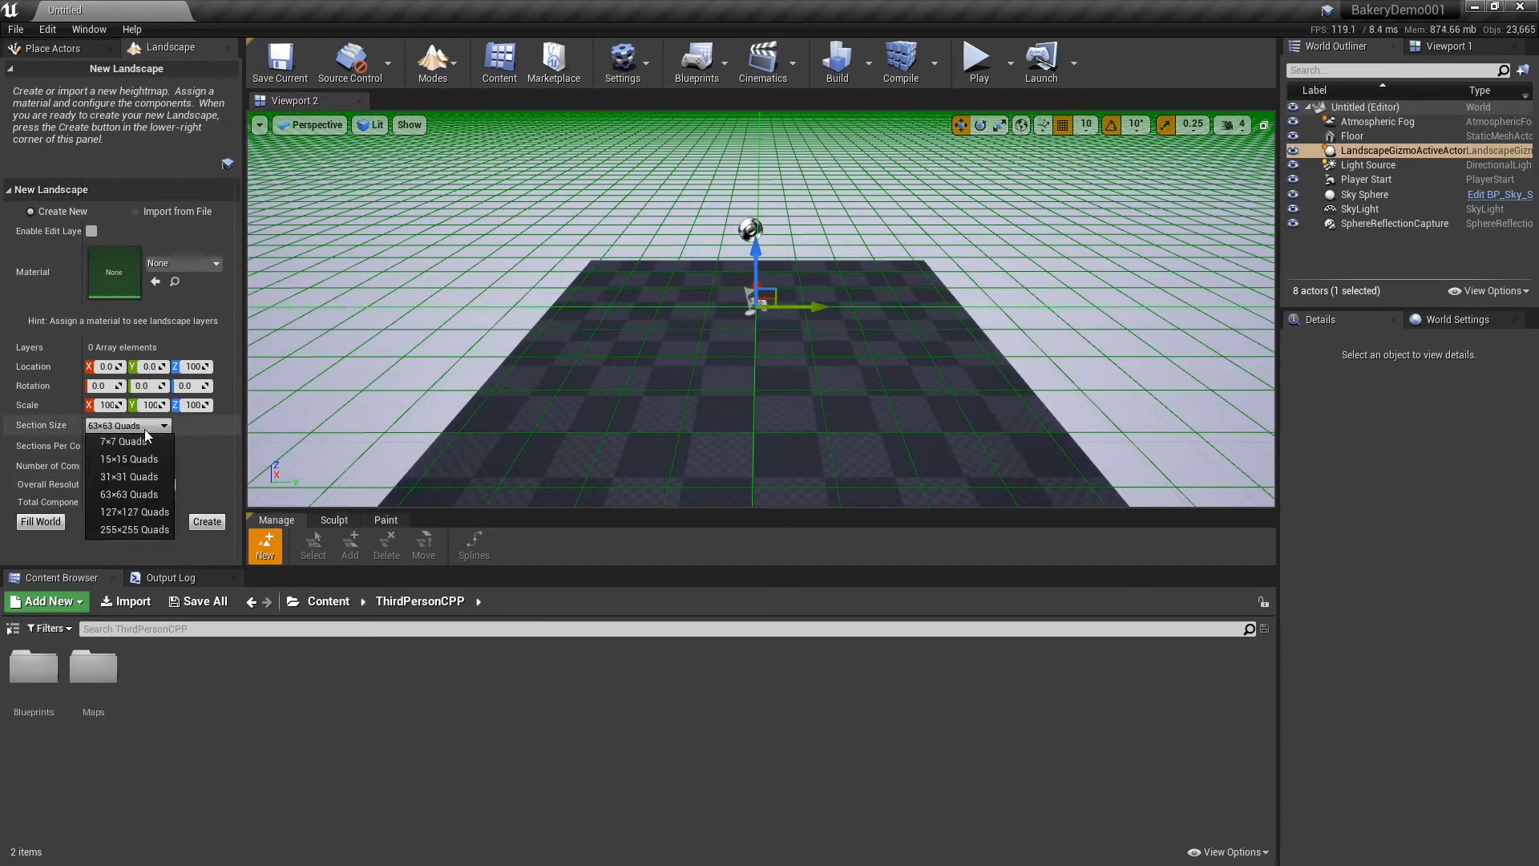
pyautogui.click(133, 512)
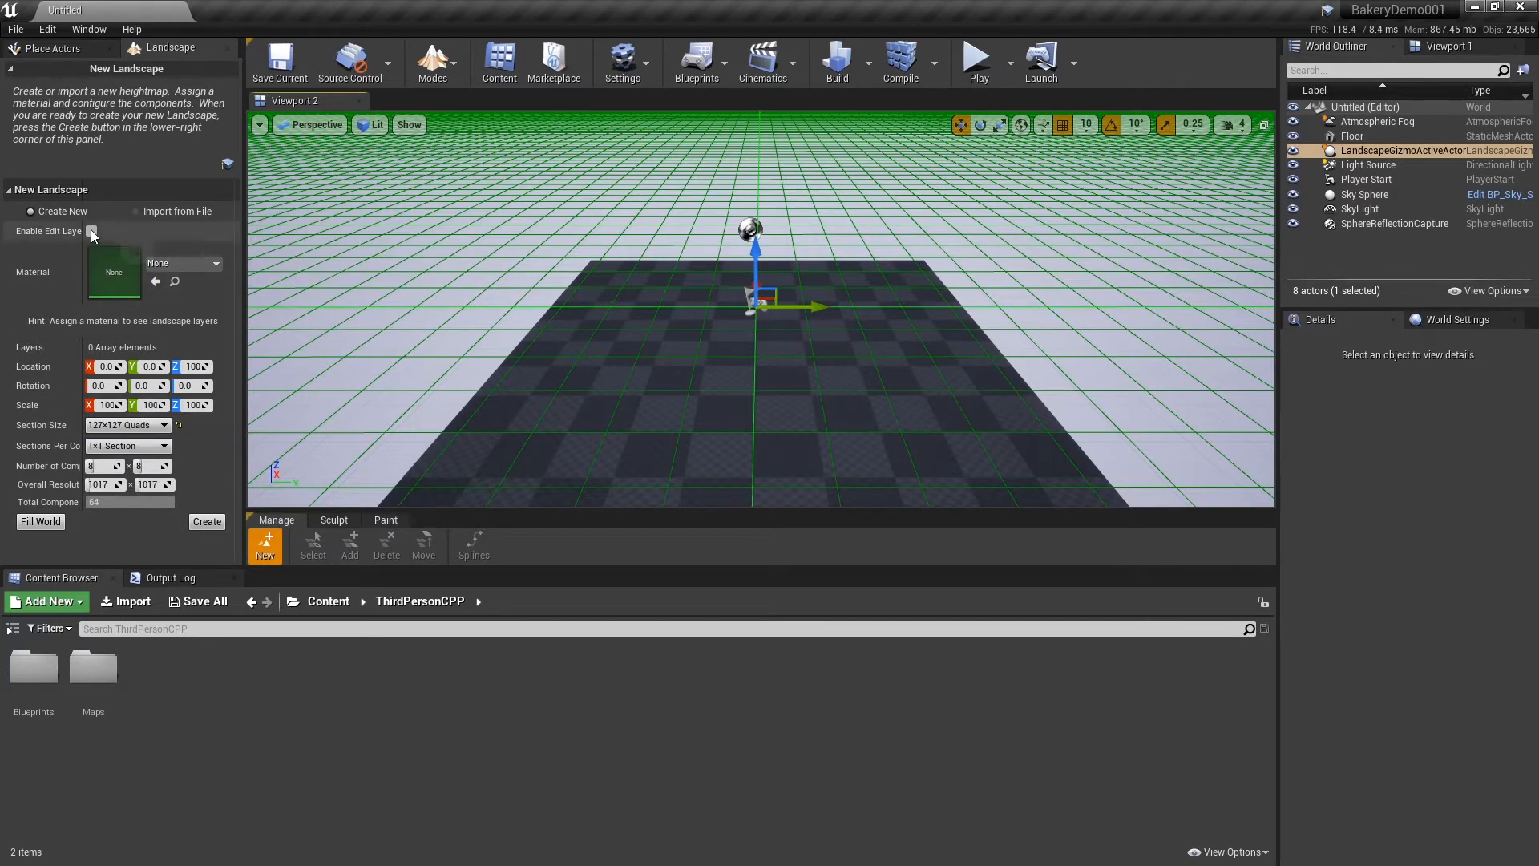
pyautogui.click(213, 262)
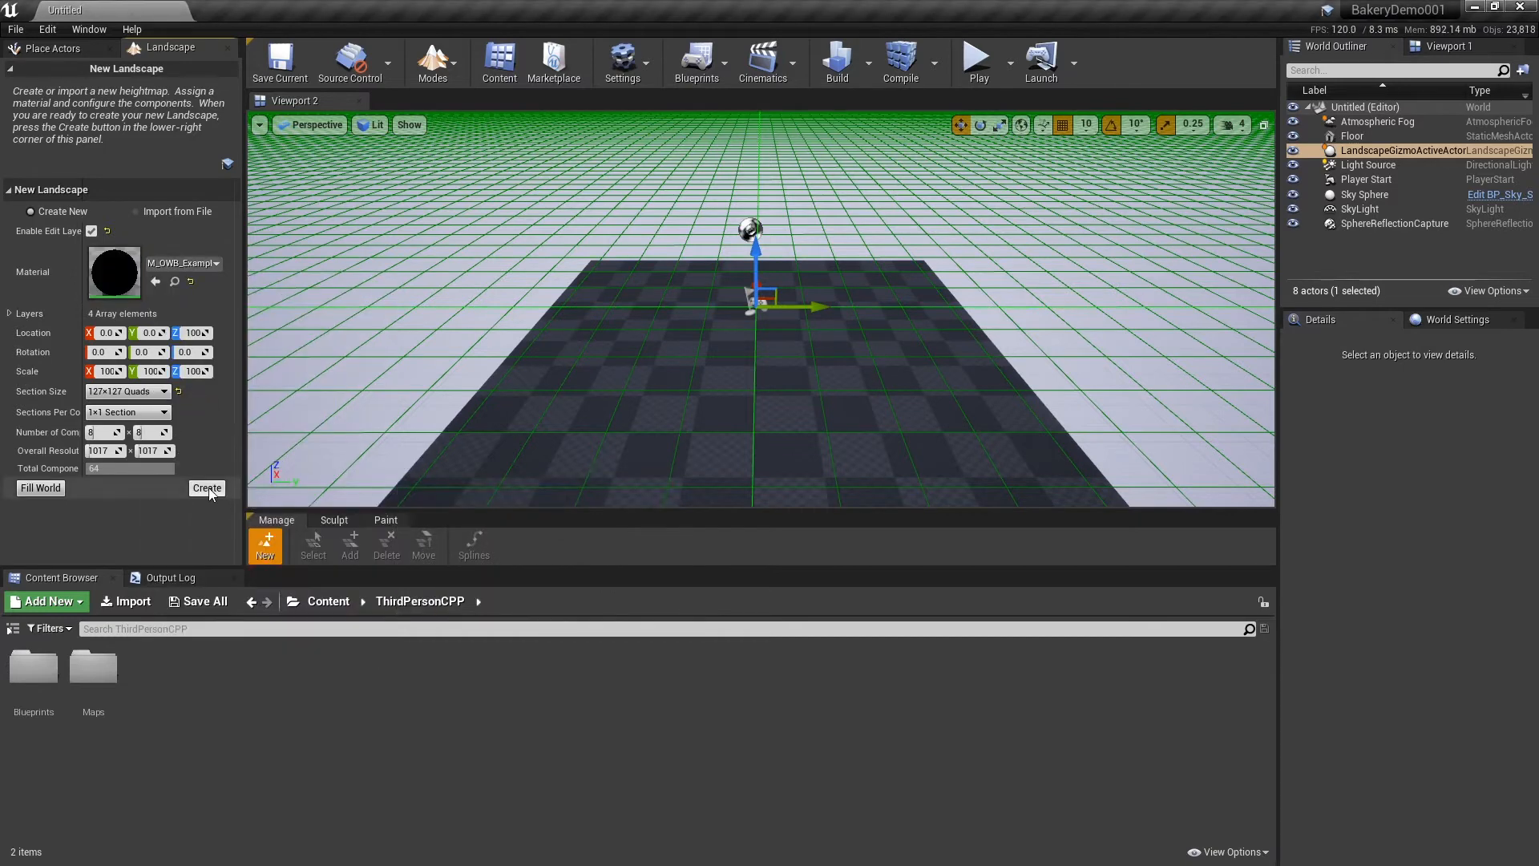
pyautogui.click(207, 487)
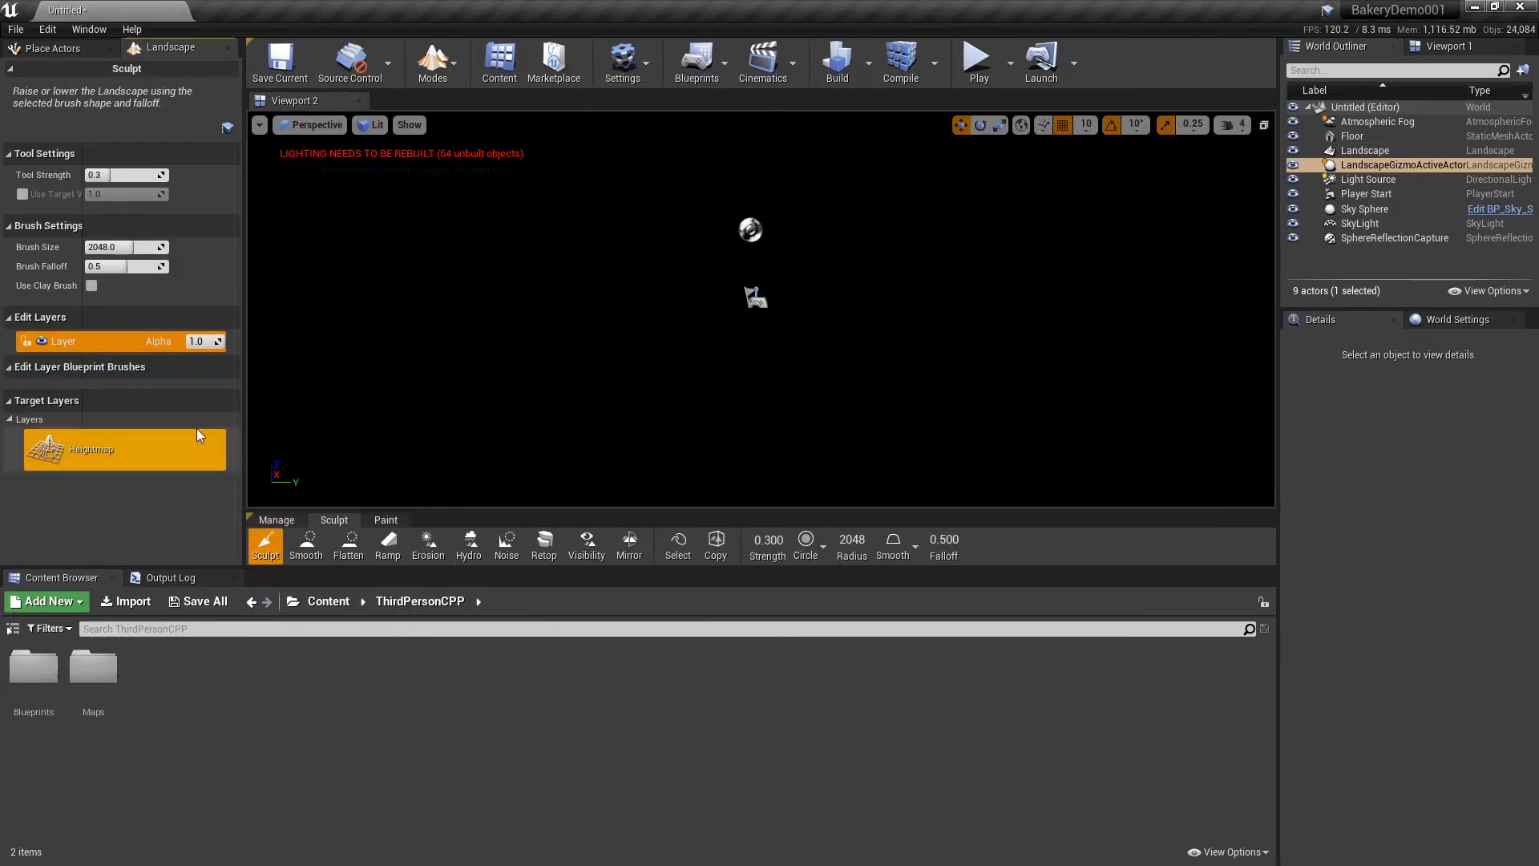
pyautogui.click(387, 520)
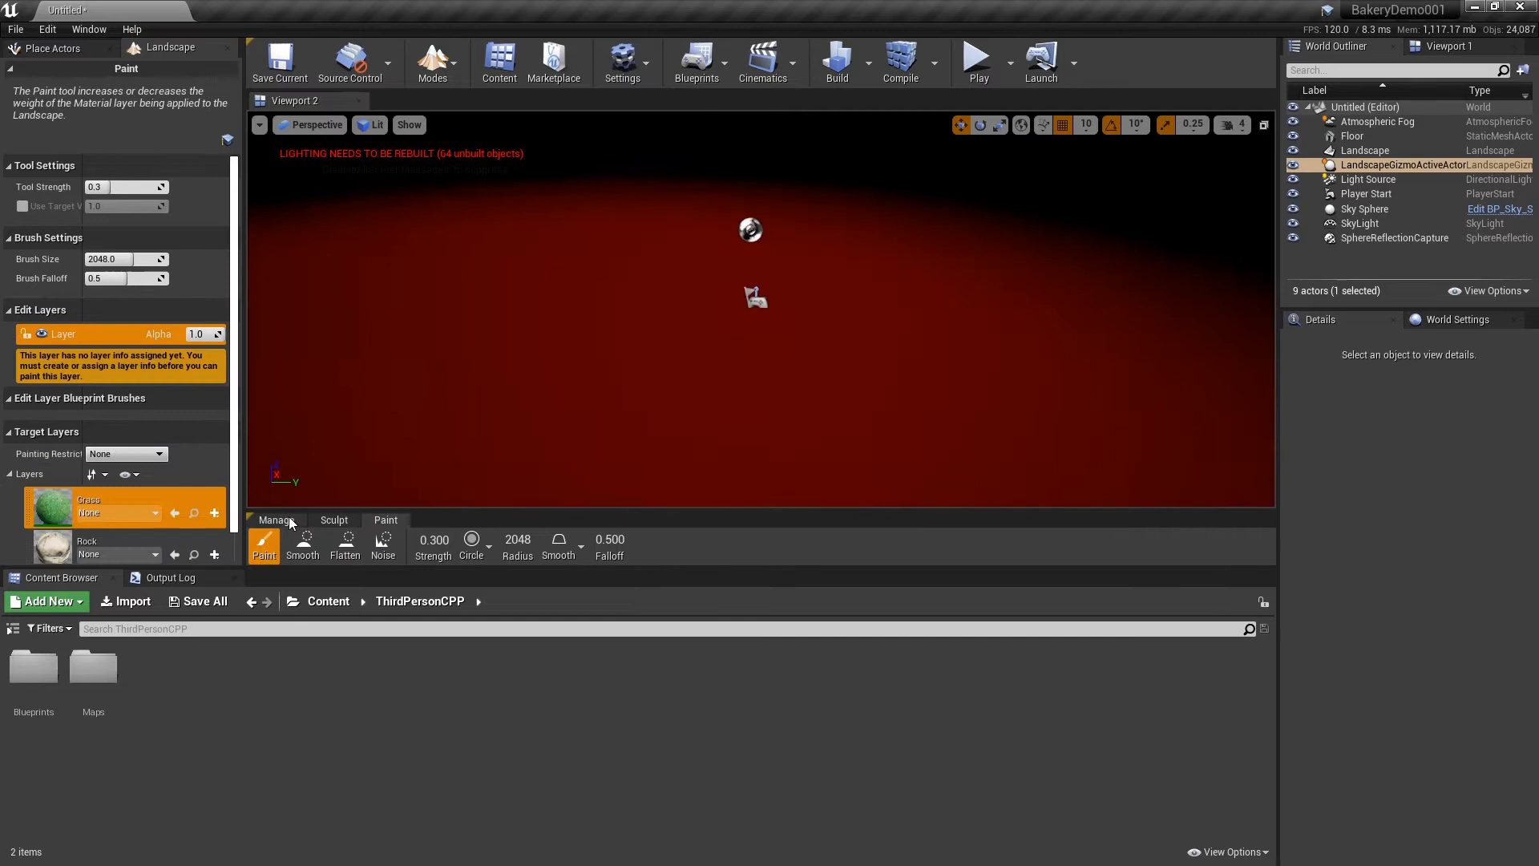
pyautogui.click(279, 61)
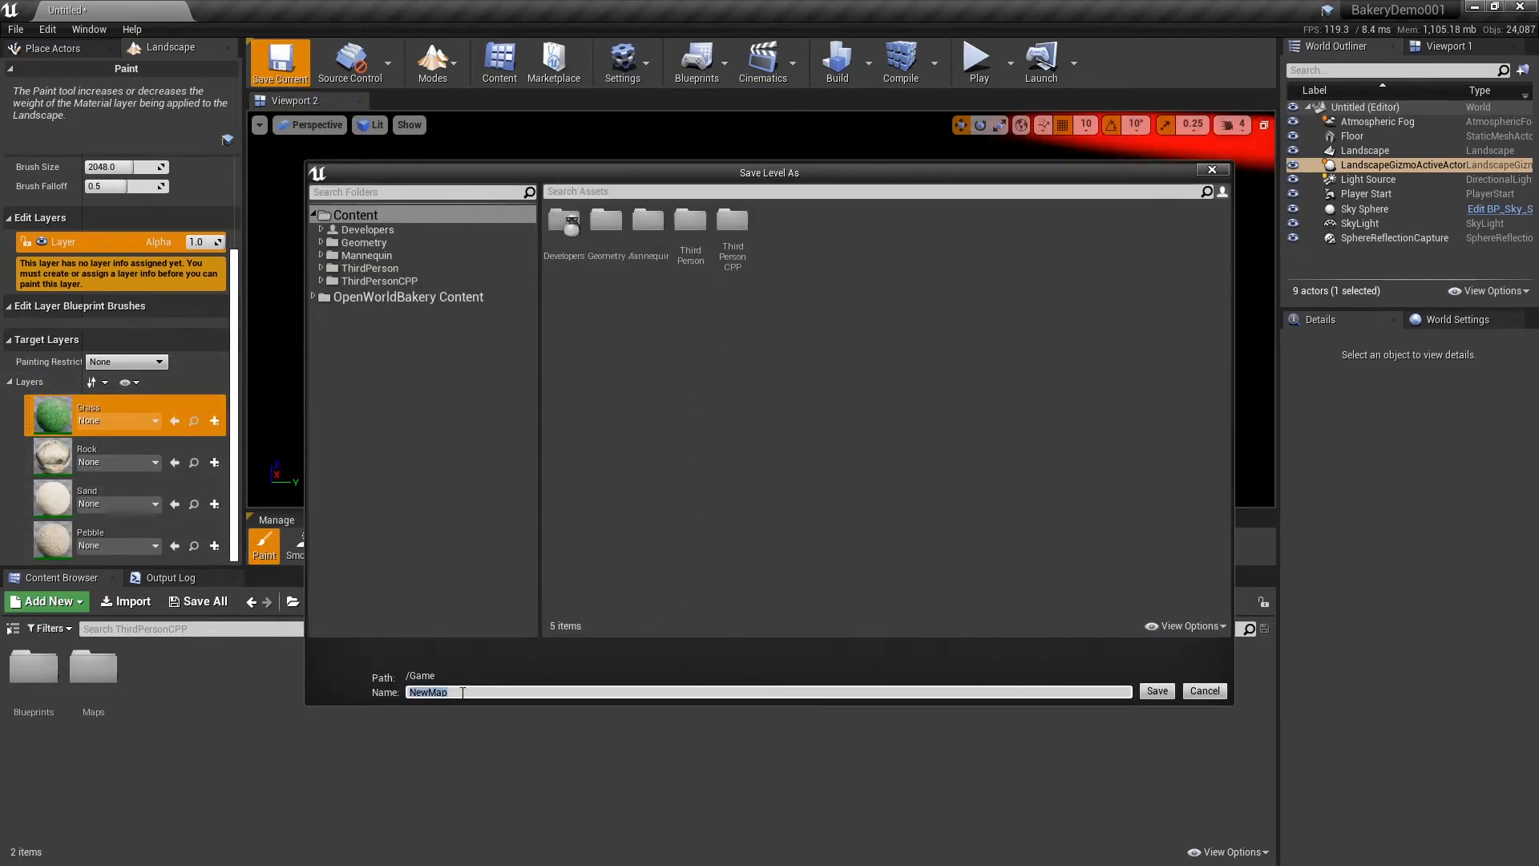
# - Save the level as BakeryTest and create a weight-blended layer info for Grass
pyautogui.write('Baker')
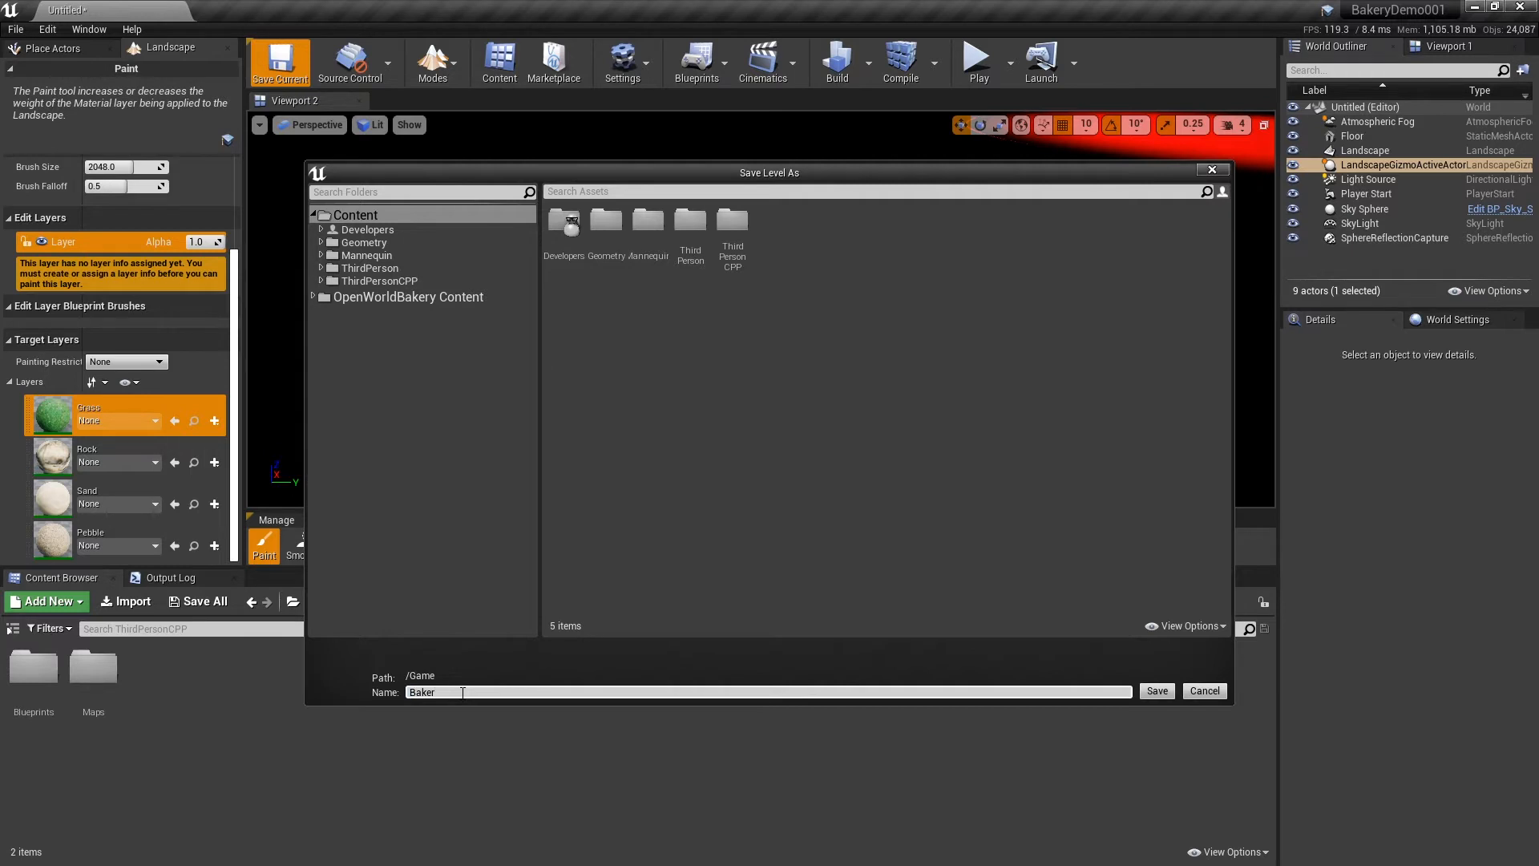
pyautogui.click(1157, 689)
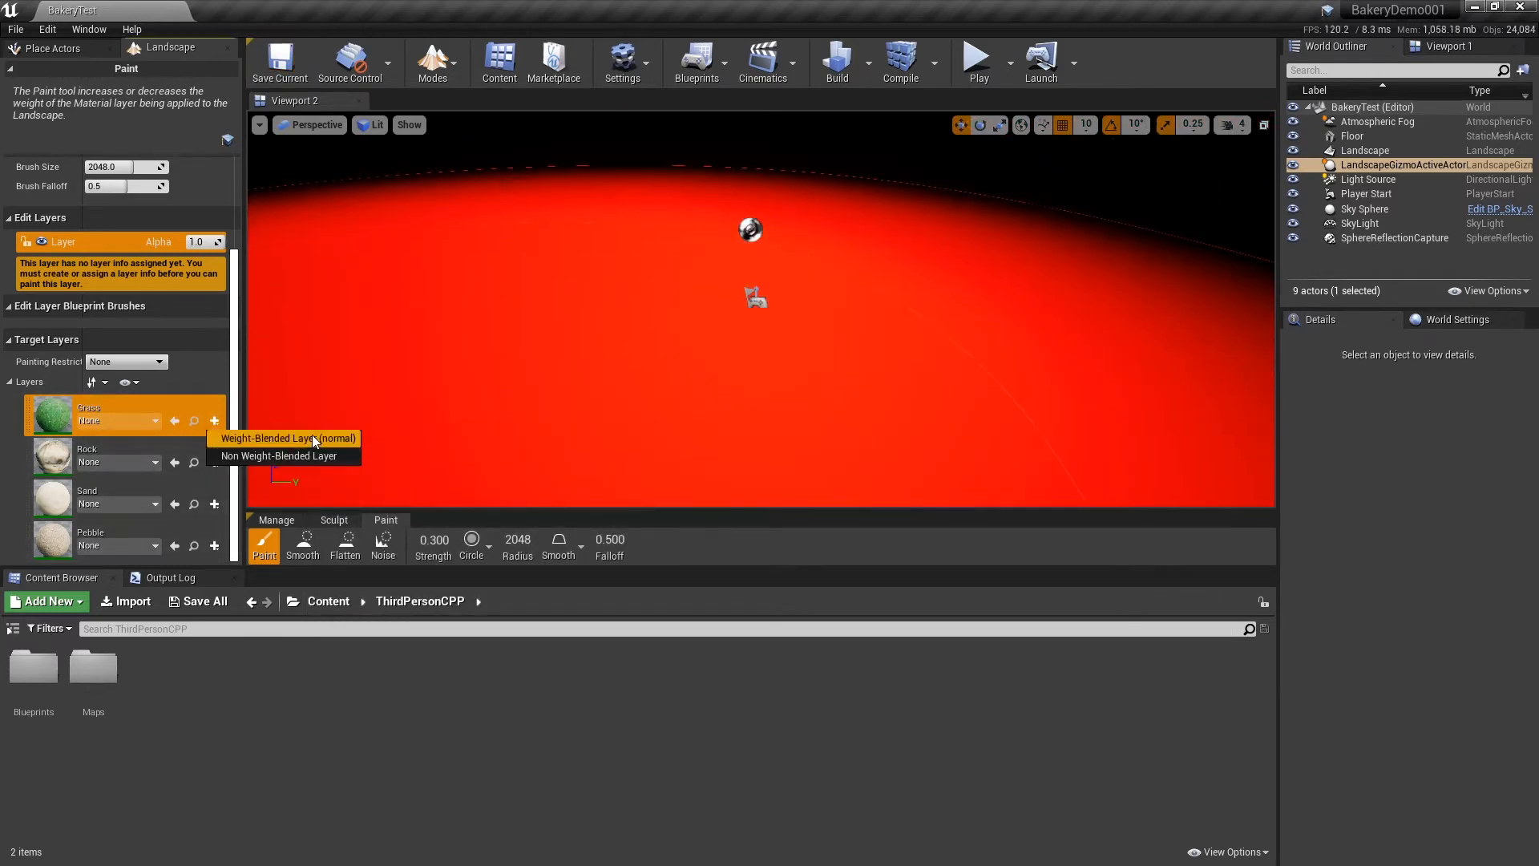
pyautogui.click(287, 437)
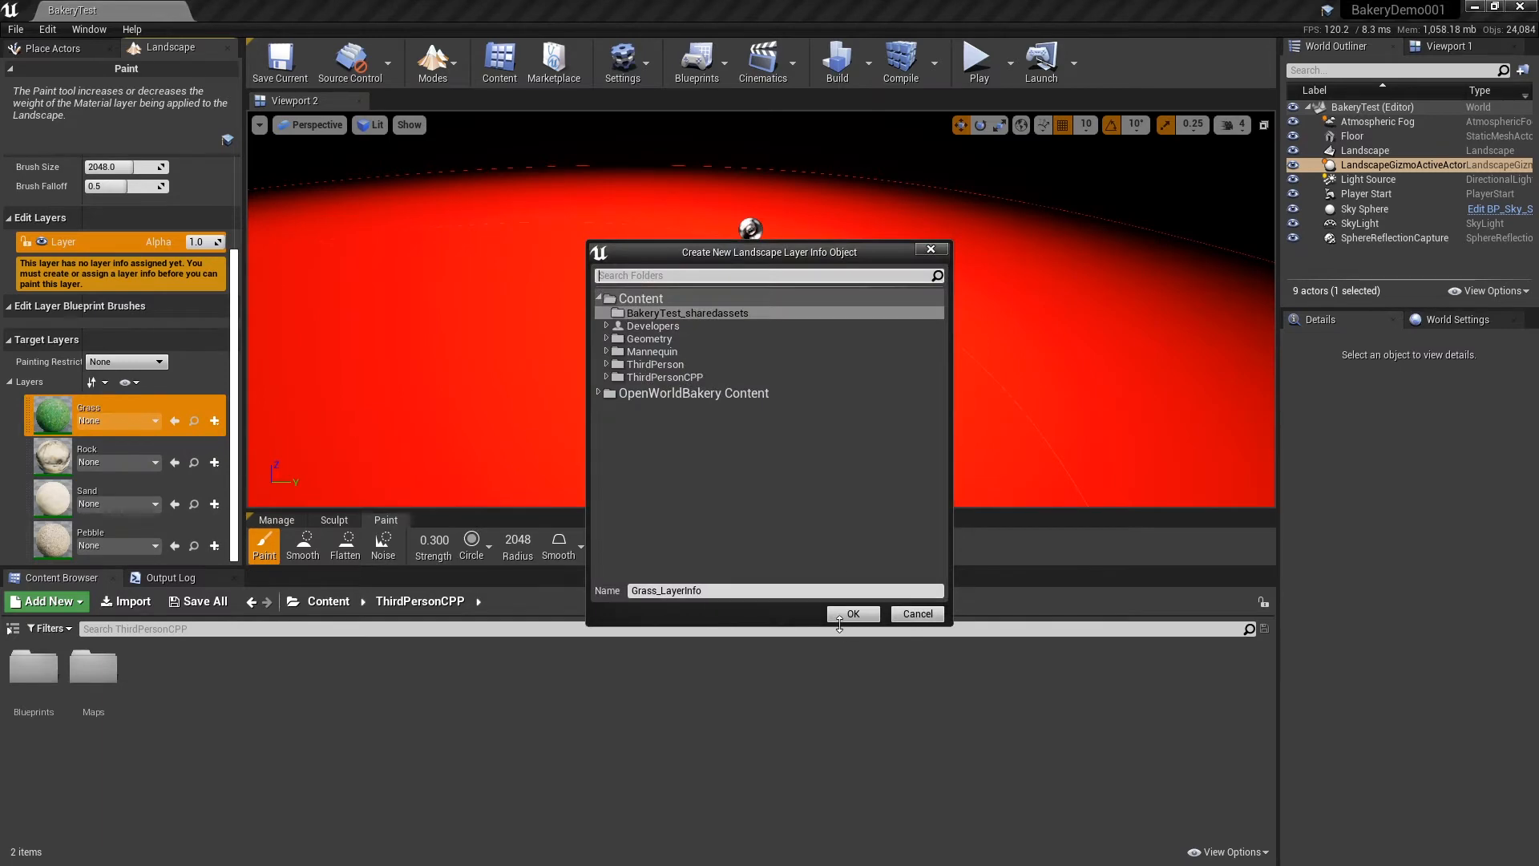
pyautogui.click(851, 614)
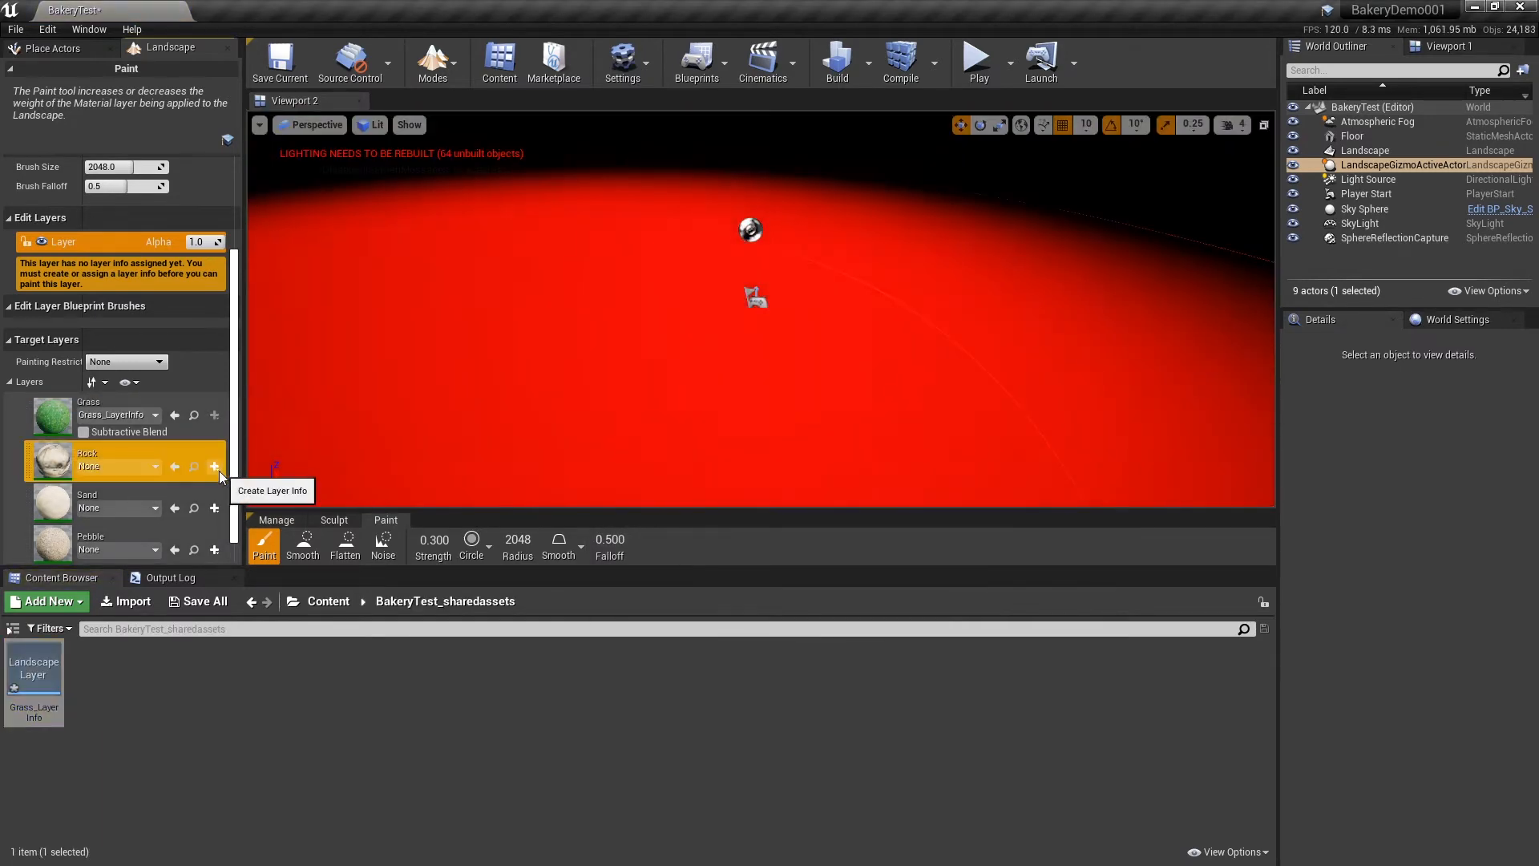
# - Create layer info assets for the Sand and Pebble layers in BakeryTest_sharedassets
pyautogui.click(213, 467)
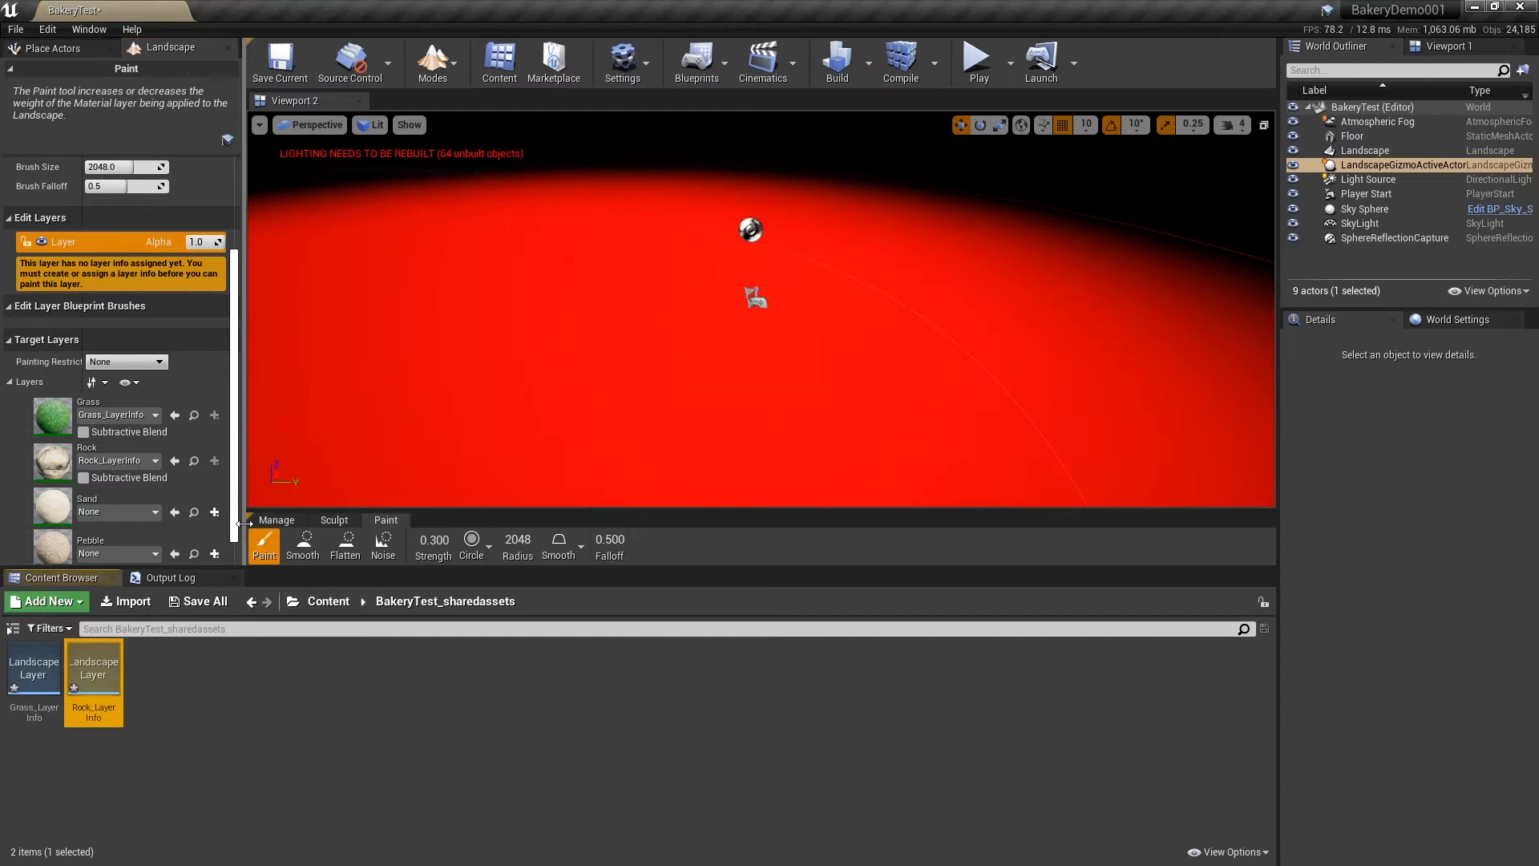
pyautogui.click(214, 512)
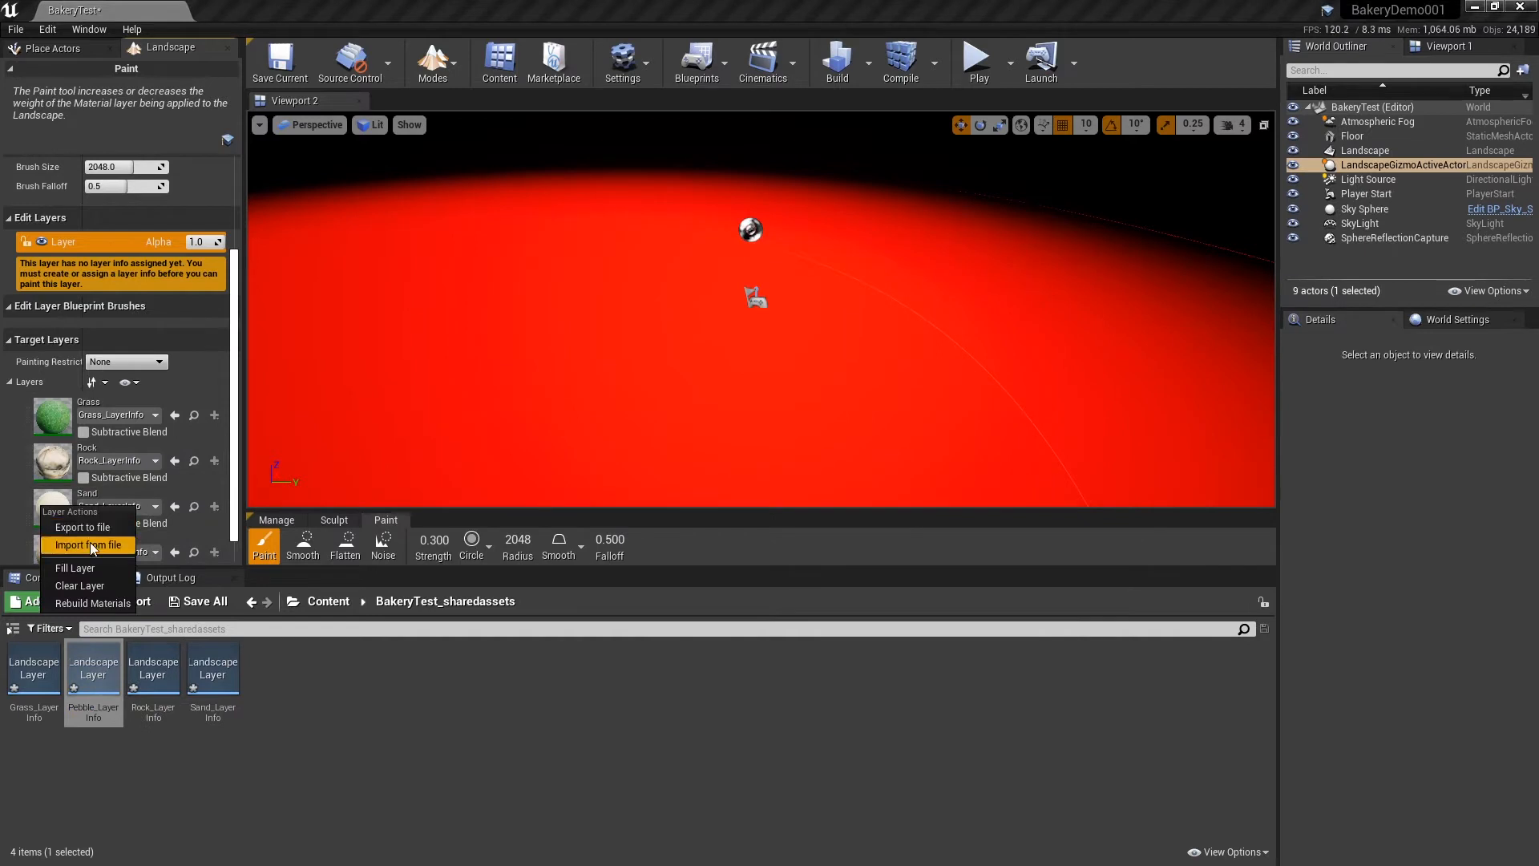
pyautogui.click(90, 546)
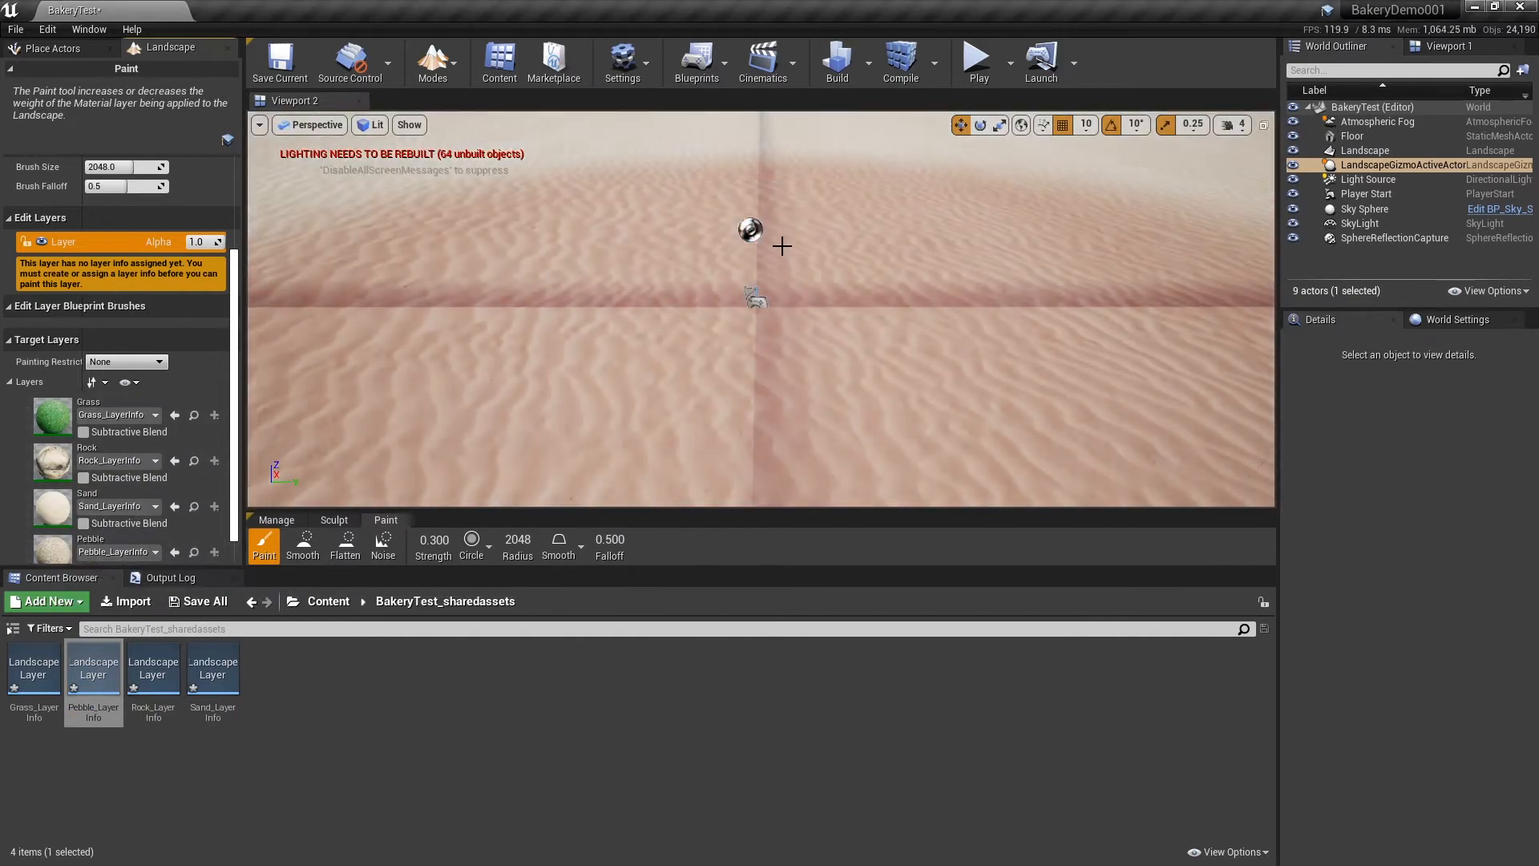
pyautogui.click(1226, 125)
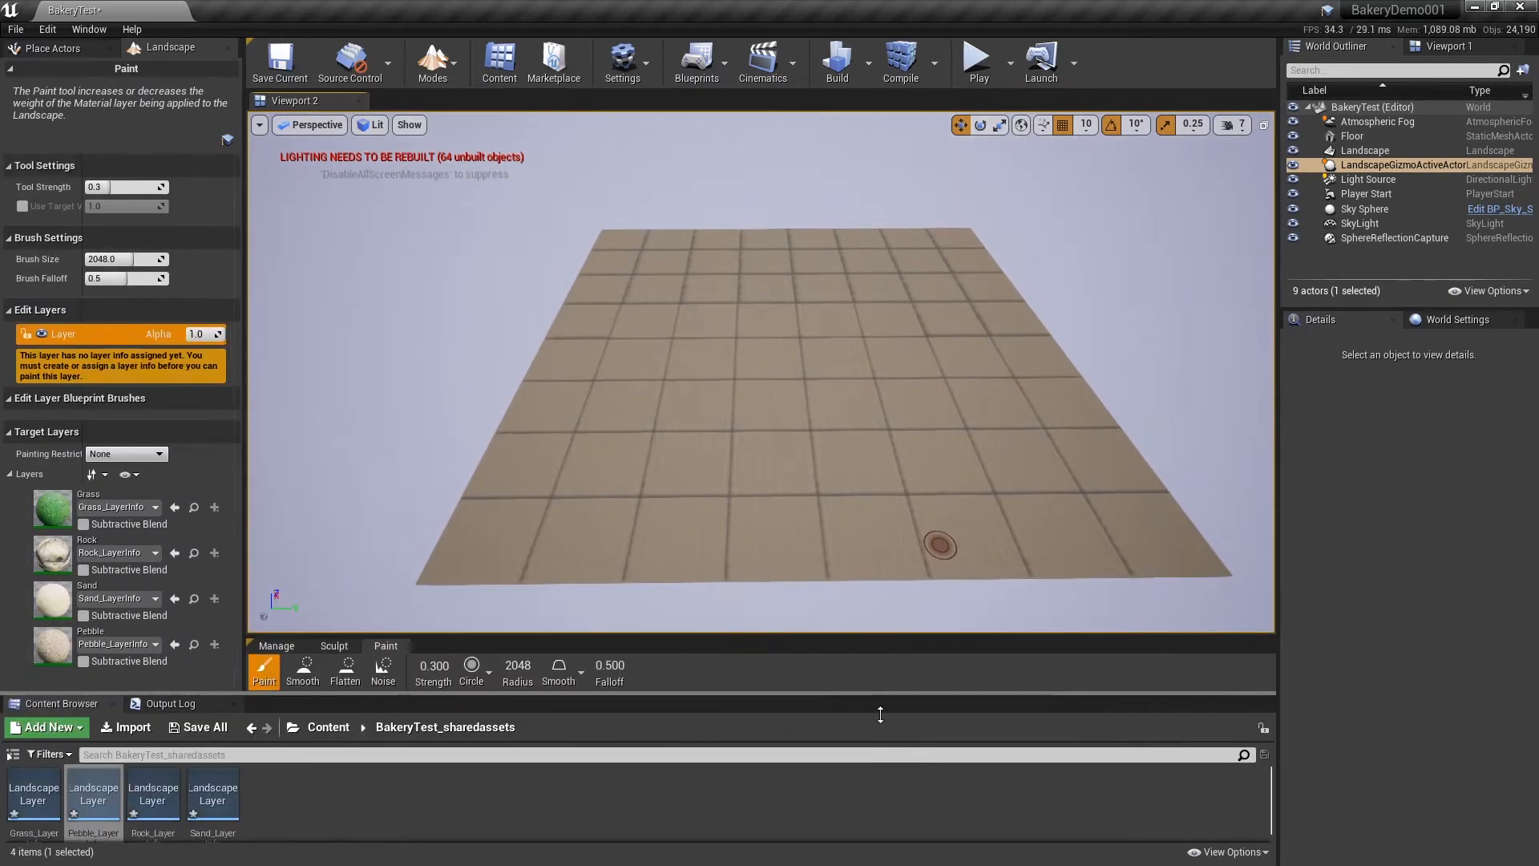
# - Switch the landscape tools to Sculpt mode
pyautogui.click(334, 646)
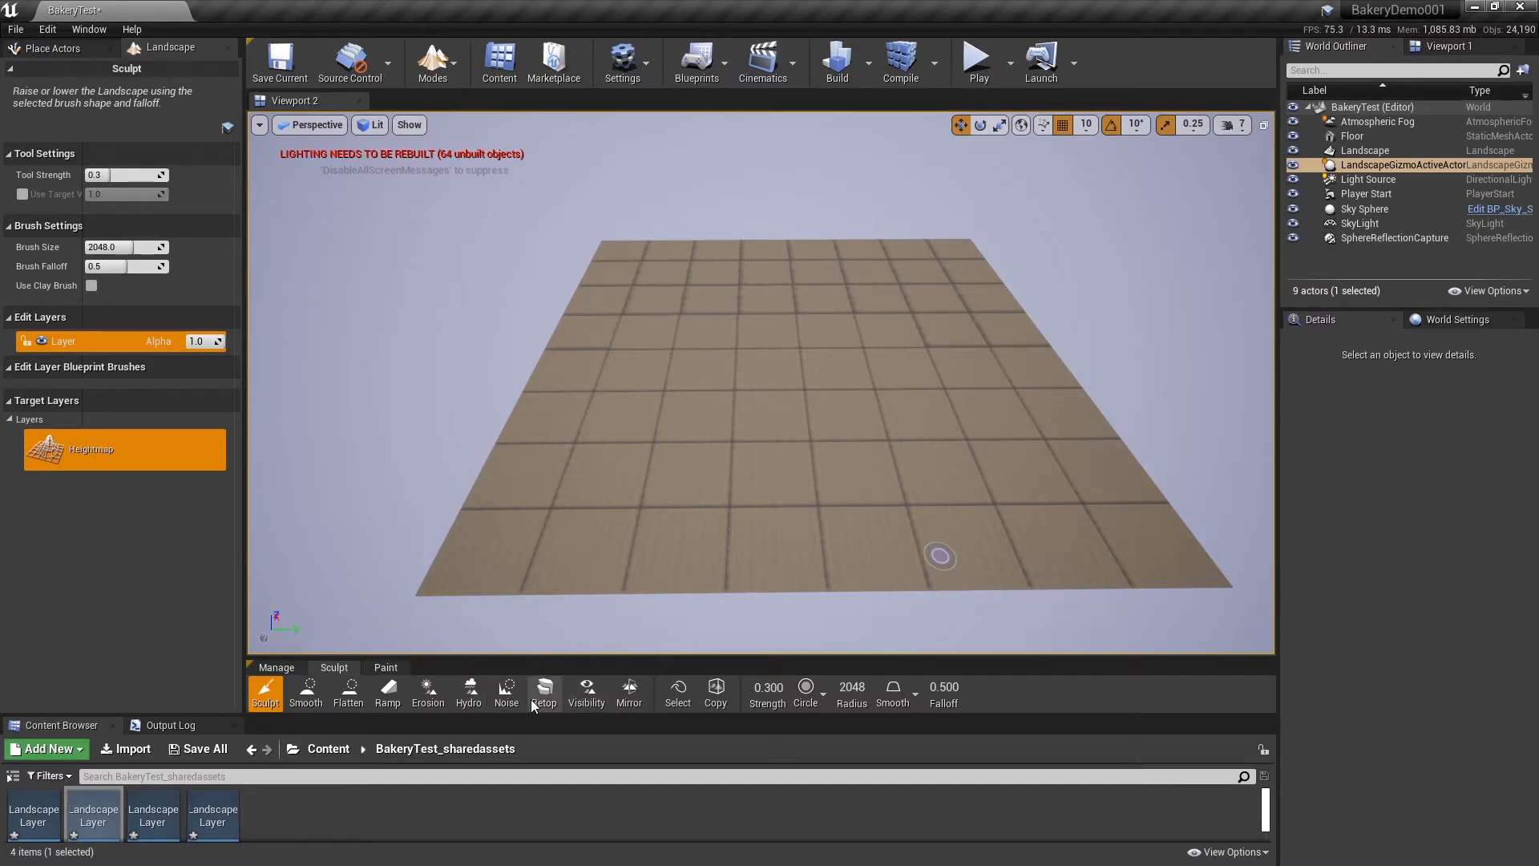
pyautogui.moveTo(544, 693)
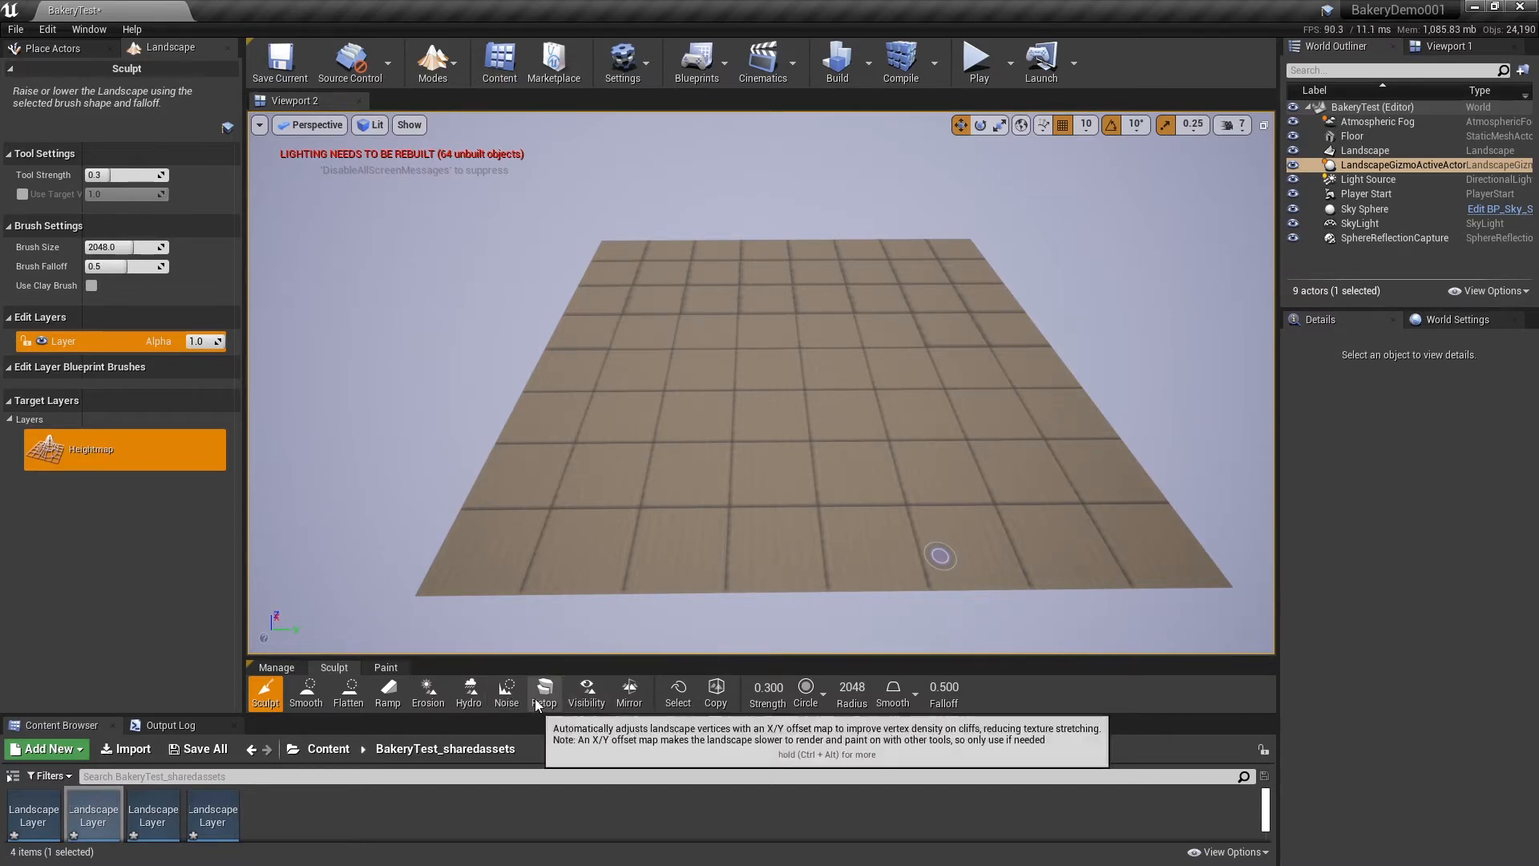
pyautogui.click(433, 61)
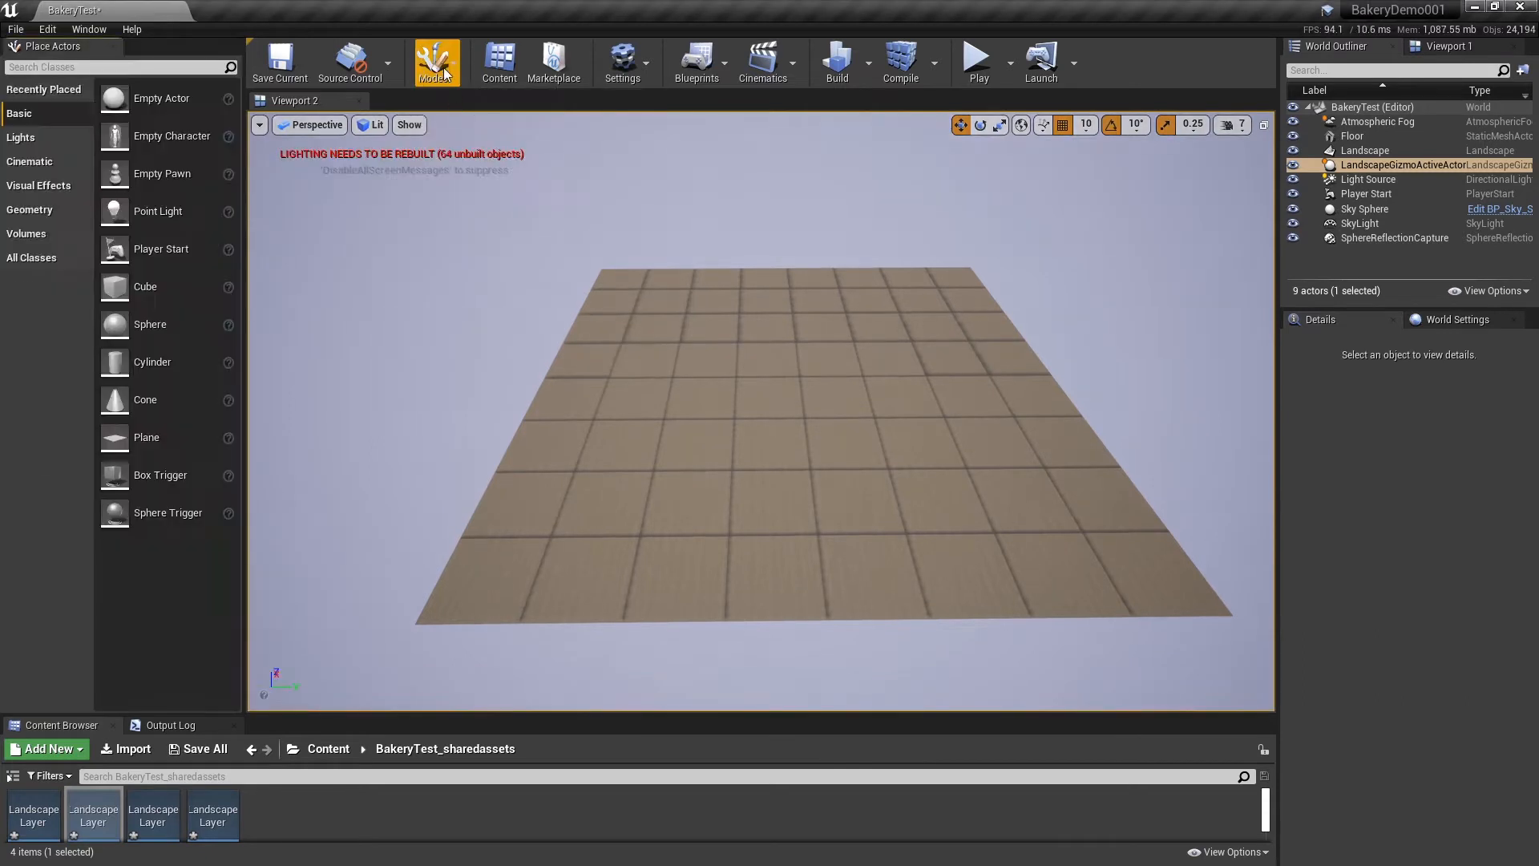
pyautogui.click(435, 61)
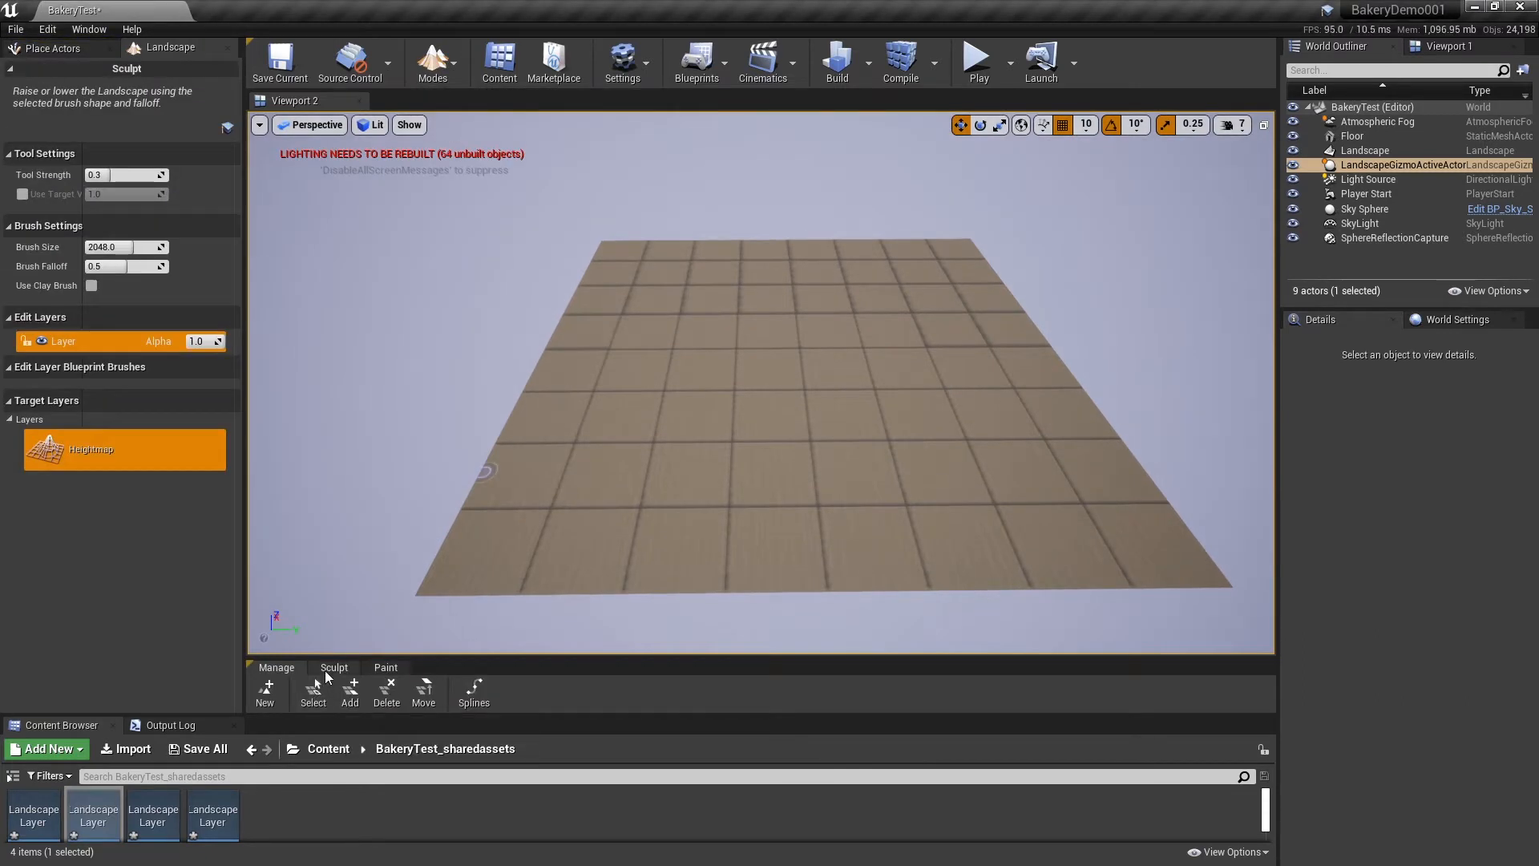
pyautogui.click(334, 667)
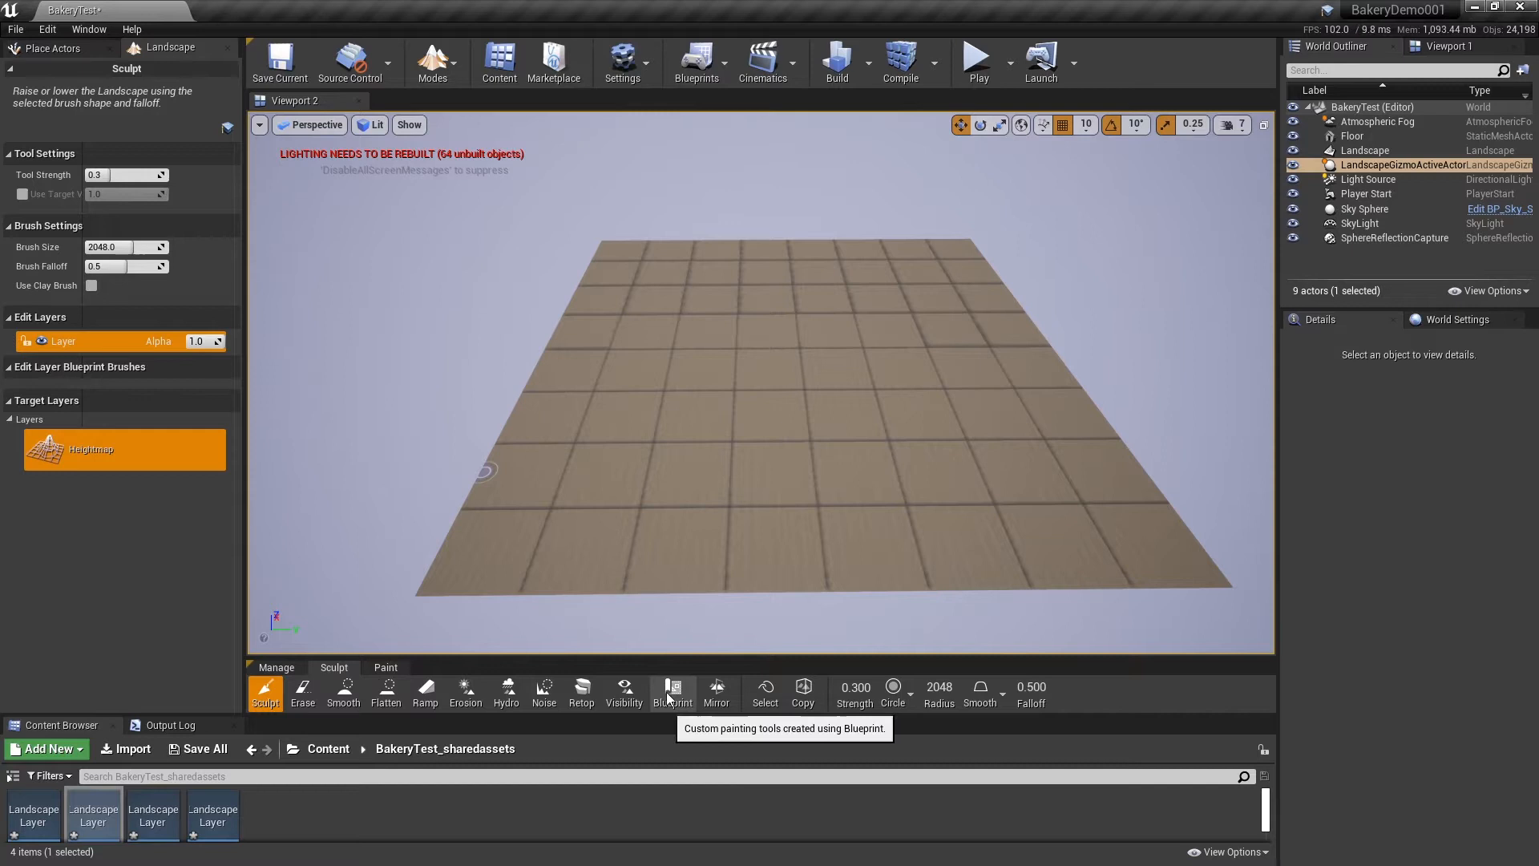
# - Choose OpenWorldBakeryLandscapeBrush from the Blueprint Brush list
pyautogui.click(672, 693)
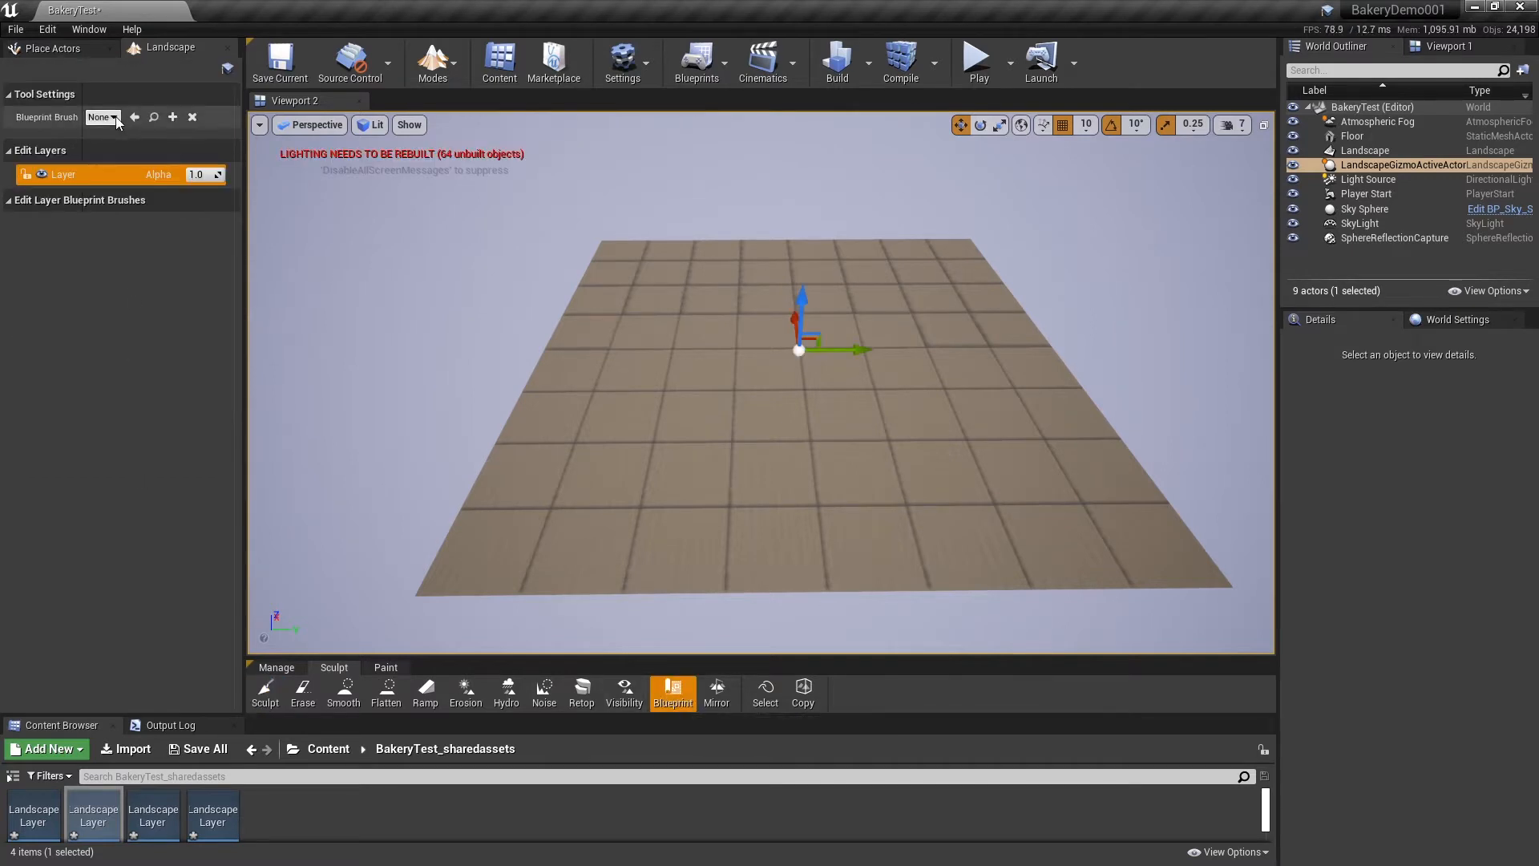
pyautogui.click(102, 117)
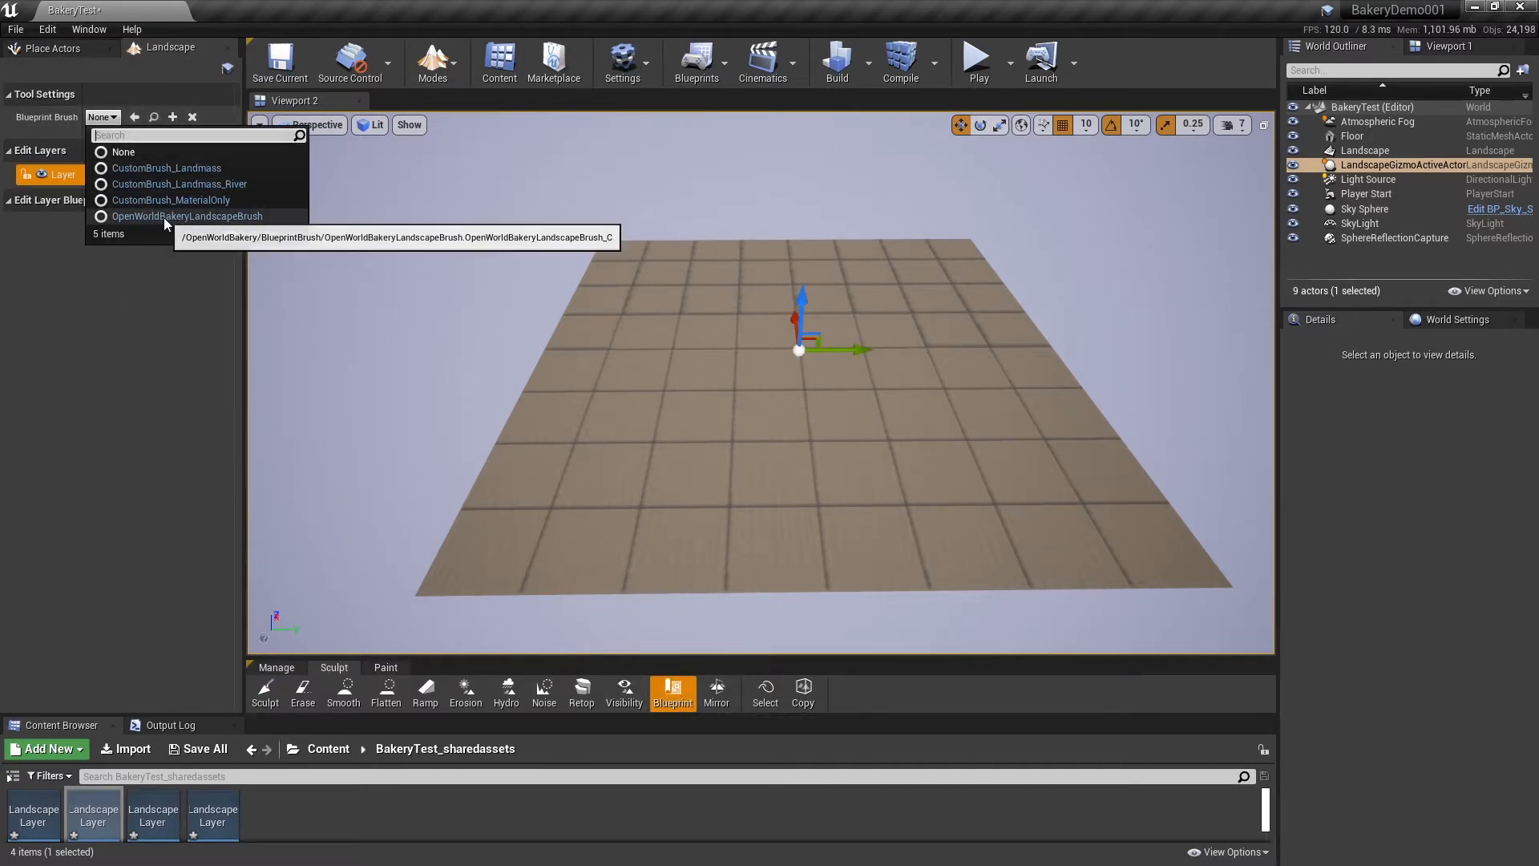
pyautogui.click(186, 216)
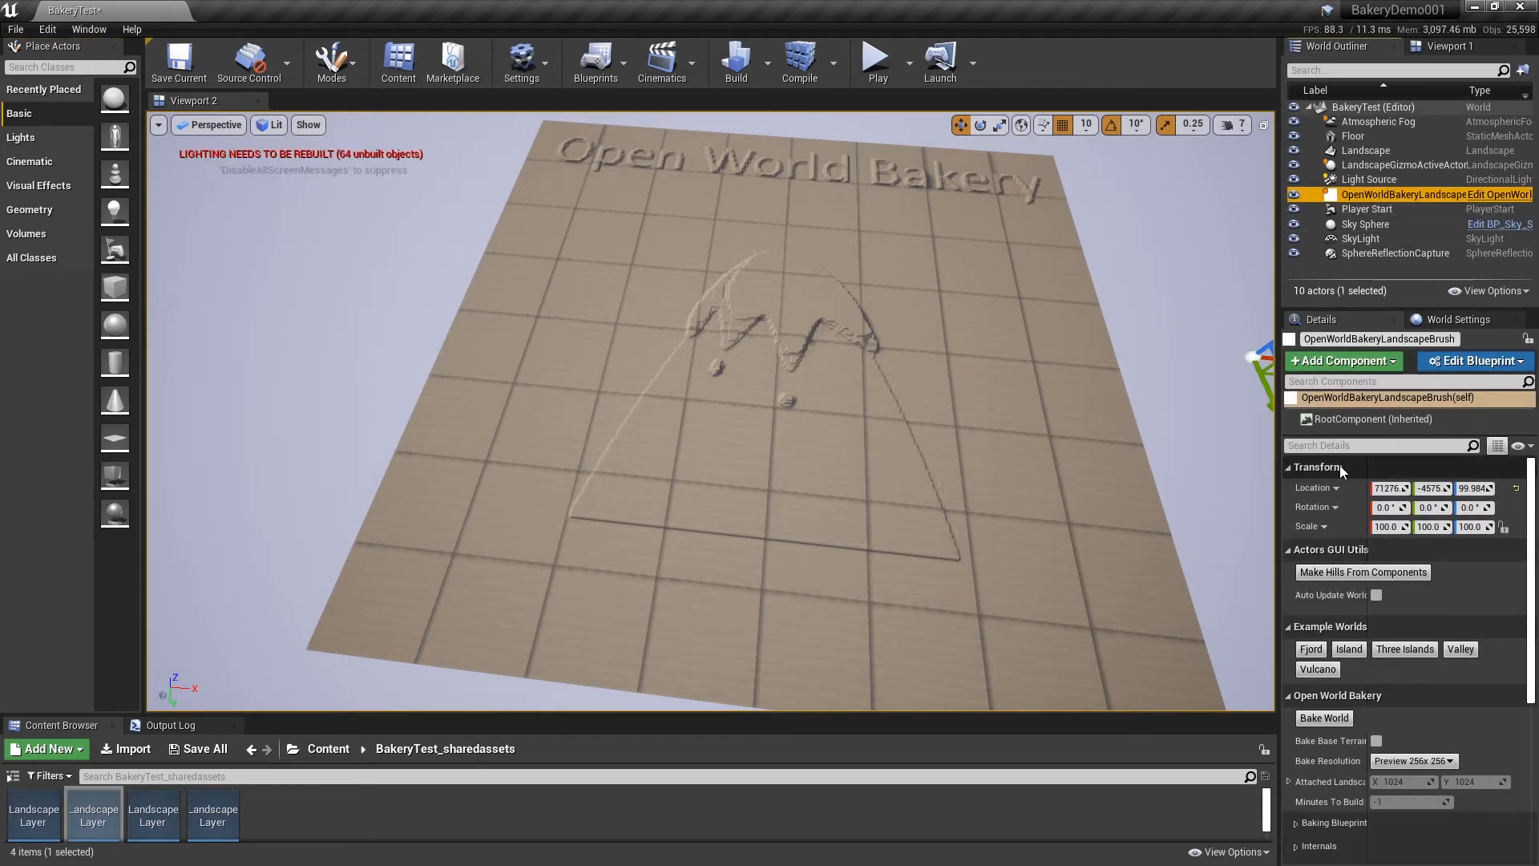
# - Trim the brush's Hills Placement array down to a single element in Details
pyautogui.click(1291, 467)
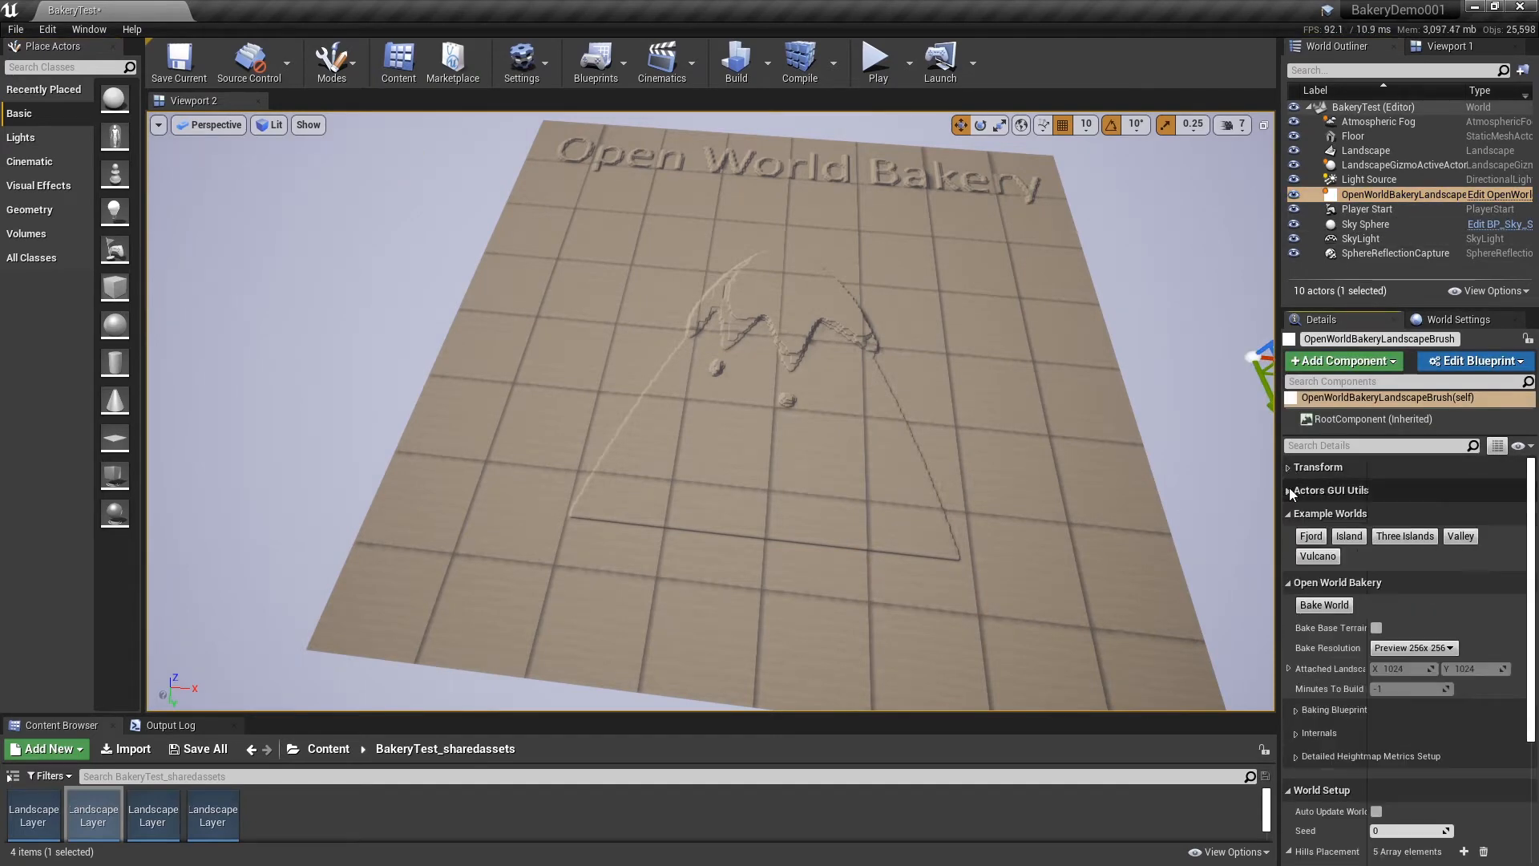
pyautogui.click(1289, 513)
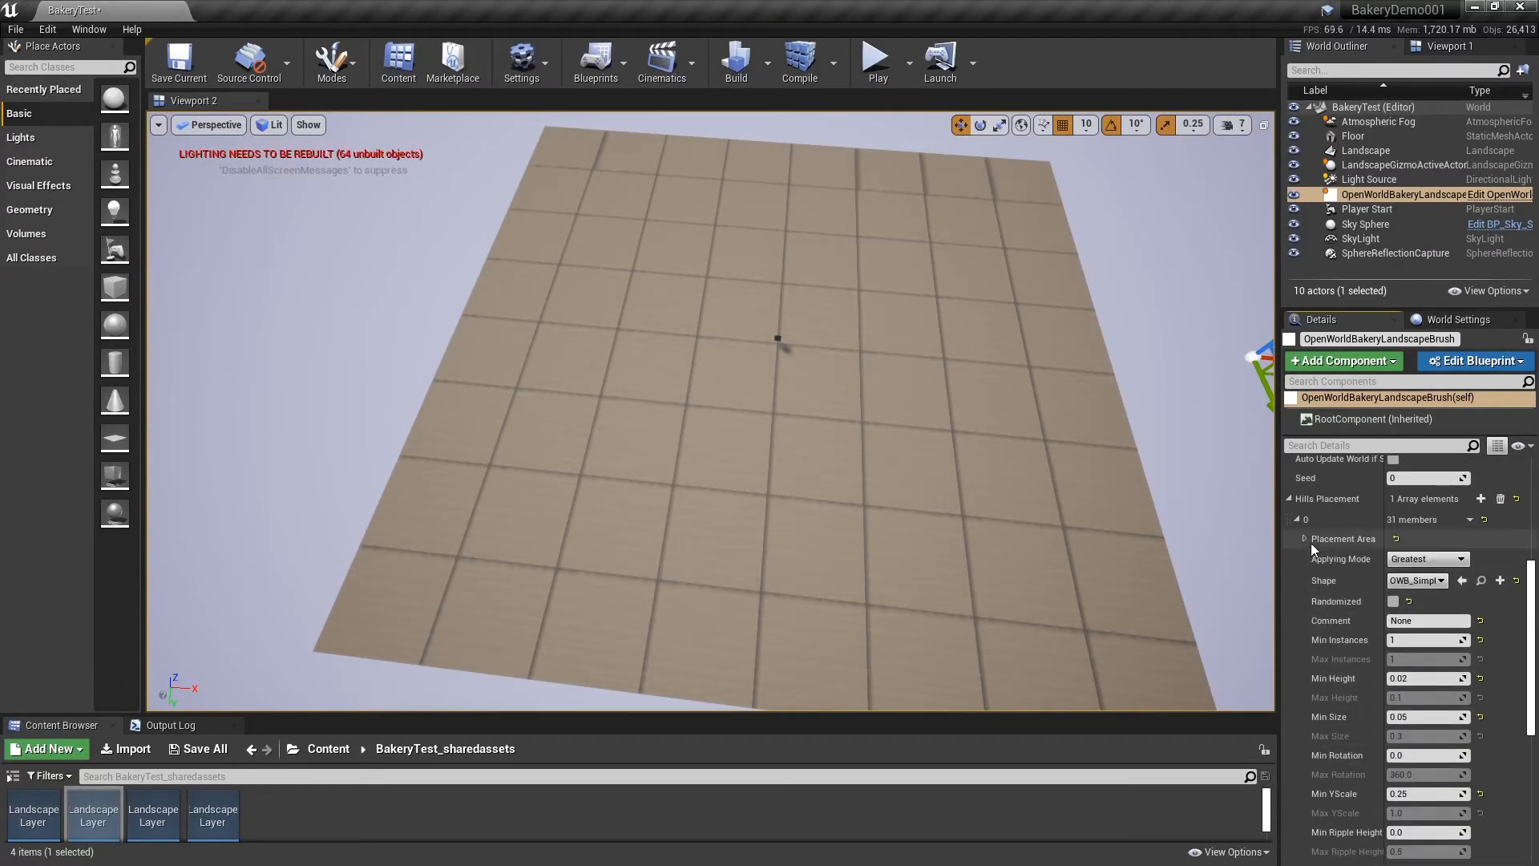
# - Set Min/Max Point 0.5, Min Height 0.2, Min Size 0.8, YScale 1.0 and bake the base terrain
pyautogui.click(1305, 539)
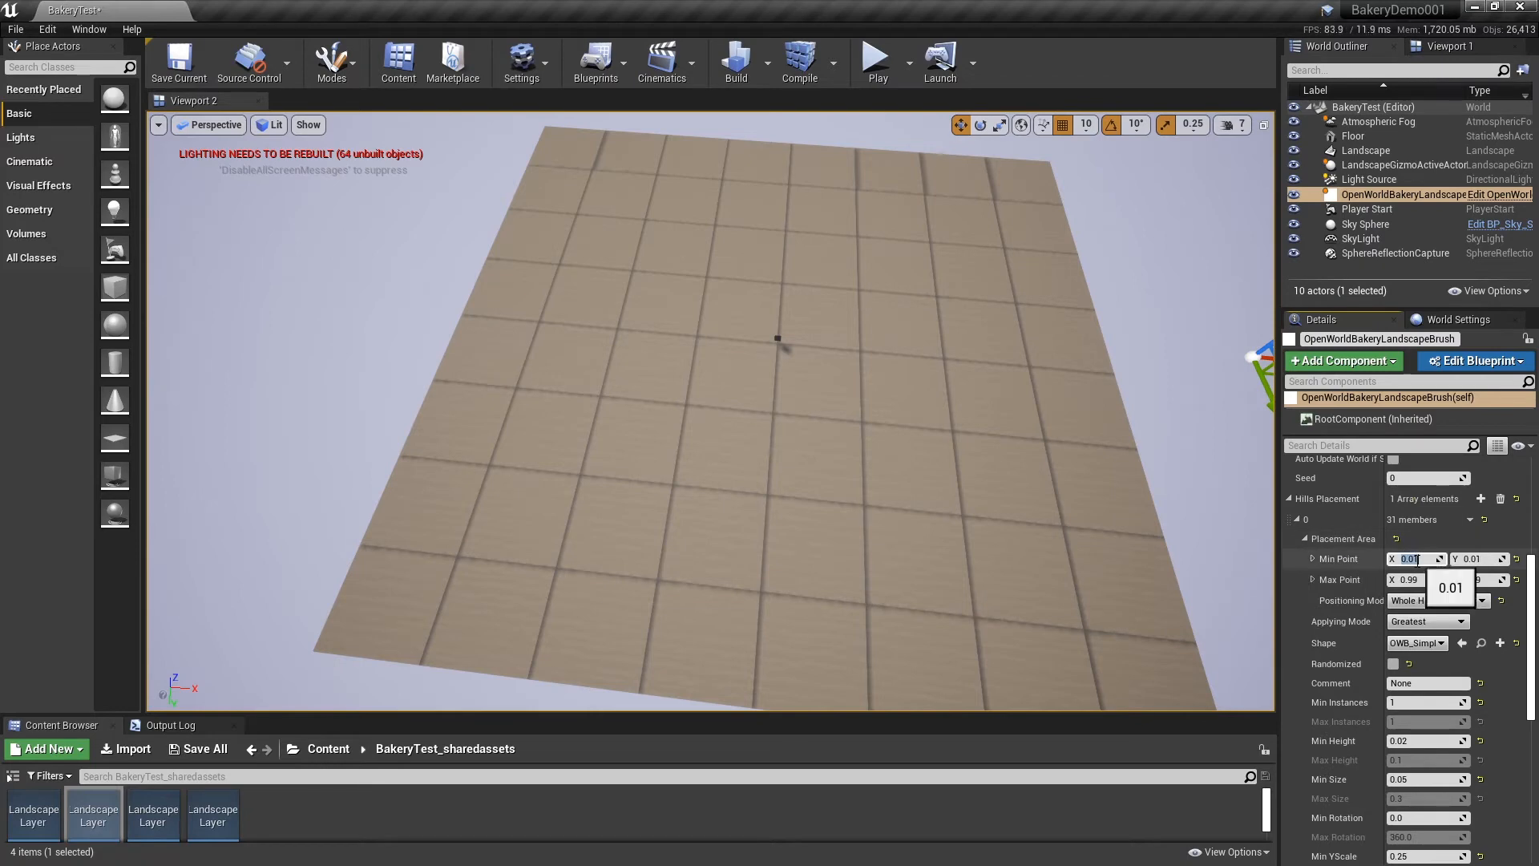
pyautogui.write('0.5')
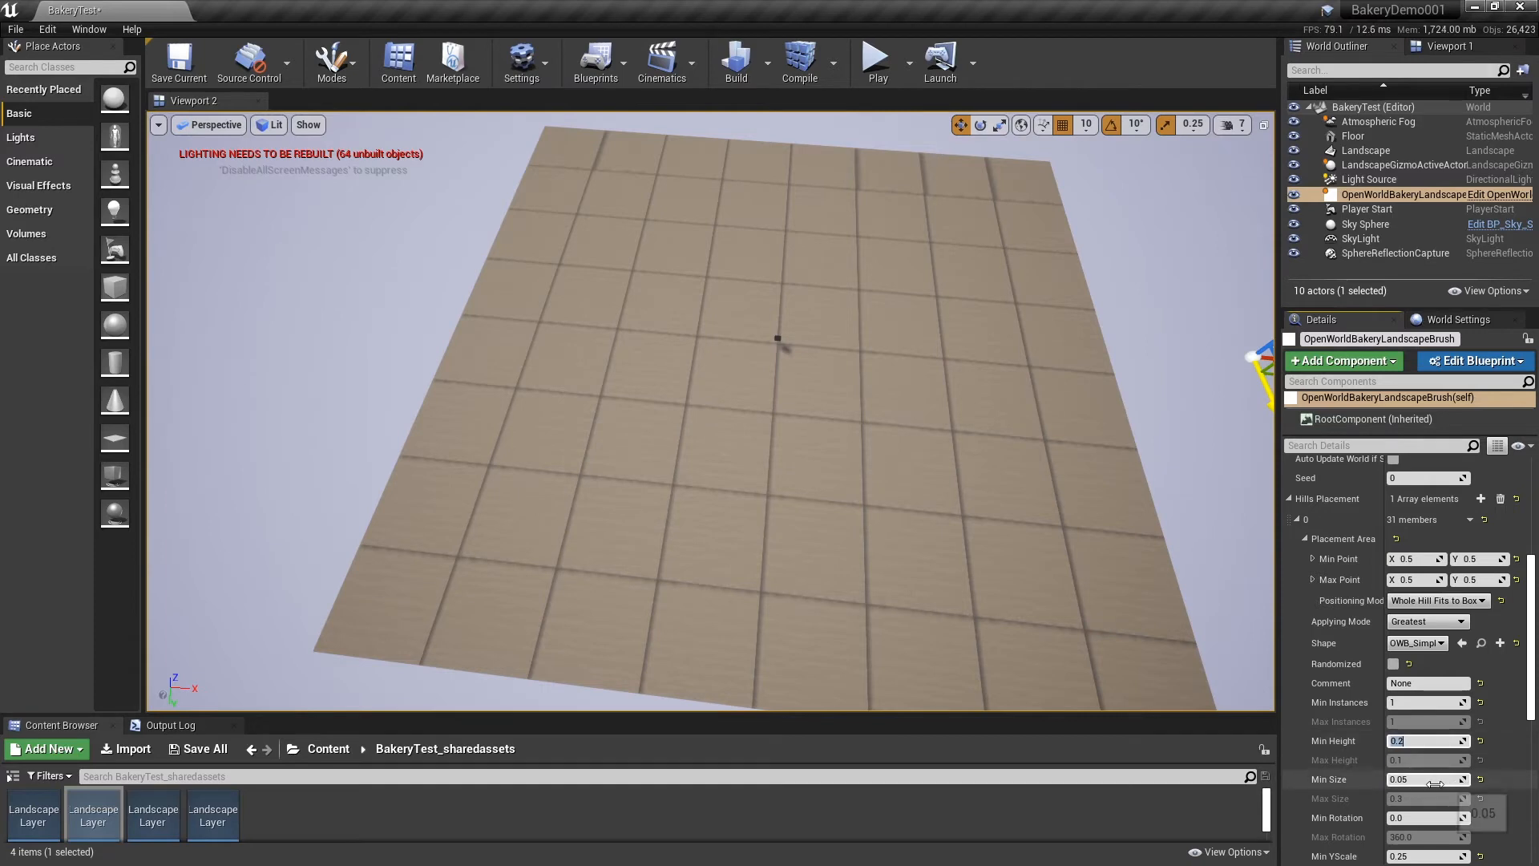
pyautogui.write('0.8')
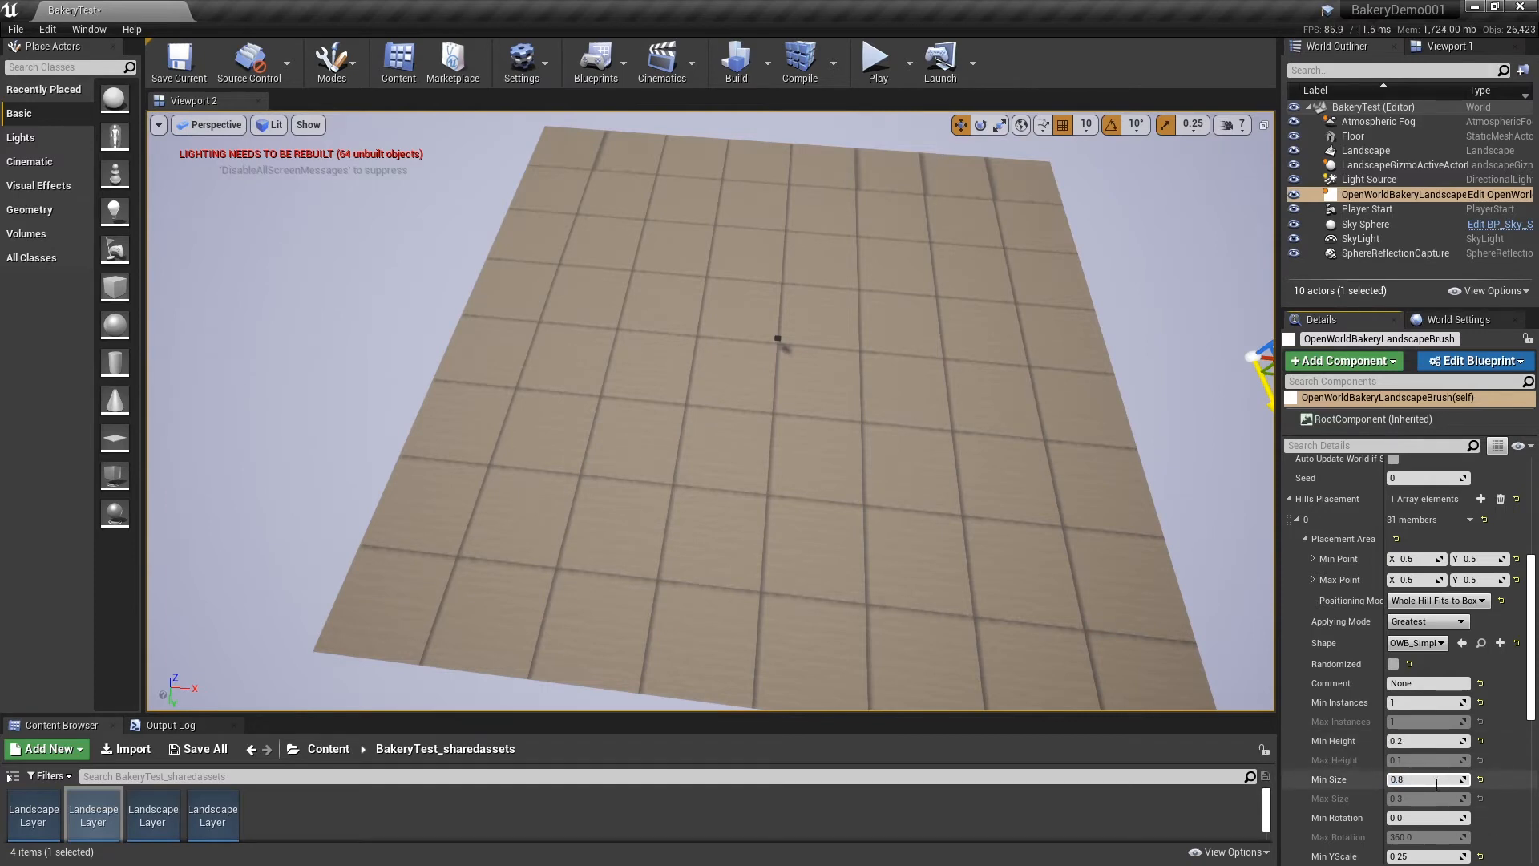
pyautogui.scroll(-3)
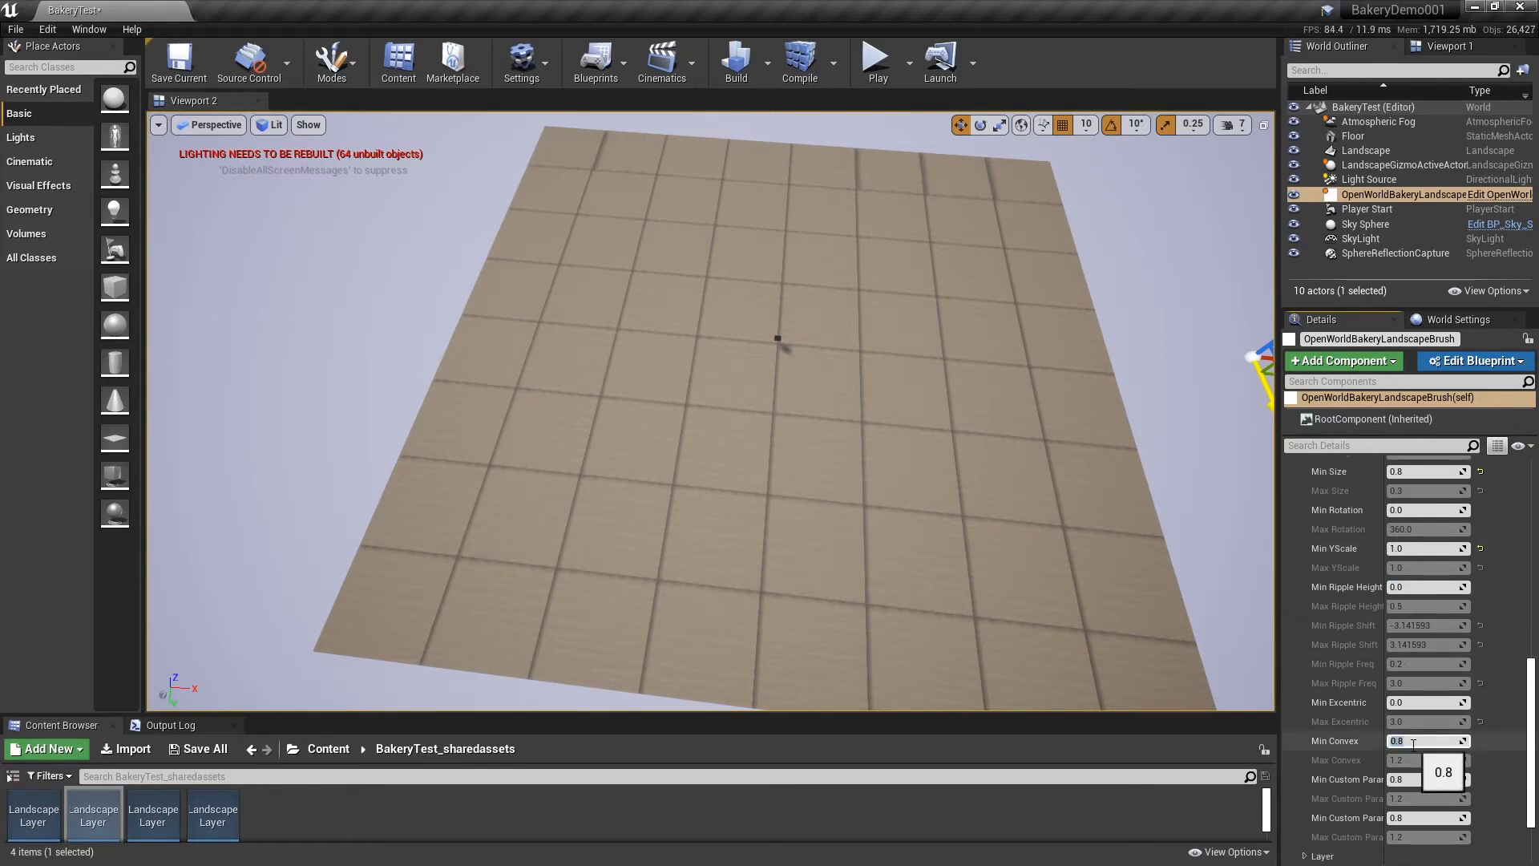
pyautogui.scroll(-3)
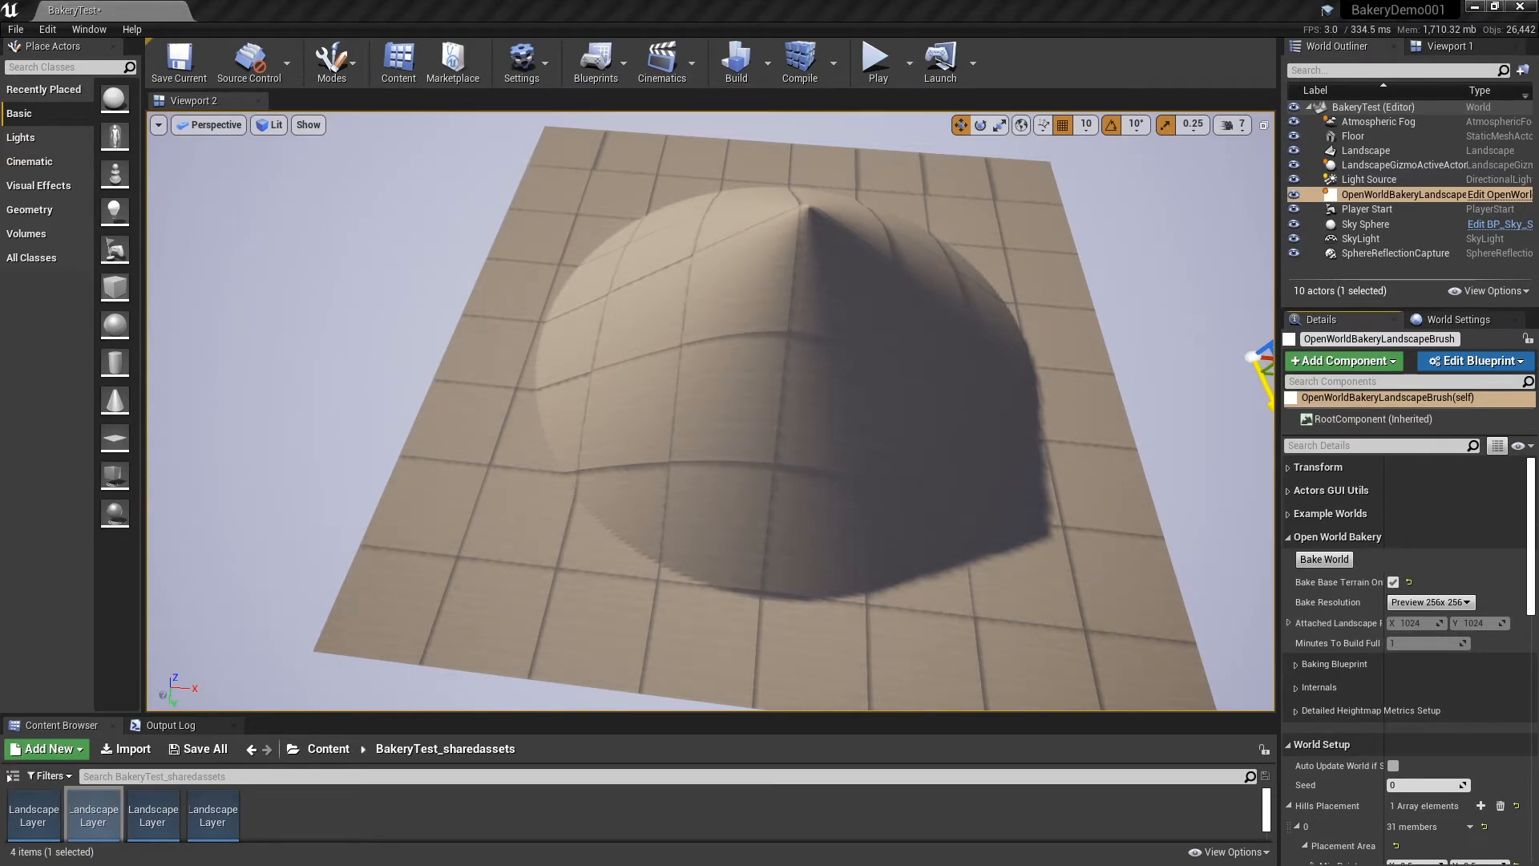
pyautogui.moveTo(1344, 630)
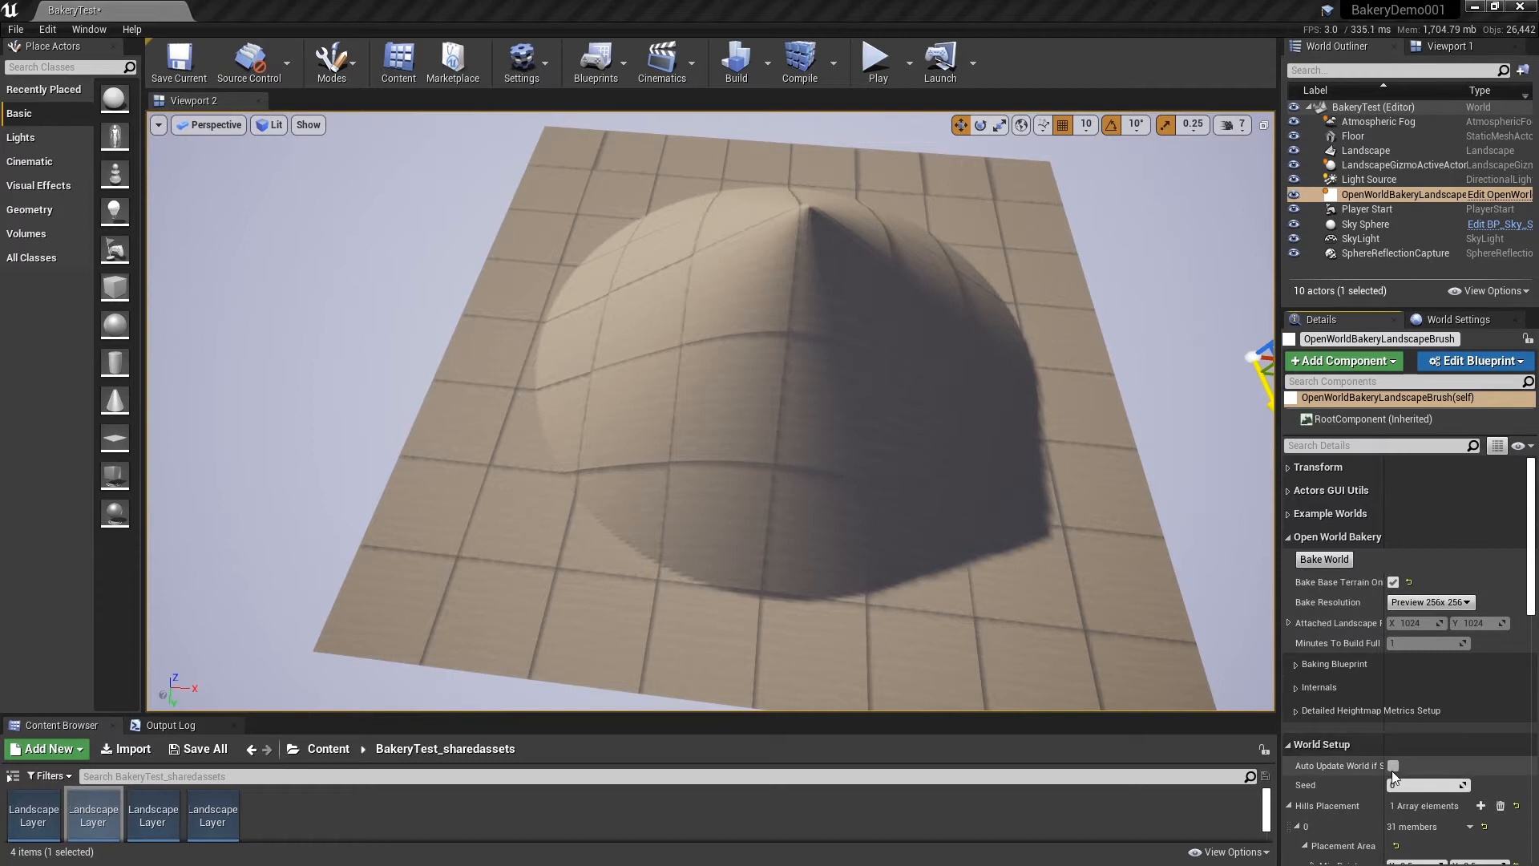
# - Raise the hill's Min Excentric and lower Min Convex to 0.5, reshaping the dome into a ridge
pyautogui.click(1393, 766)
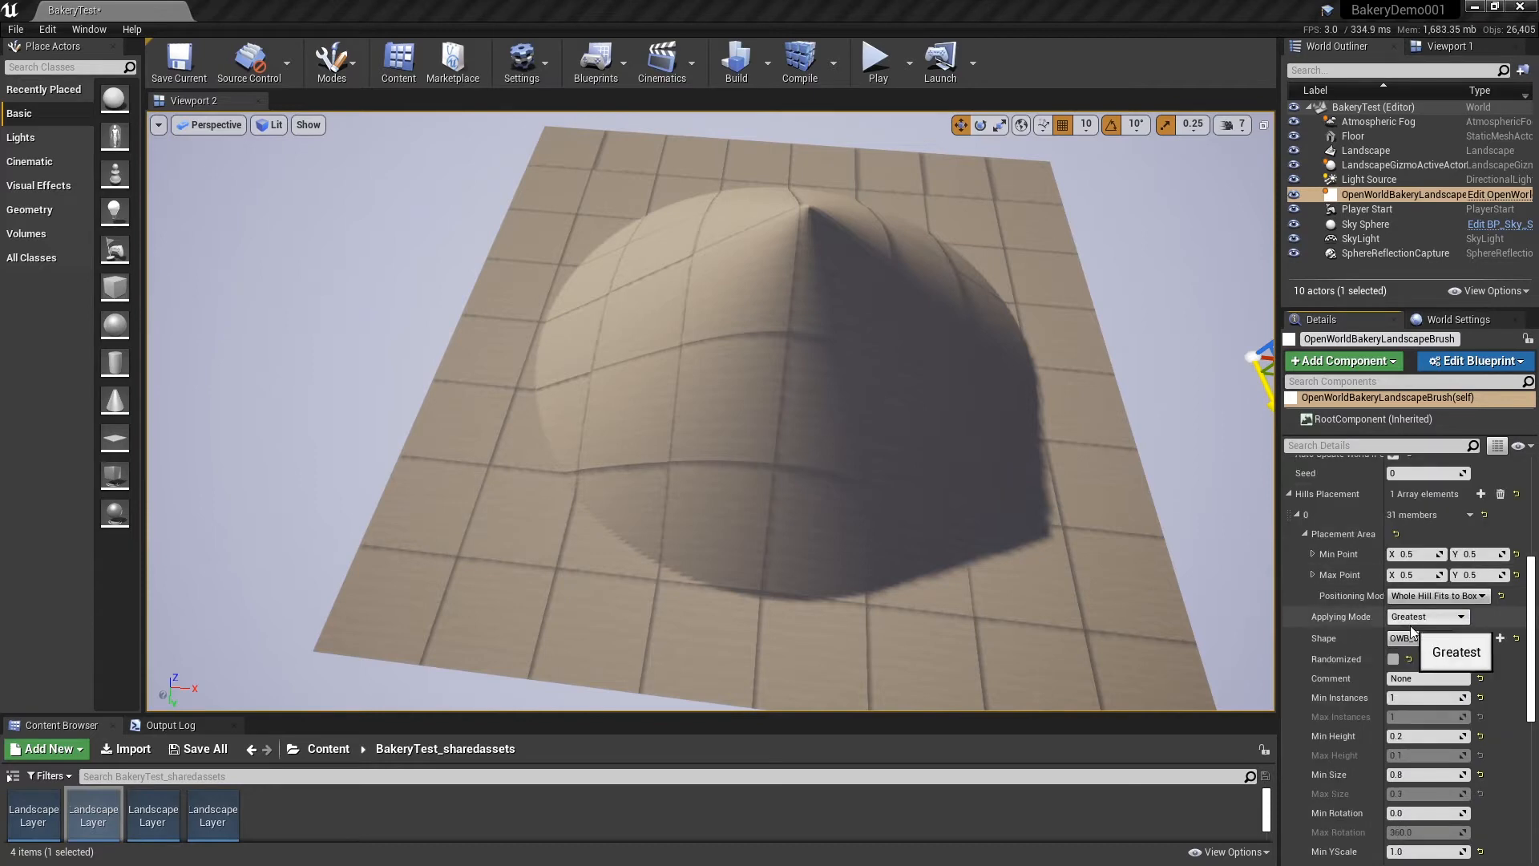
pyautogui.scroll(-3)
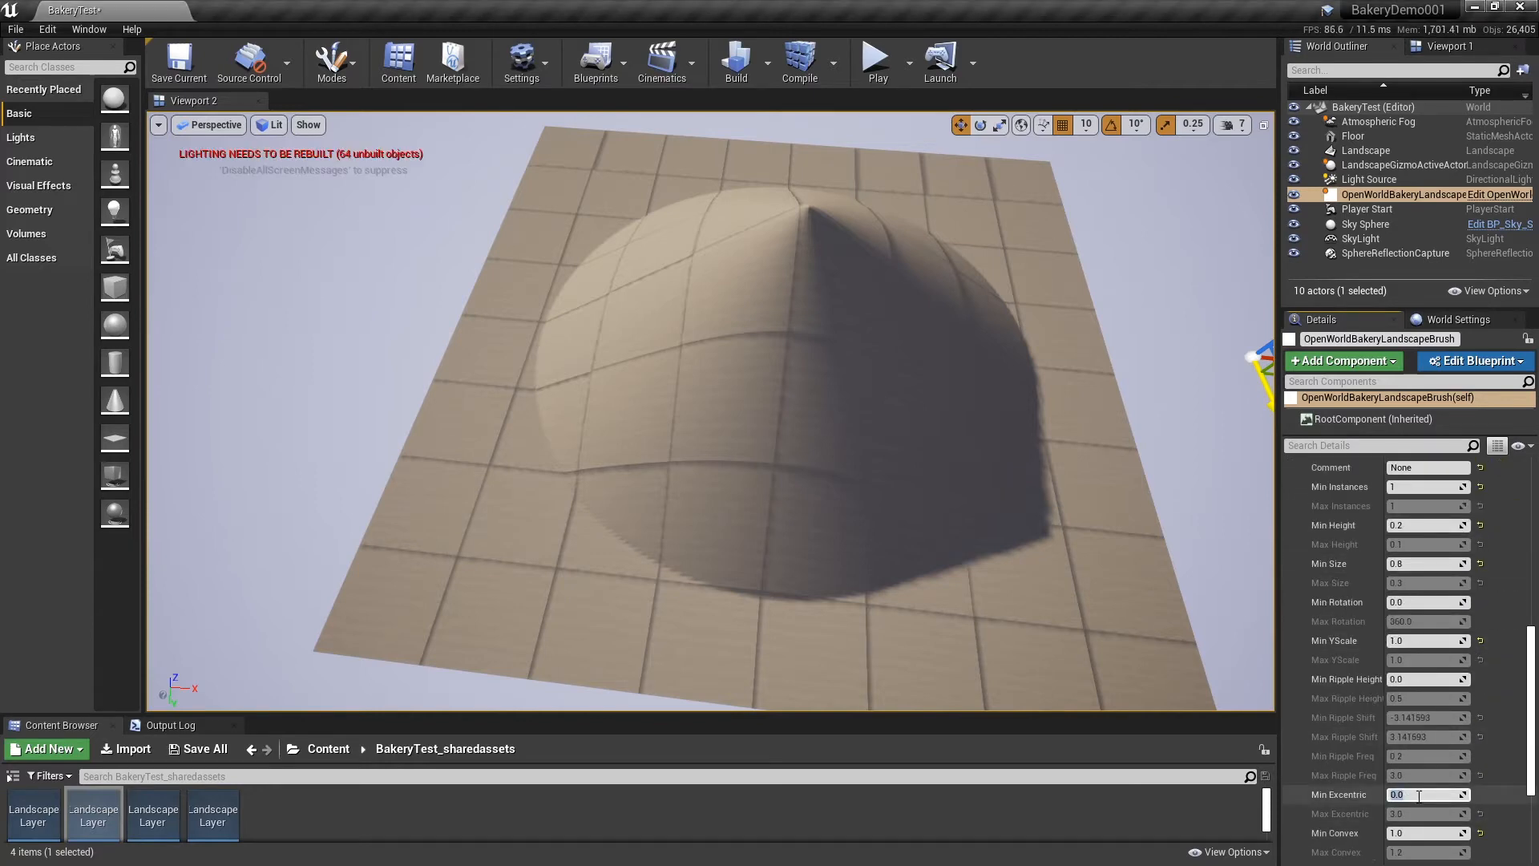
pyautogui.write('50.0')
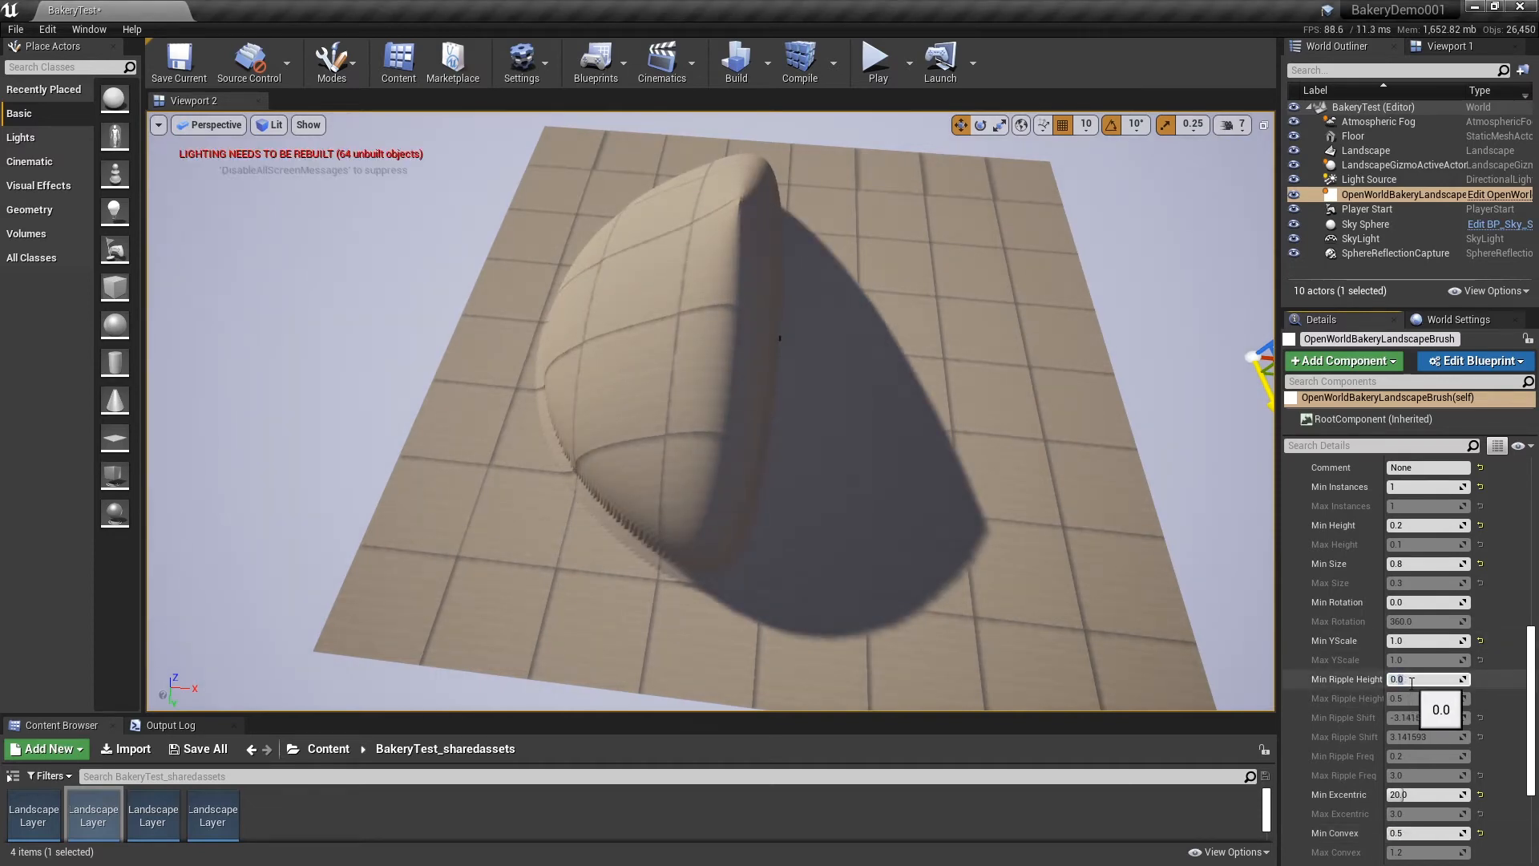
# - Set the hill's Min Ripple Height 0.05, Min Ripple Freq 3.0 and Min Ripple Shift 1.2
pyautogui.write('0.2')
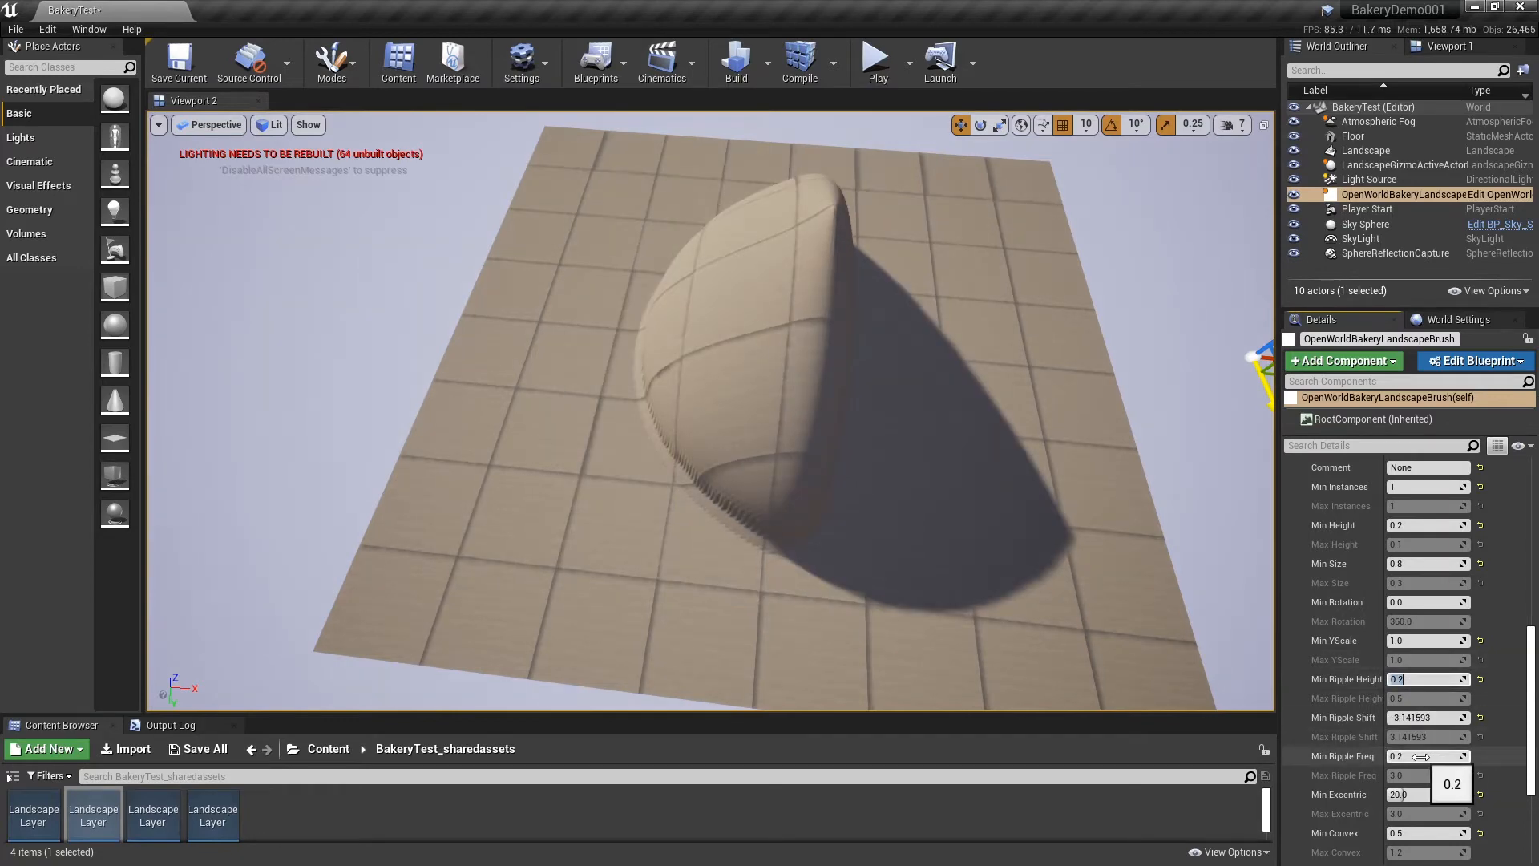
pyautogui.write('3.')
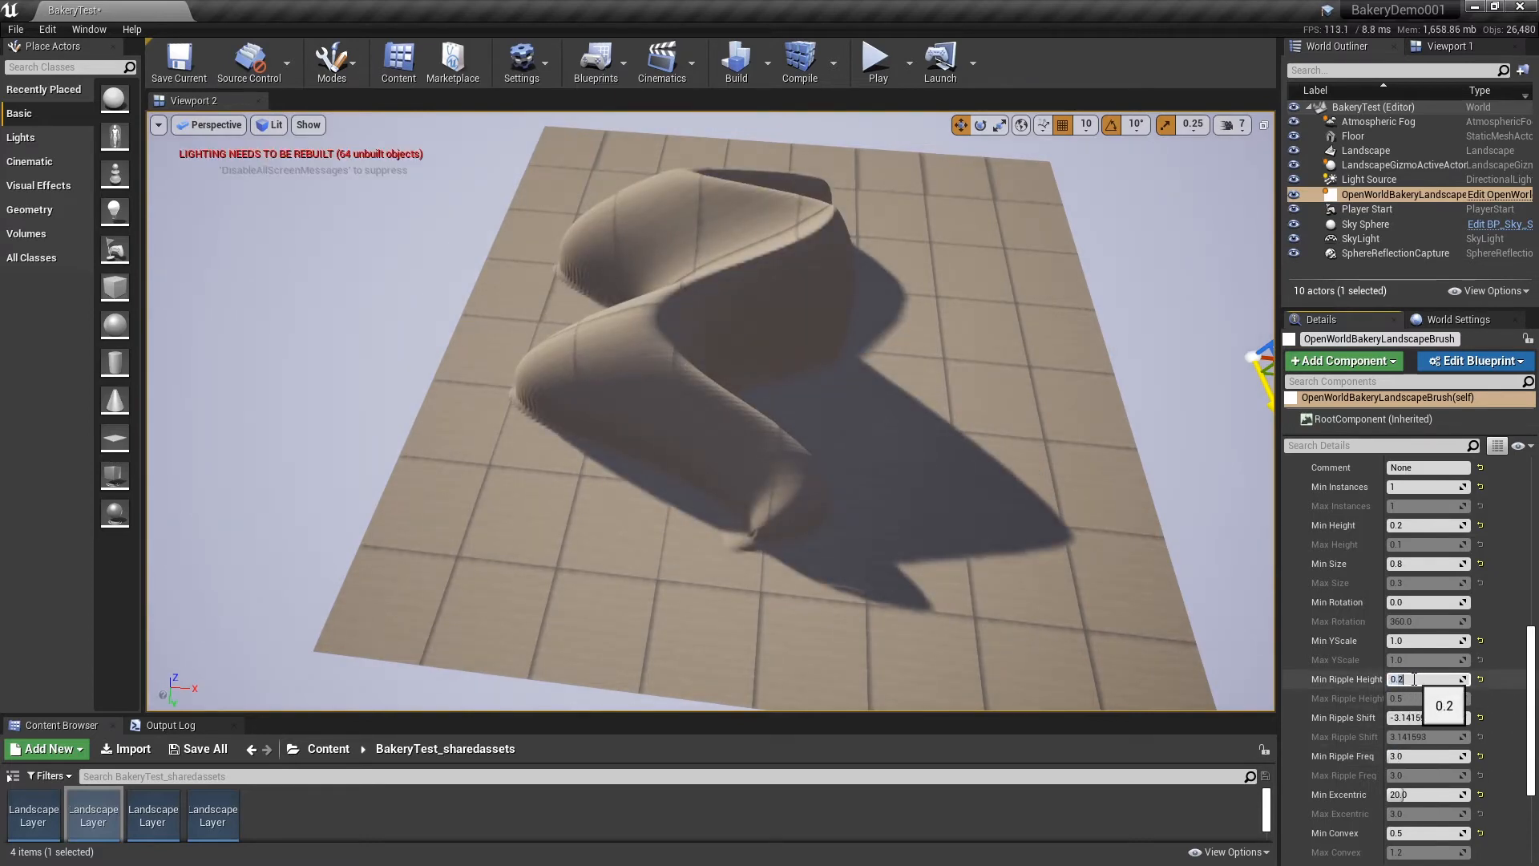
pyautogui.write('0.05')
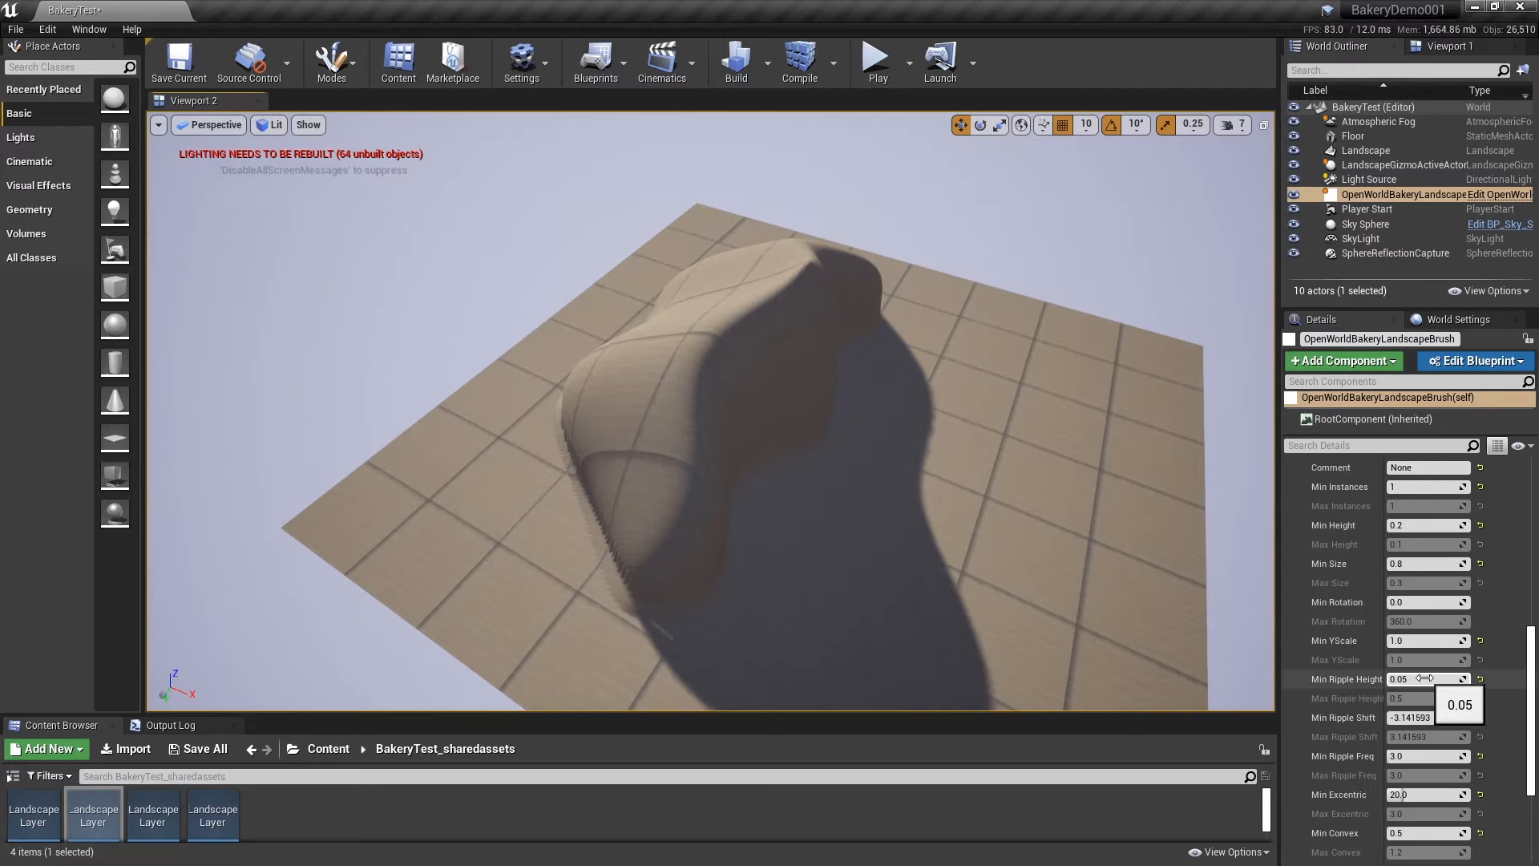
pyautogui.click(1429, 718)
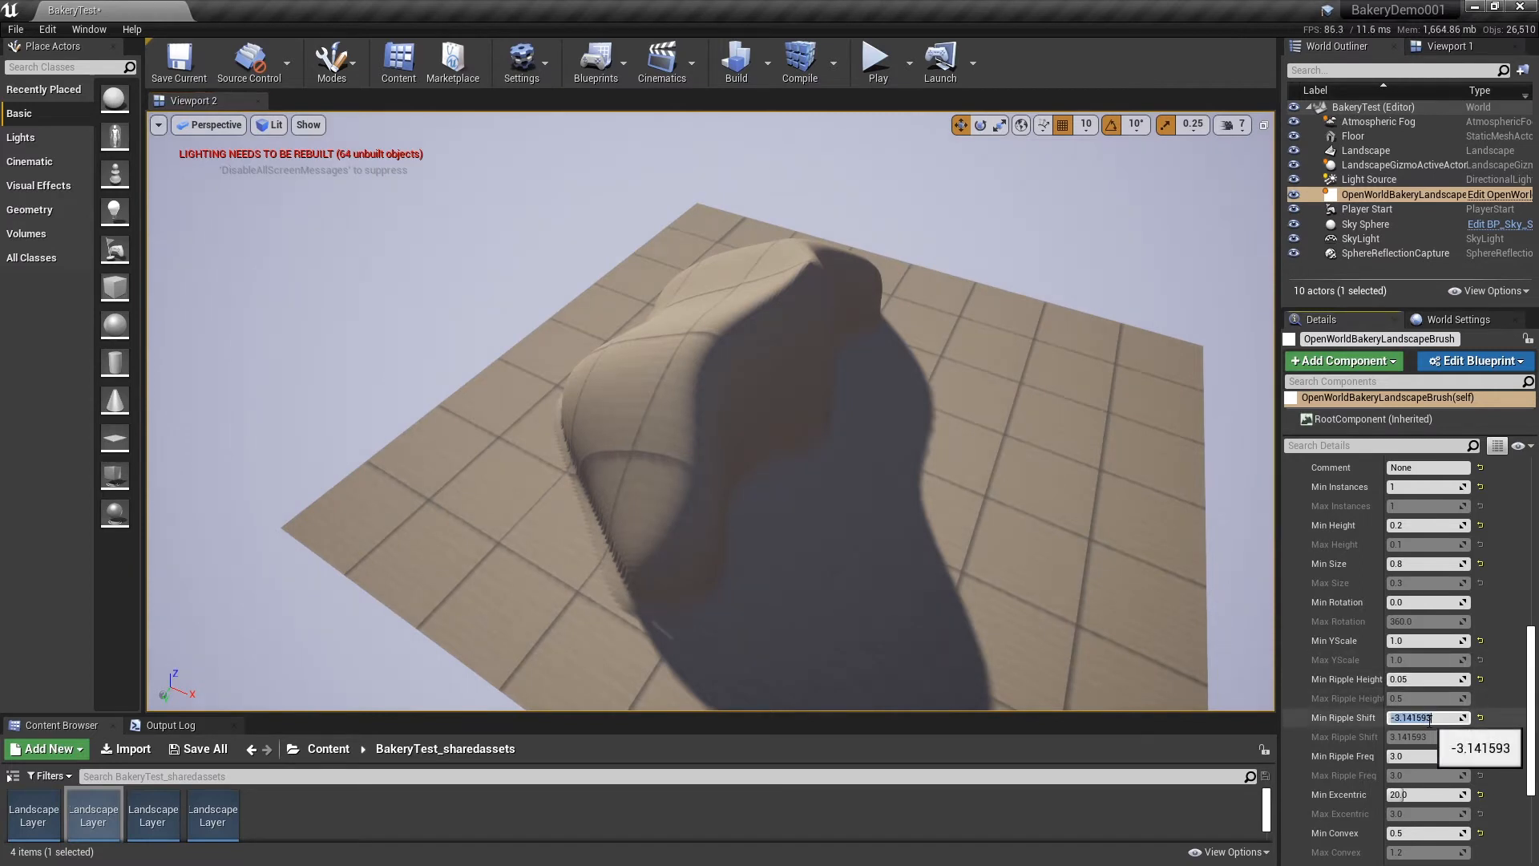
pyautogui.write('1.2')
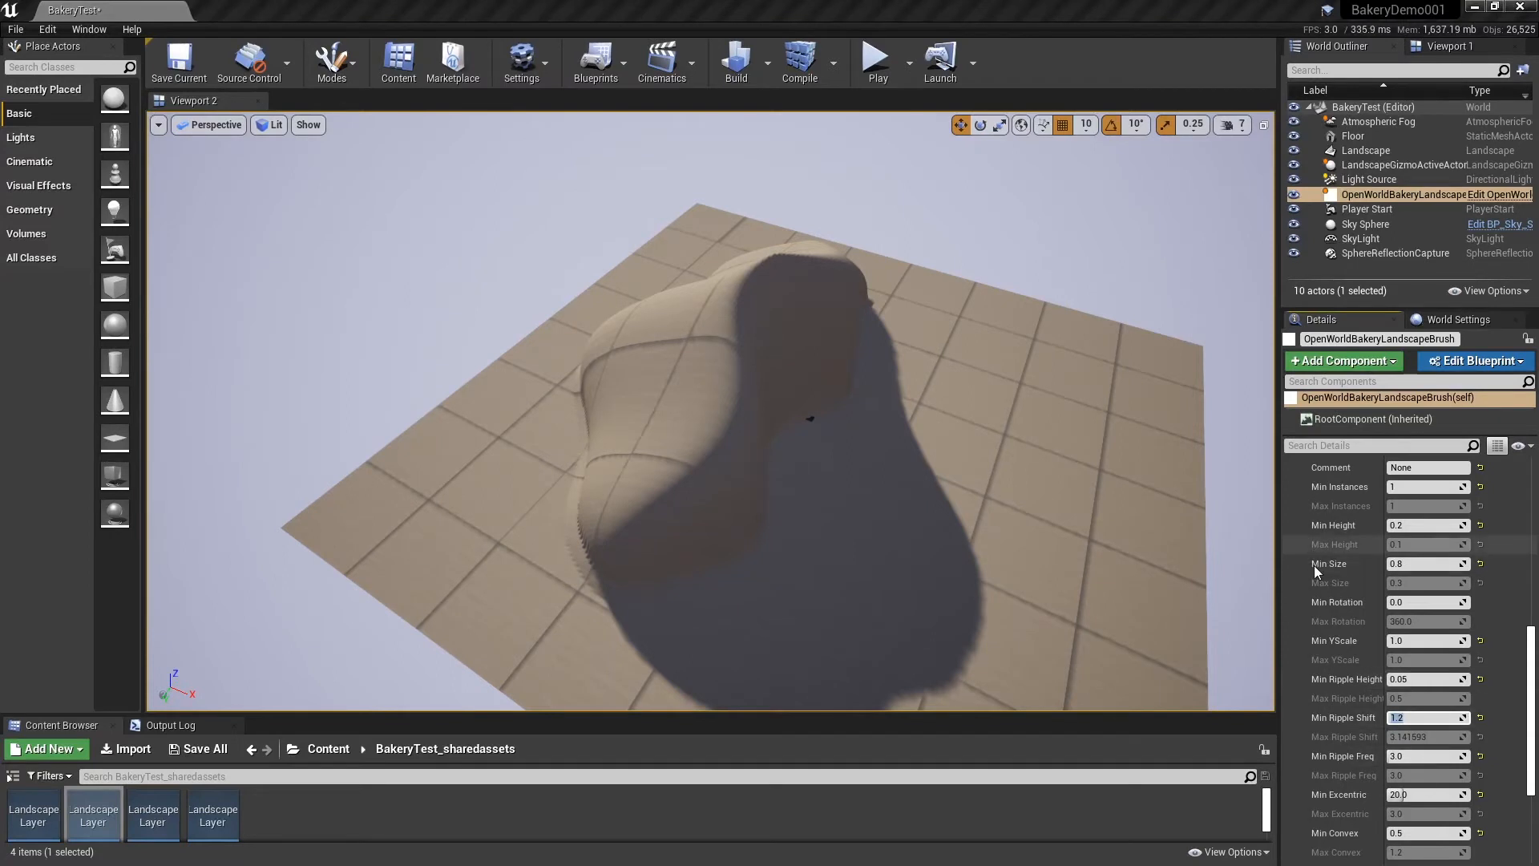
pyautogui.scroll(-3)
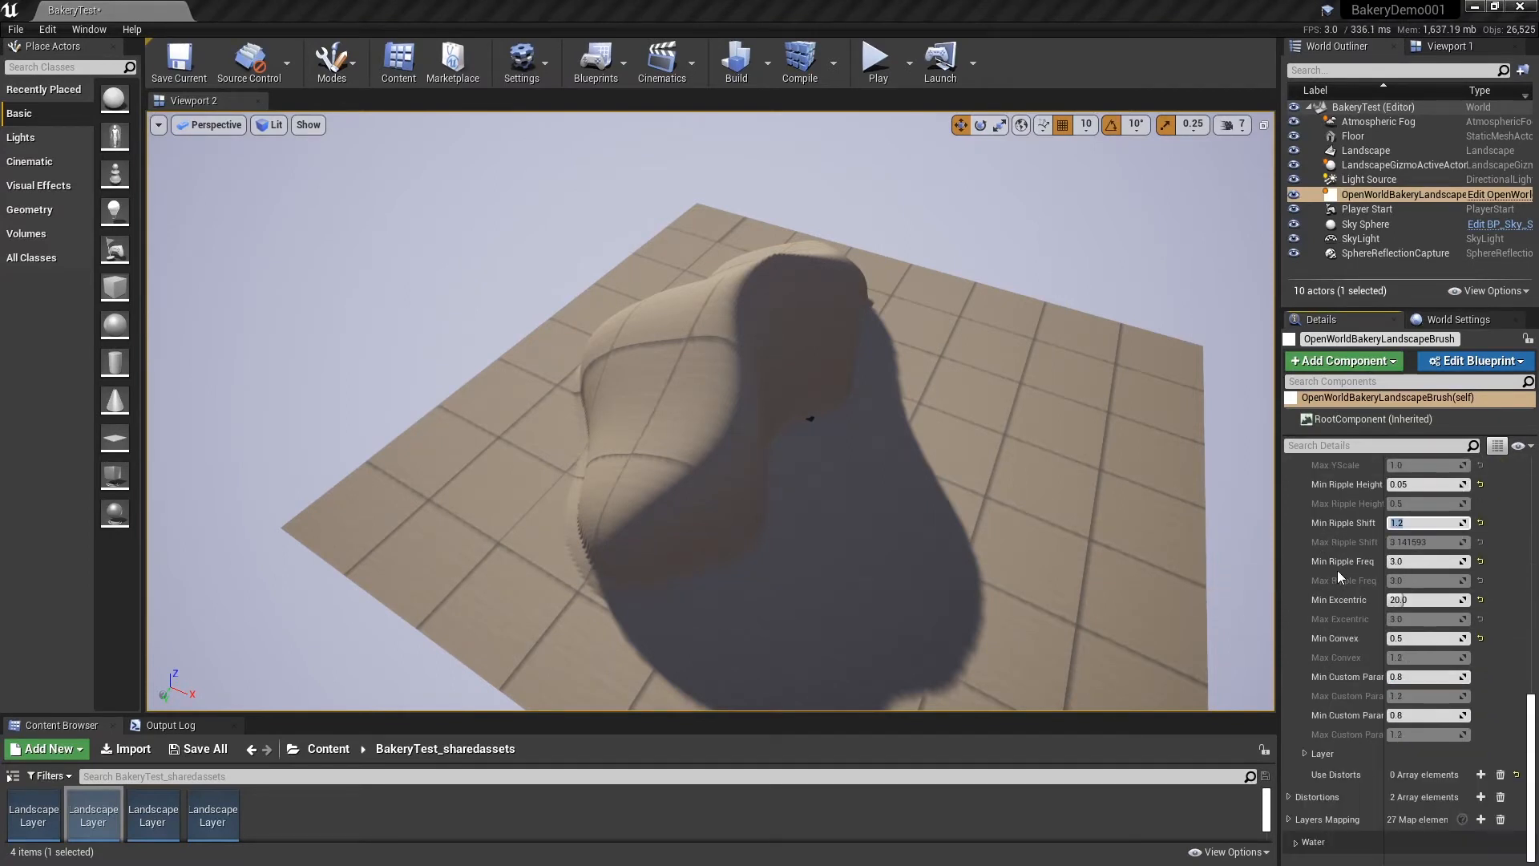
# - Clear the distortion list, enable Use Distorts with one entry, and set Min Height 0.12
pyautogui.click(1299, 759)
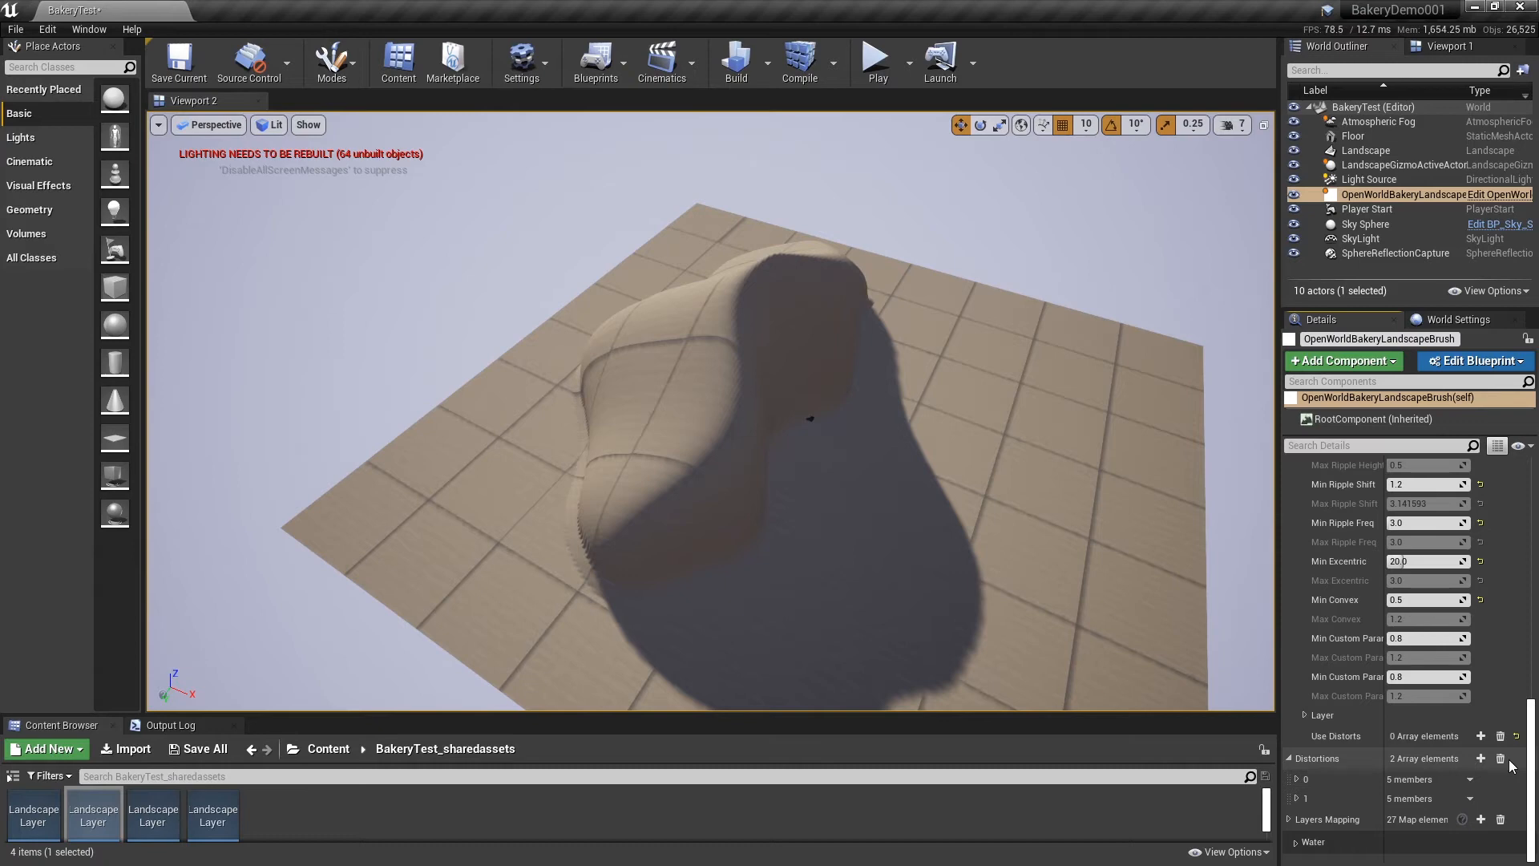
pyautogui.moveTo(1501, 759)
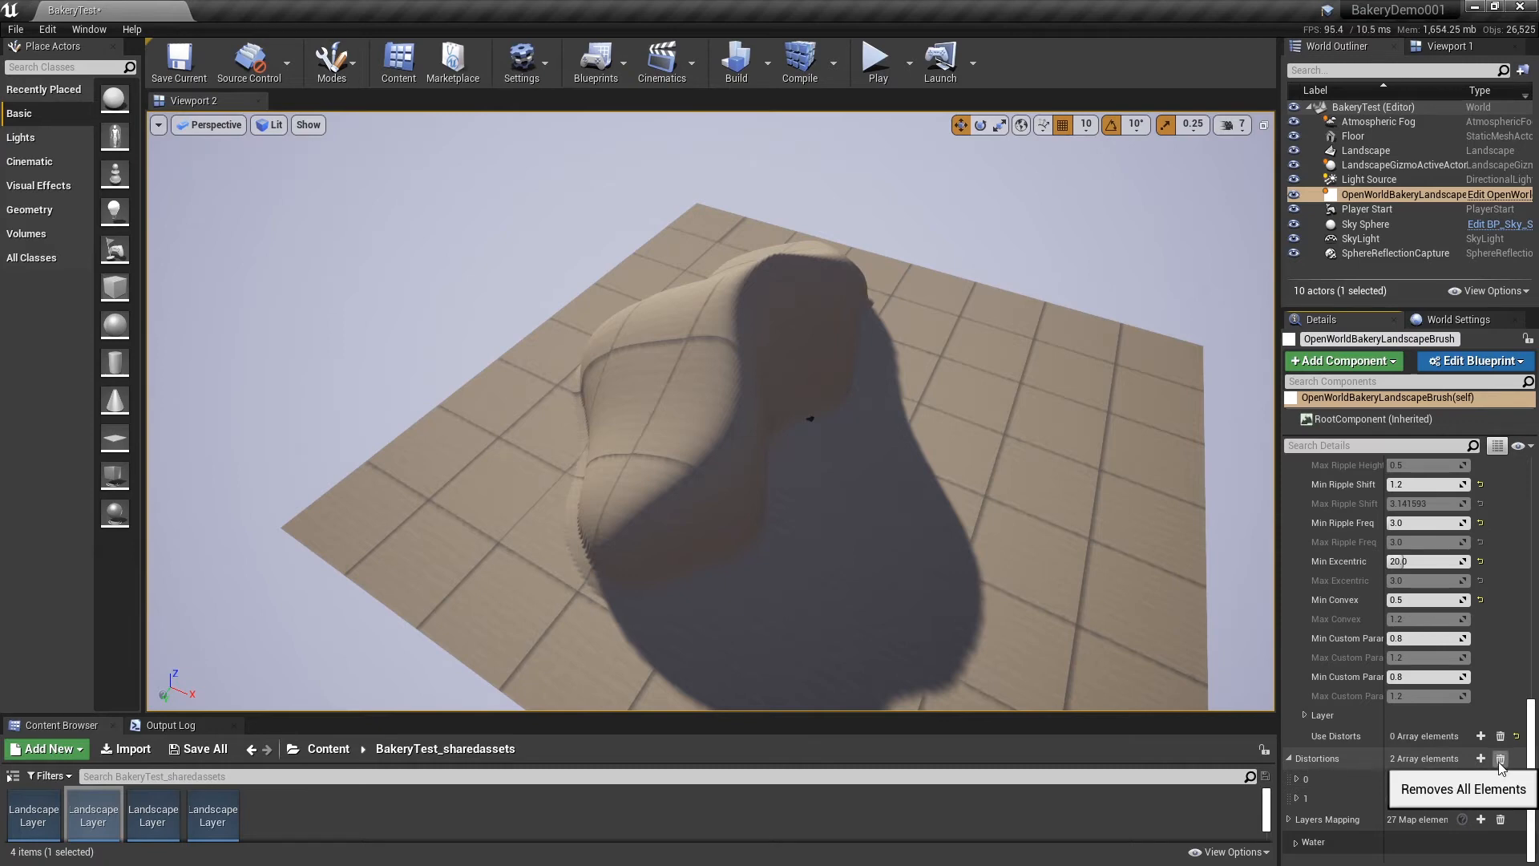
pyautogui.click(1501, 758)
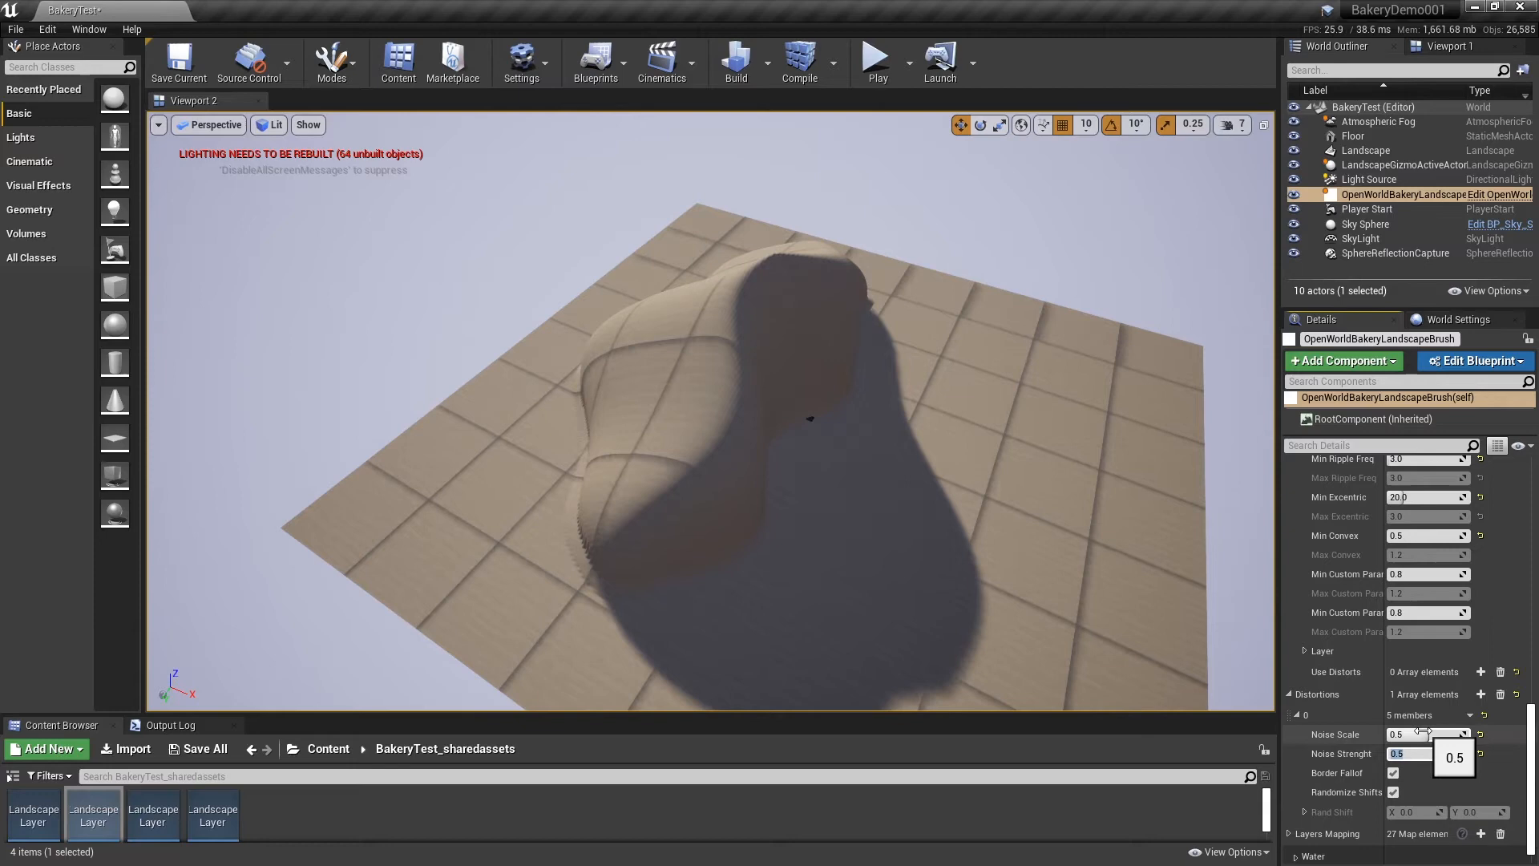
pyautogui.scroll(-3)
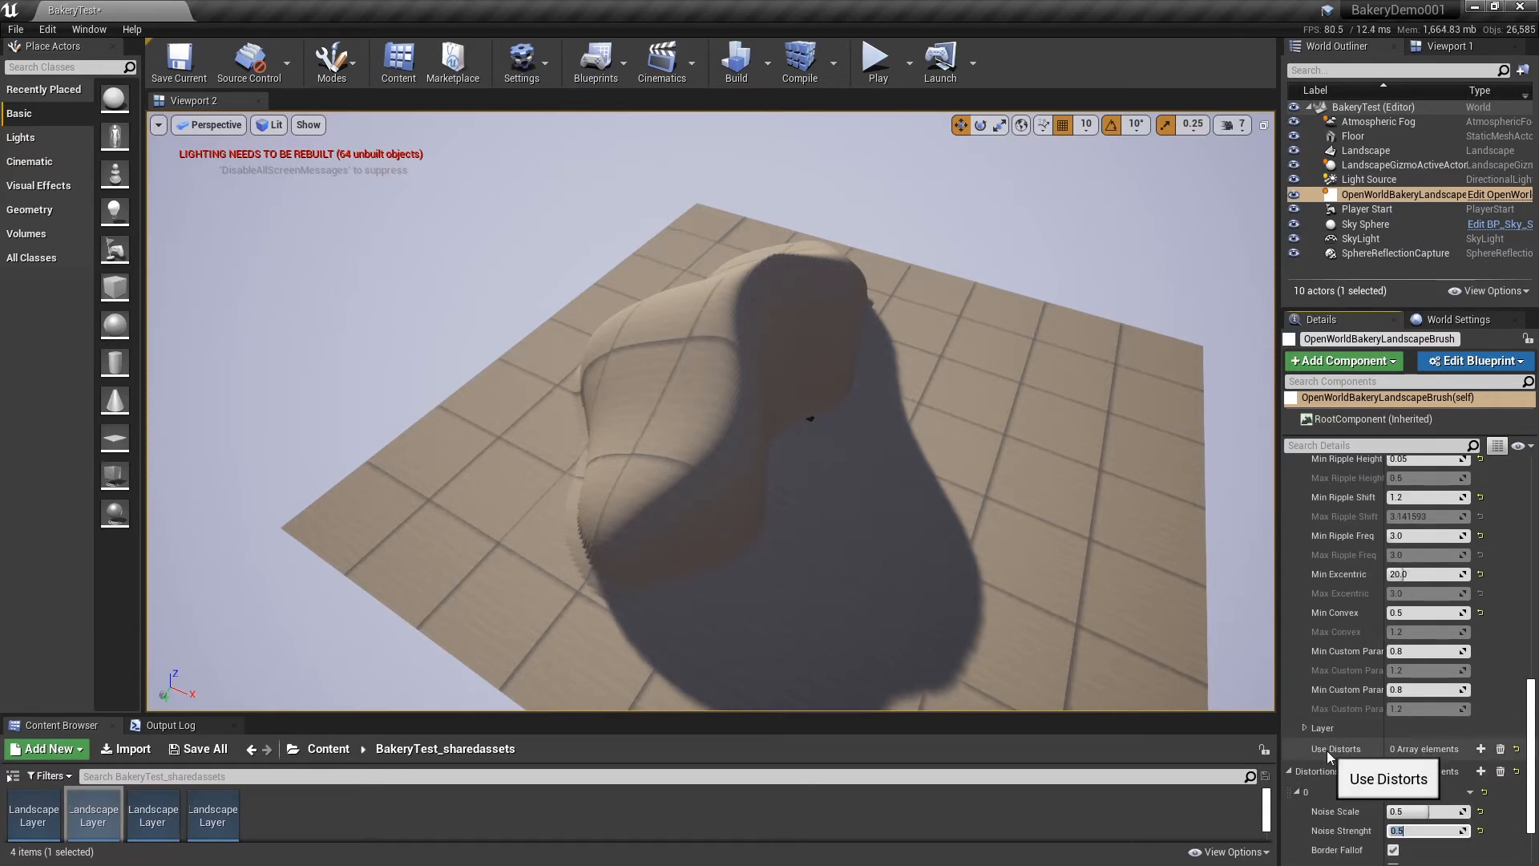
pyautogui.click(1481, 749)
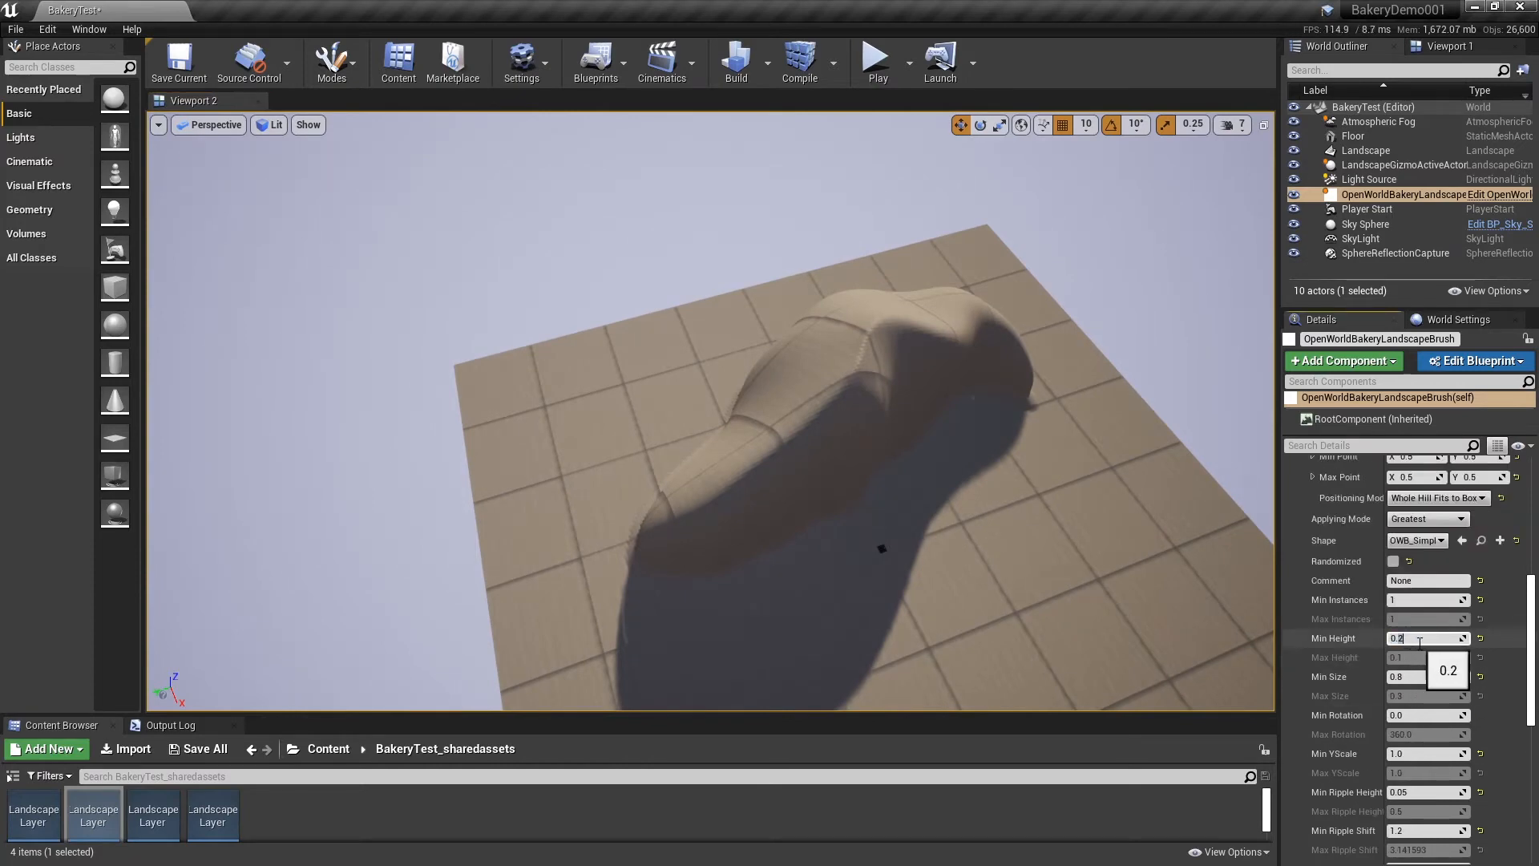
pyautogui.write('0.12')
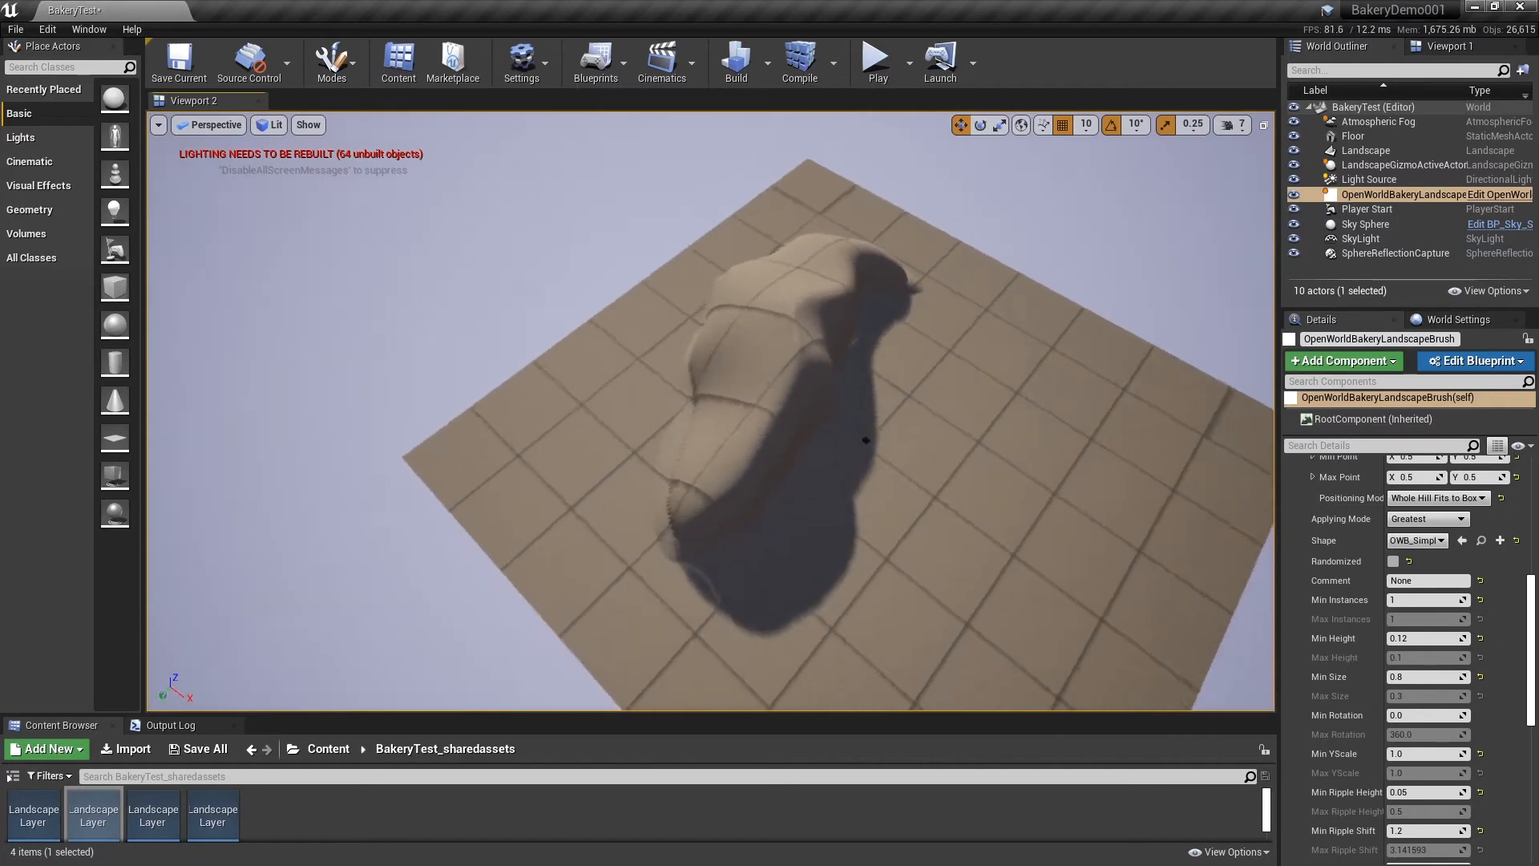
pyautogui.scroll(-3)
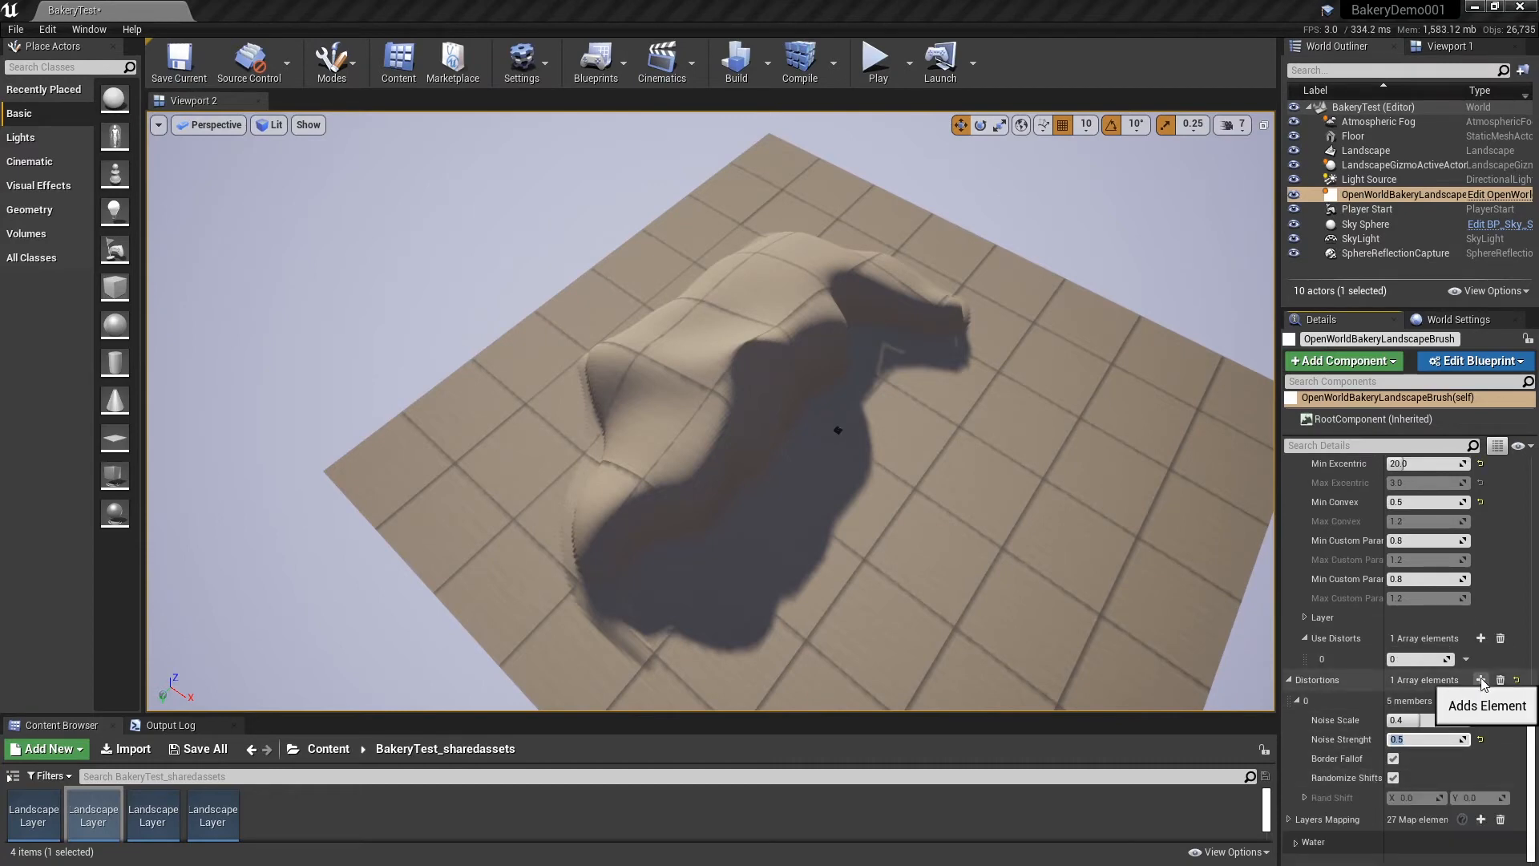
# - Add distortion element 1 with Noise Scale 0.06 and Noise Strenght 0.12, used by the hill
pyautogui.click(1481, 680)
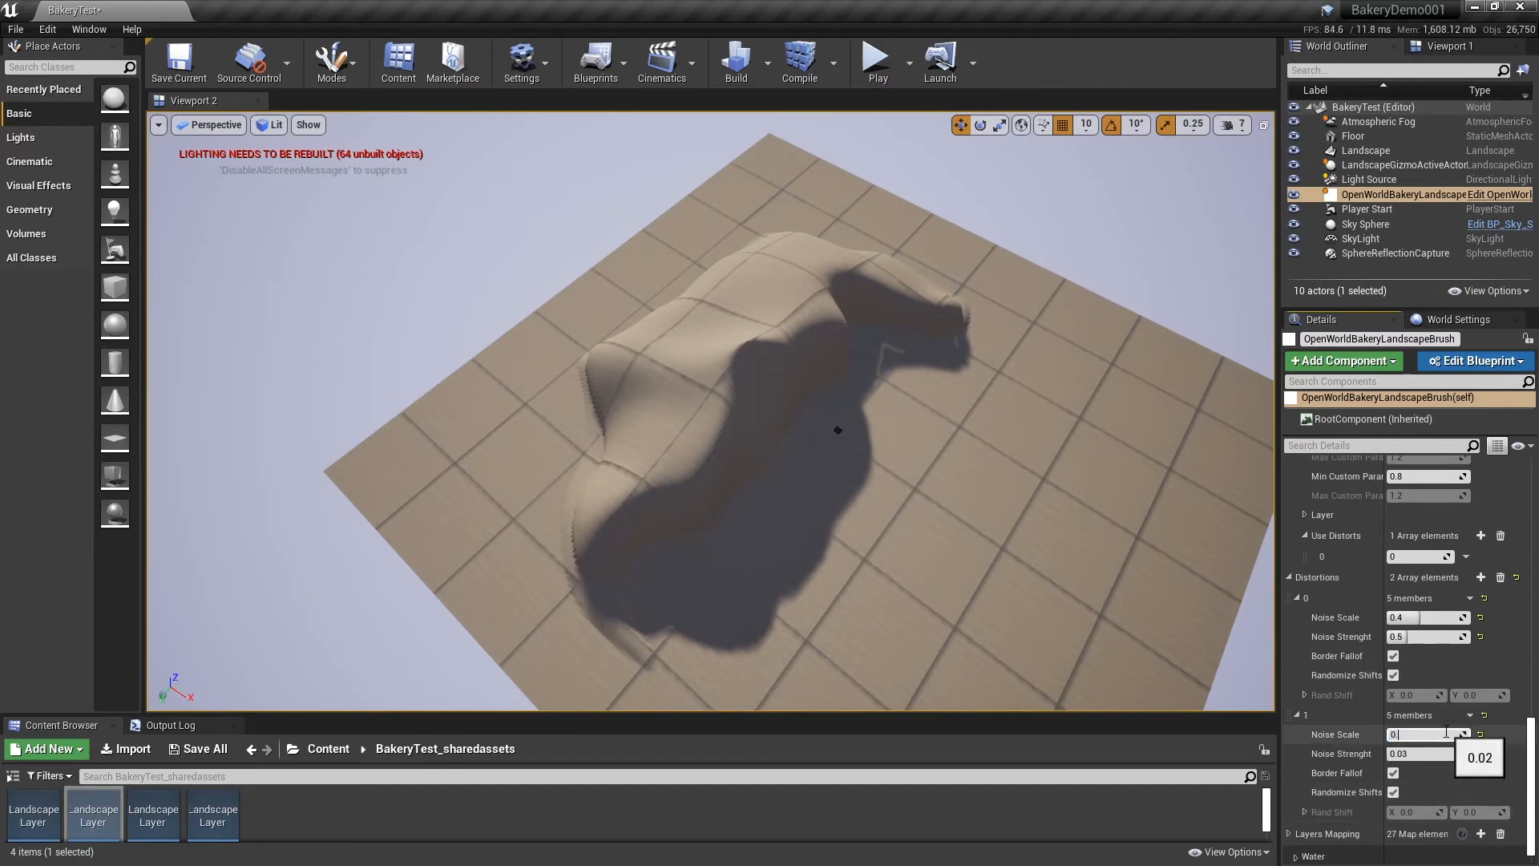
pyautogui.write('0.1')
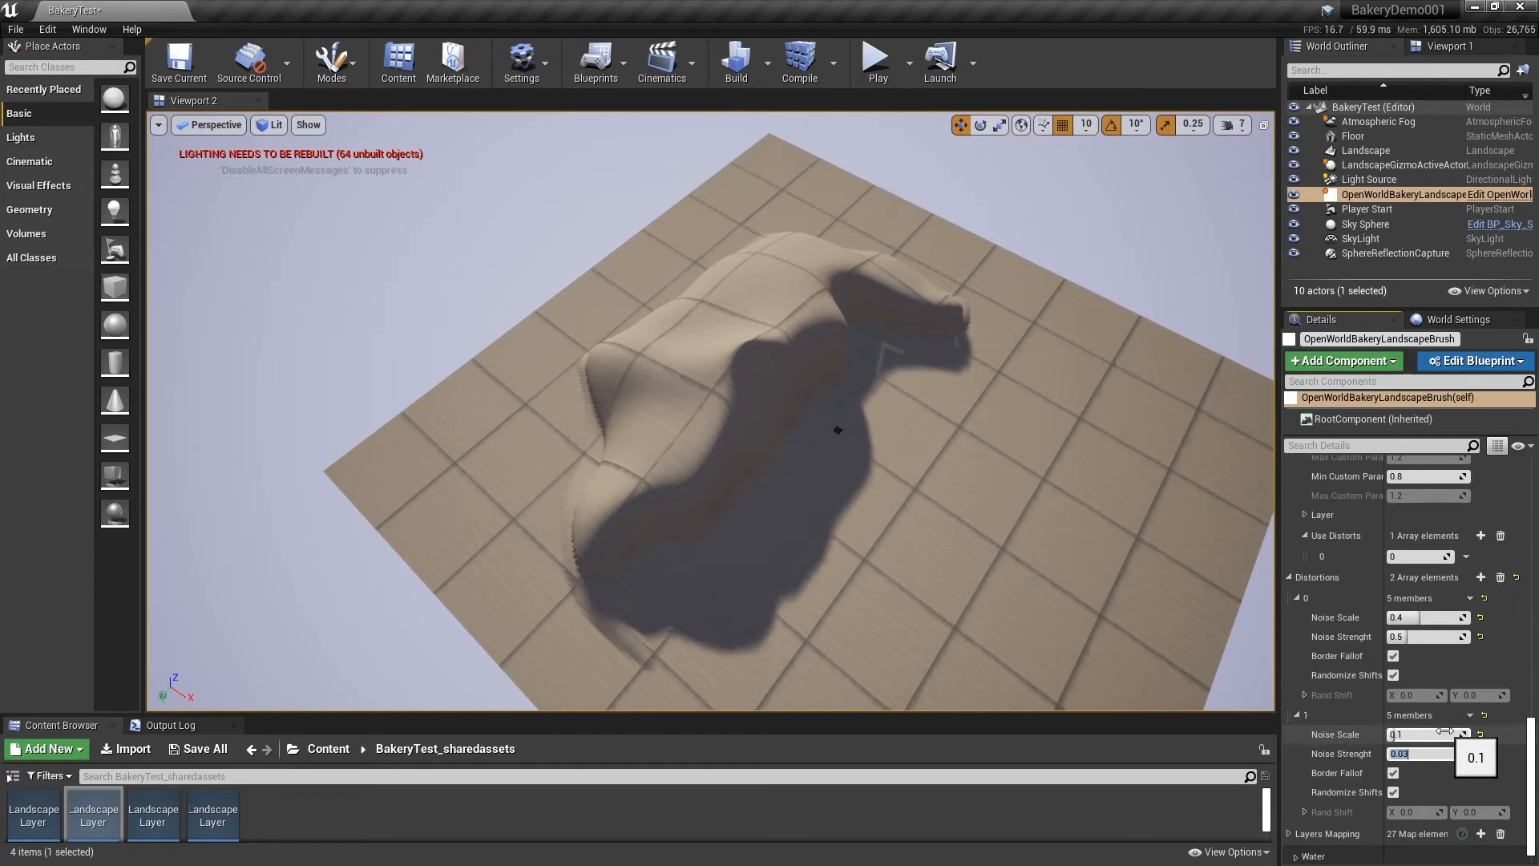
pyautogui.write('0.2')
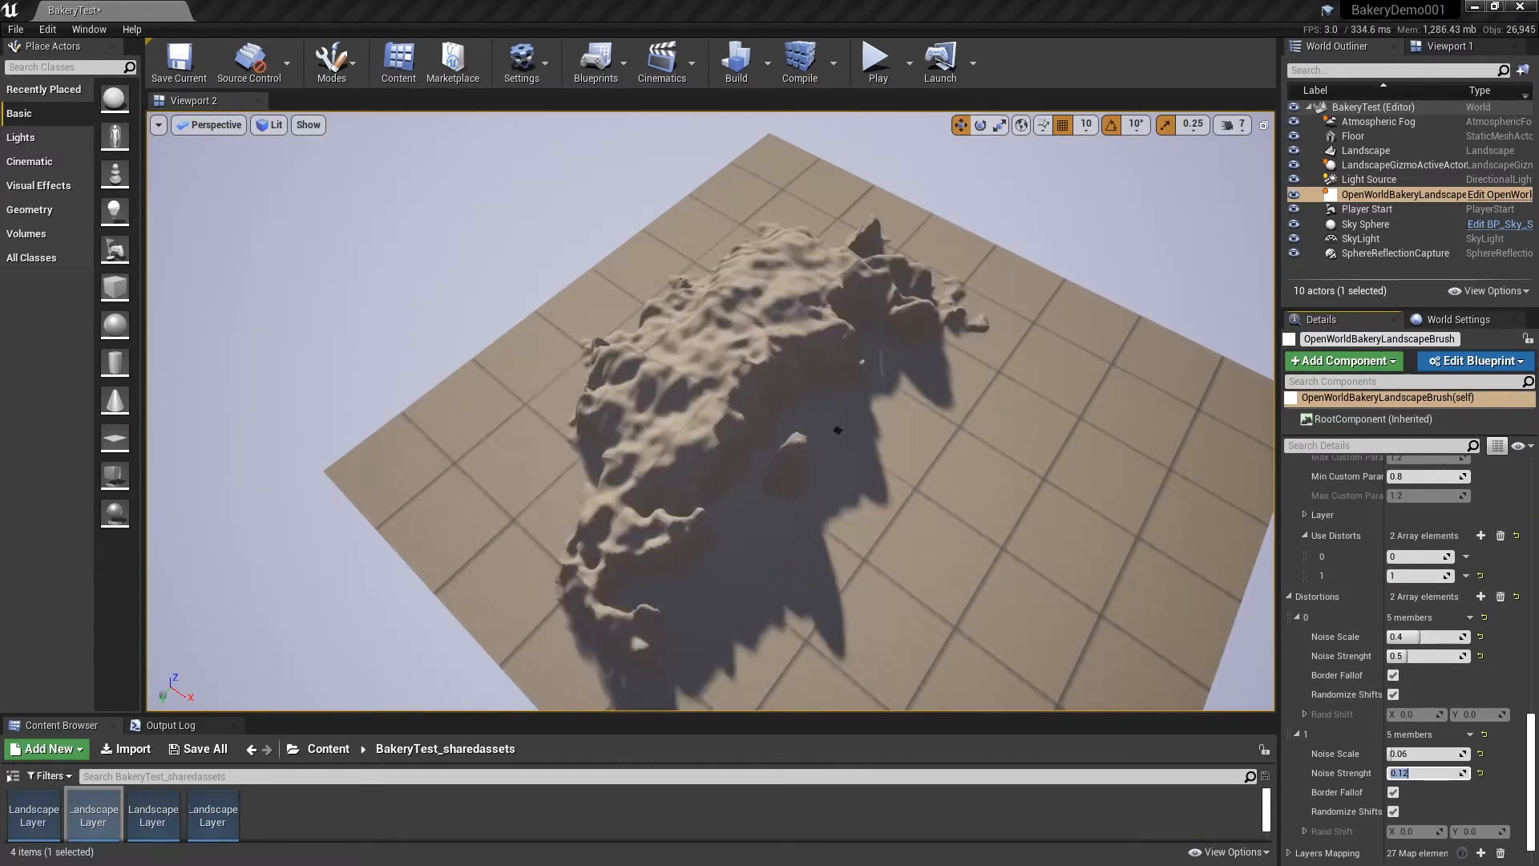
pyautogui.scroll(-3)
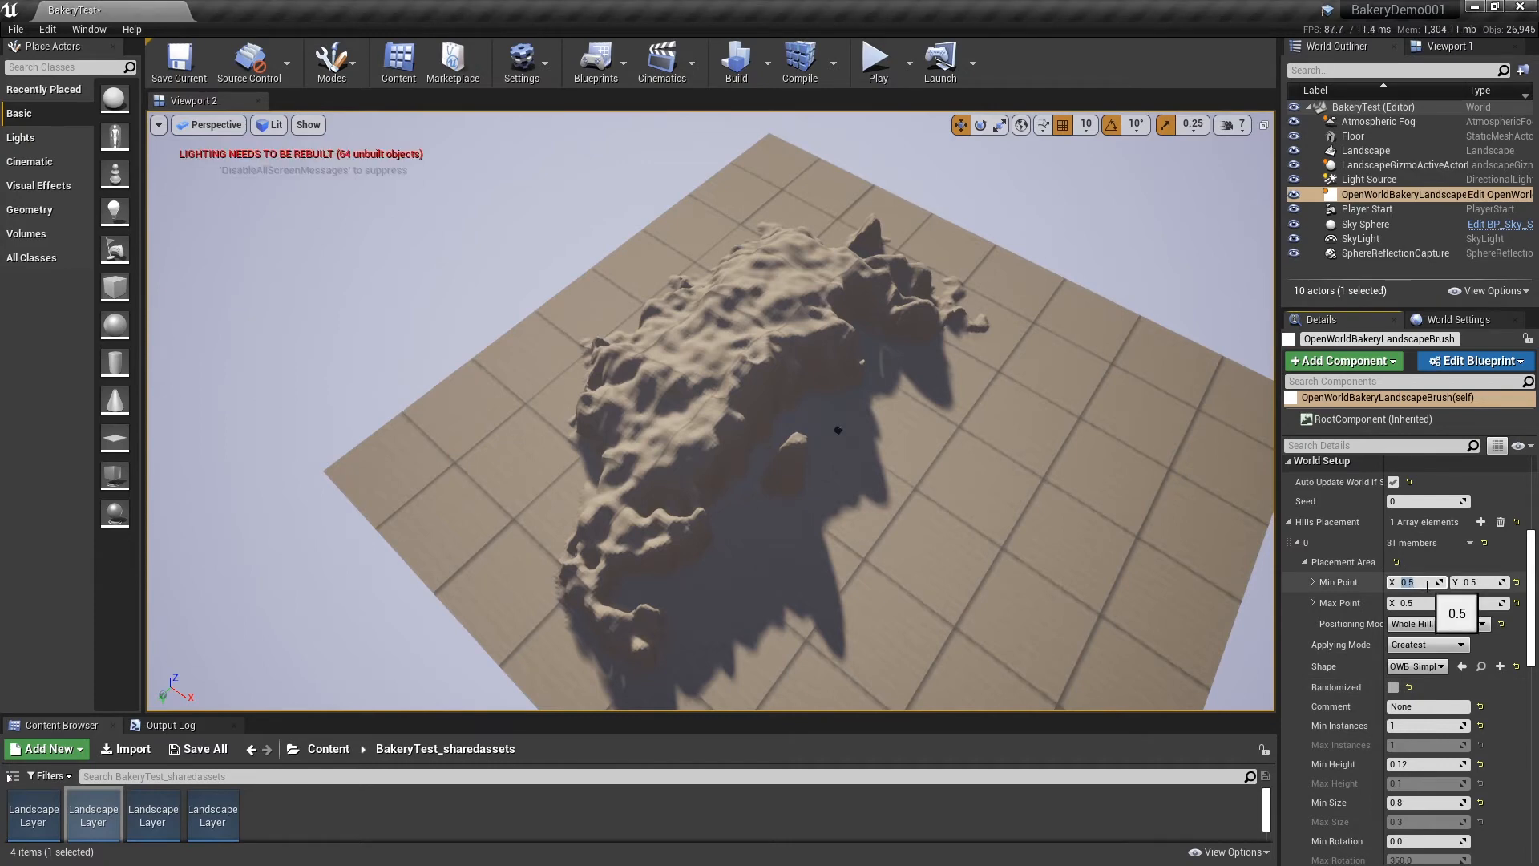
# - Set Placement Area Min Point 0.4 and enable Randomized hill parameters for three instances
pyautogui.write('0.4')
pyautogui.click(1480, 601)
pyautogui.write('0.75')
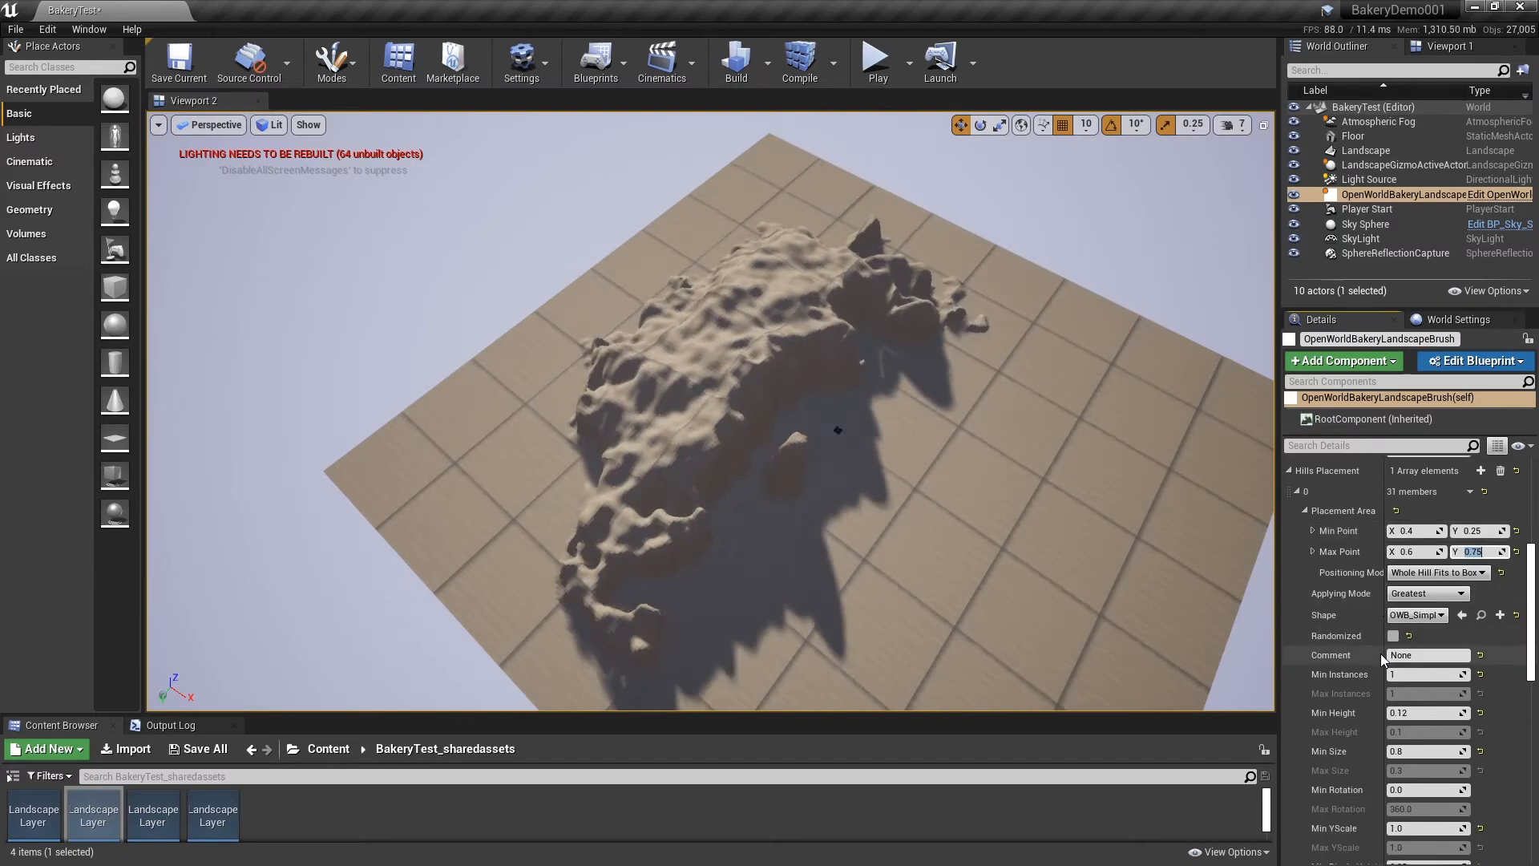
pyautogui.click(1393, 635)
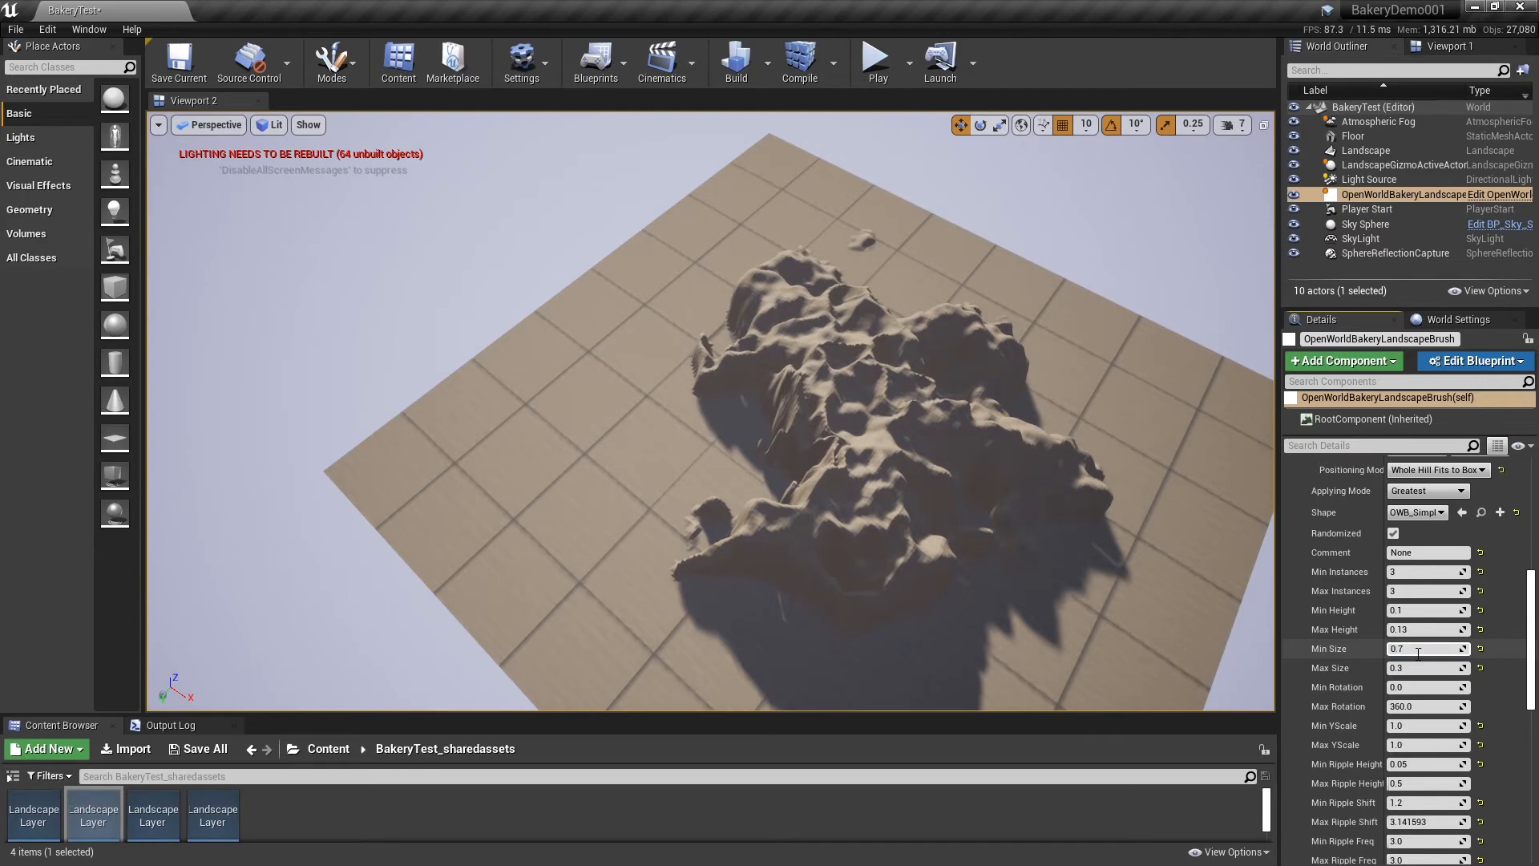
# - Set Max Size 0.8 and rotation range -10 to 10 for the randomized hills
pyautogui.write('0')
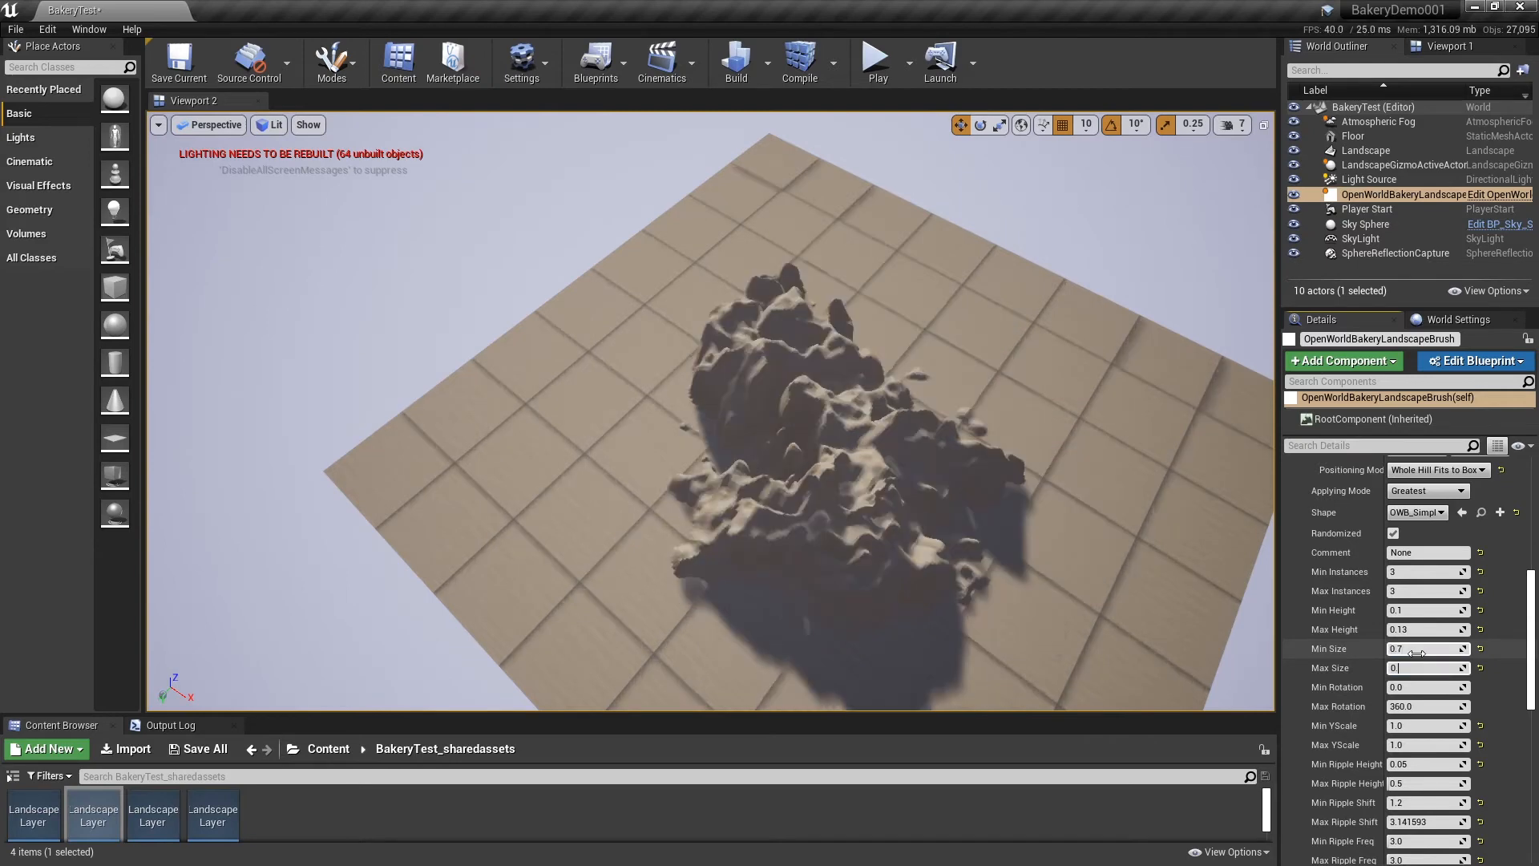
pyautogui.write('0.8')
pyautogui.click(1429, 687)
pyautogui.write('-')
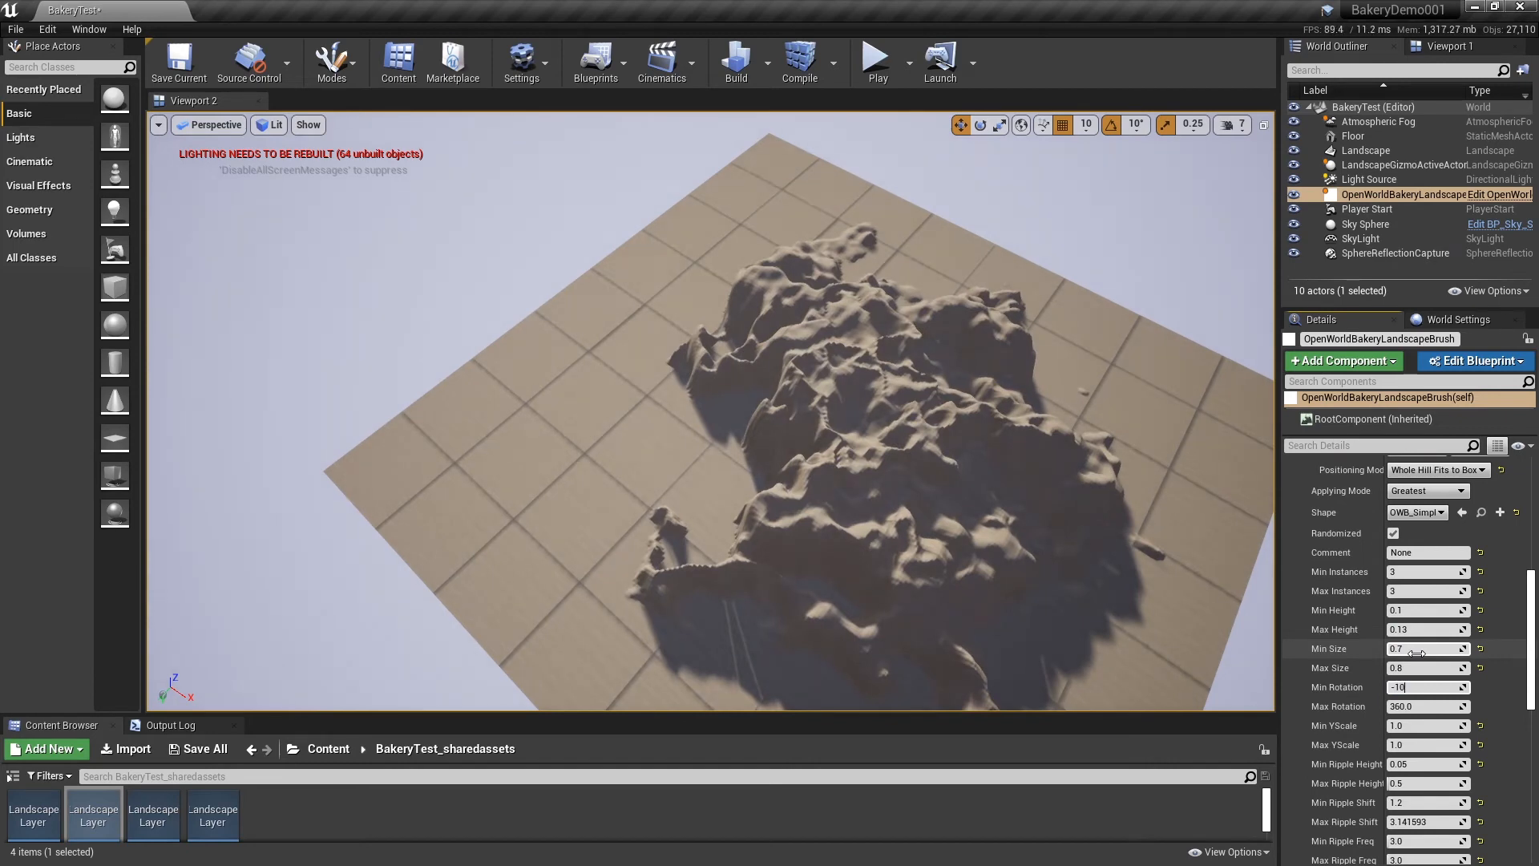
pyautogui.write('10.0')
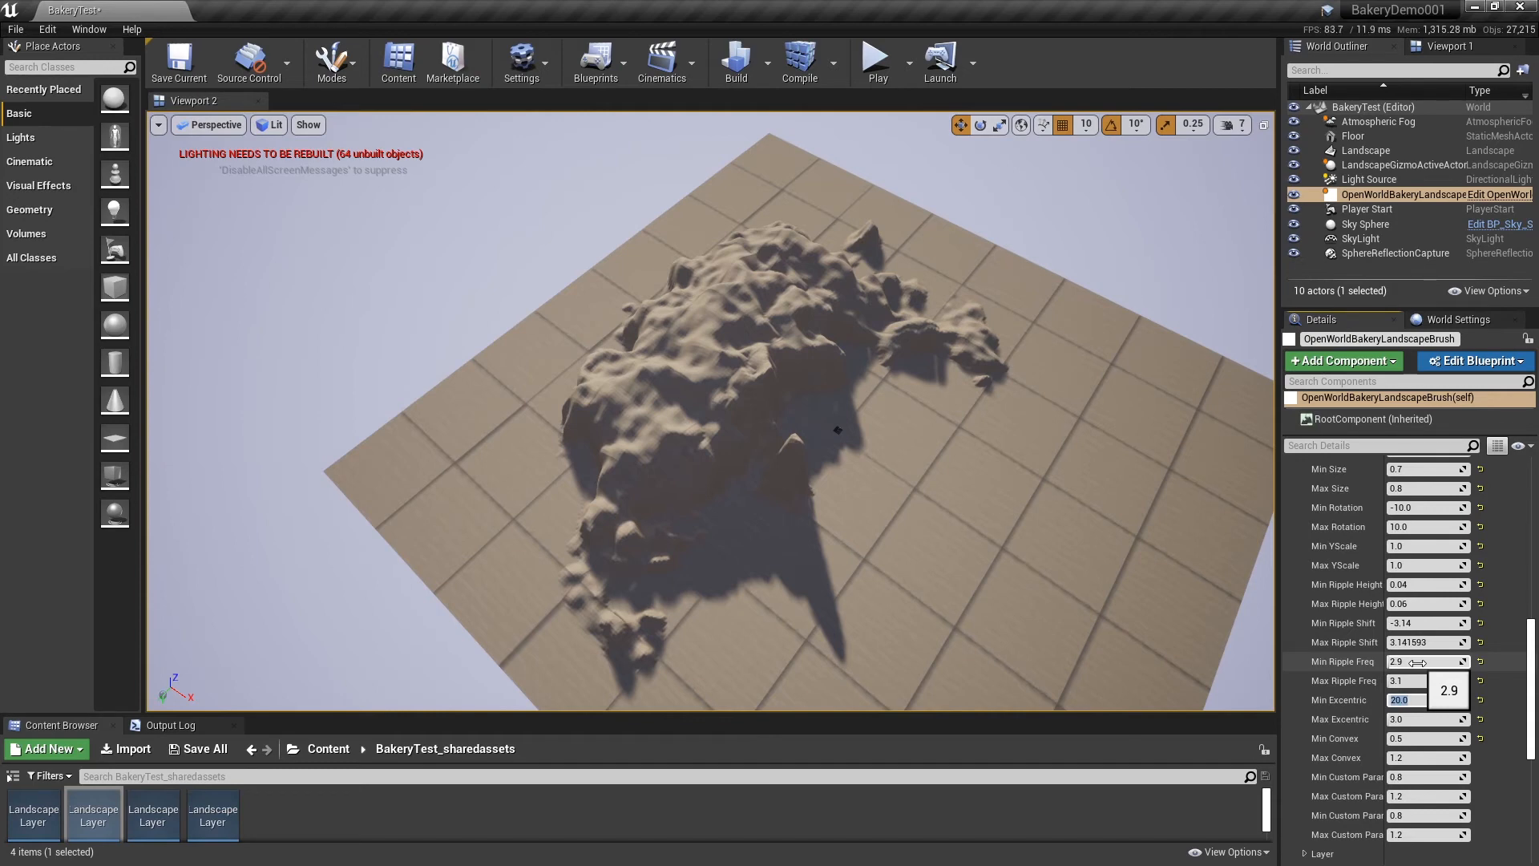
# - Set the Excentric hill shape field to 15 so the hills merge into one ridge
pyautogui.write('15')
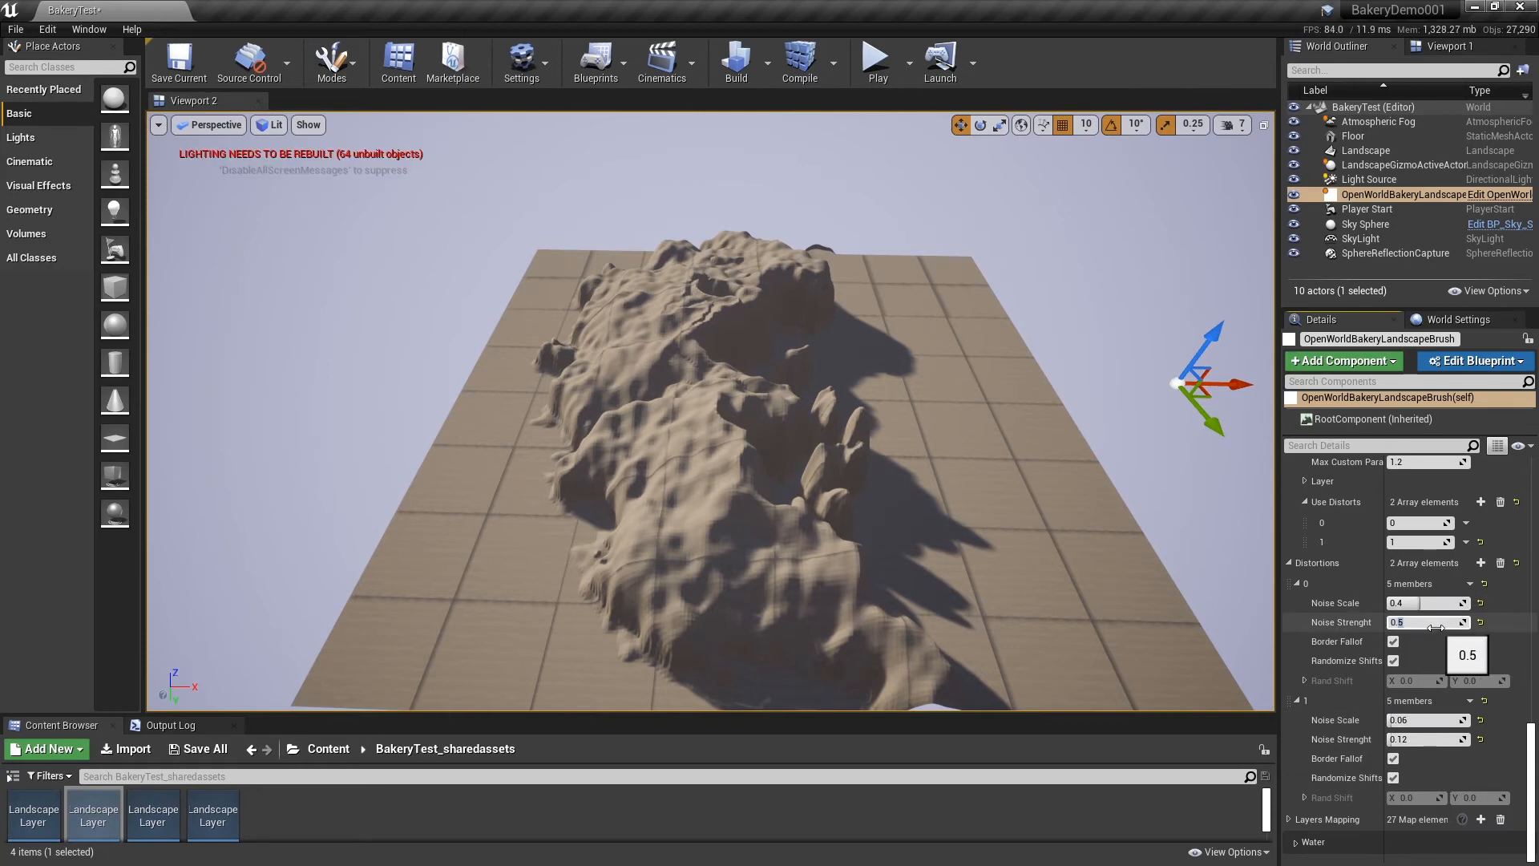
# - Lower Distortion 0 Noise Strenght to 0.3 for a softer grassy ridge
pyautogui.write('0.3')
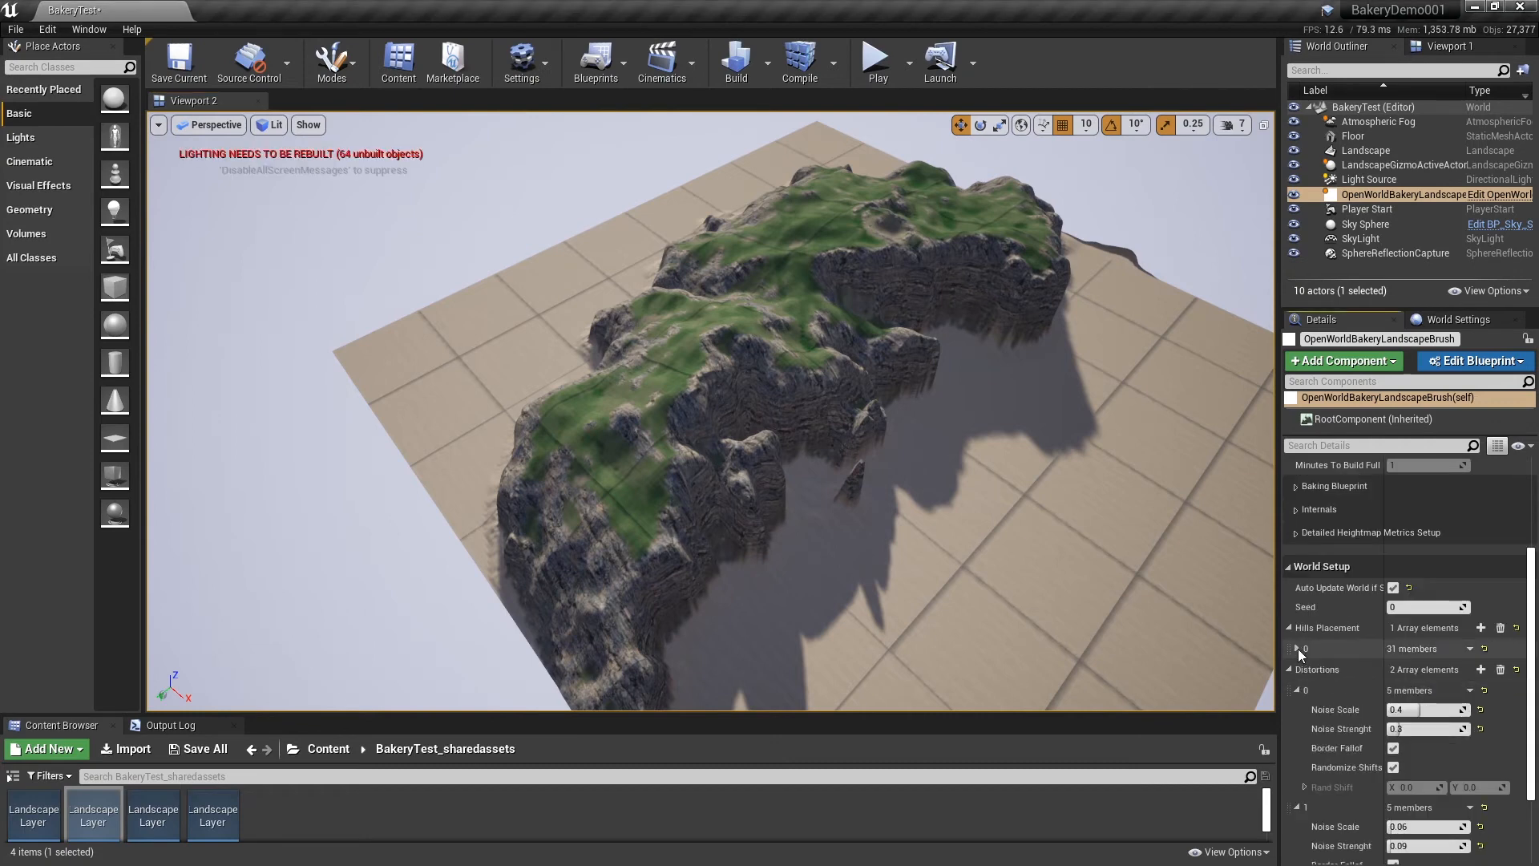
# - Add Hills Placement 1 with OWB_Hemisphere shape and Placement Area points at 0.5
pyautogui.click(1482, 627)
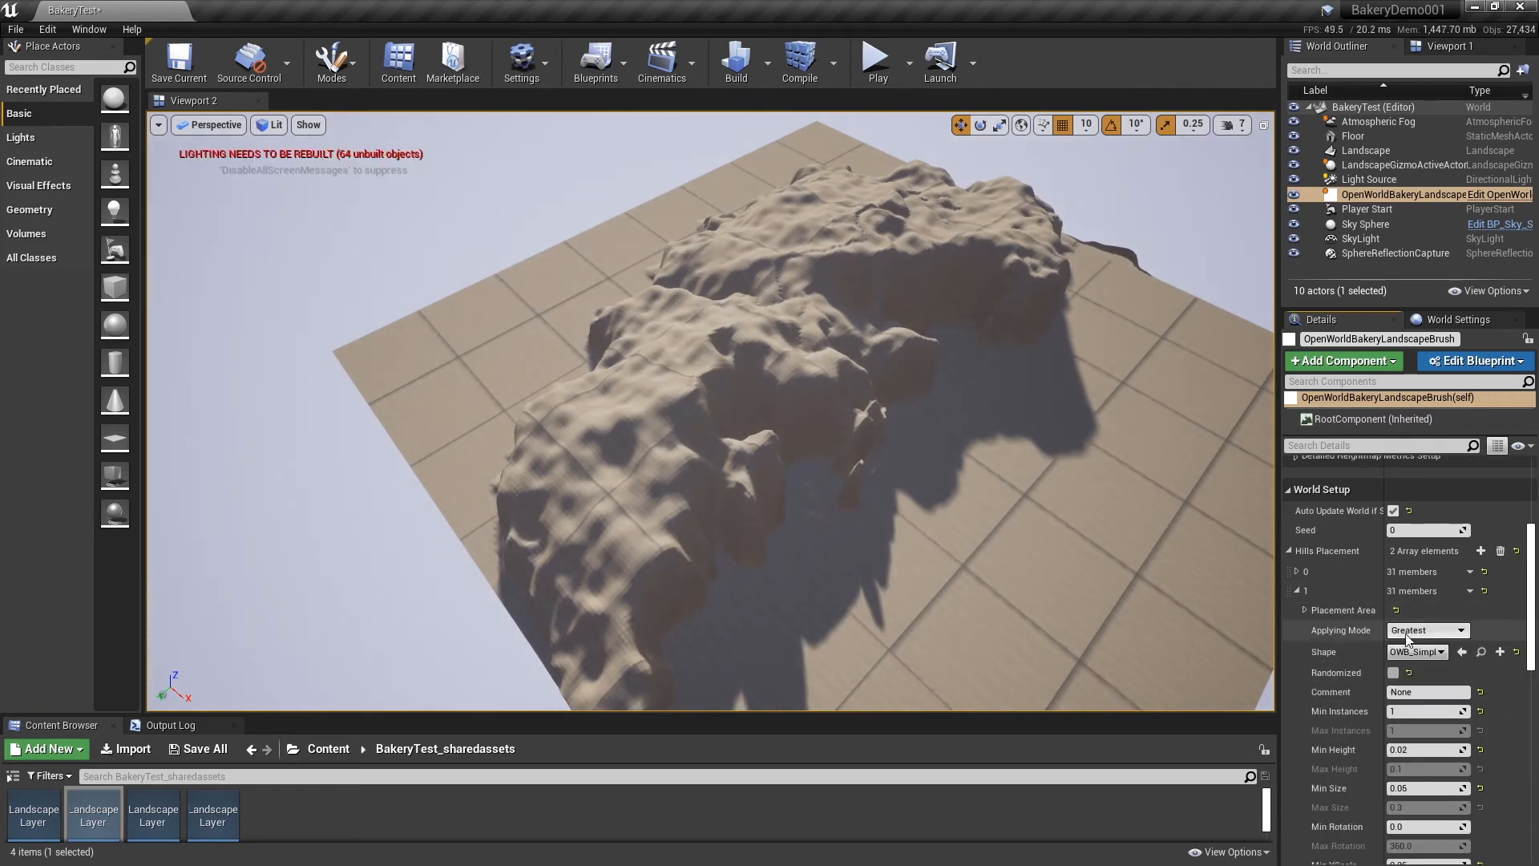
pyautogui.moveTo(1423, 652)
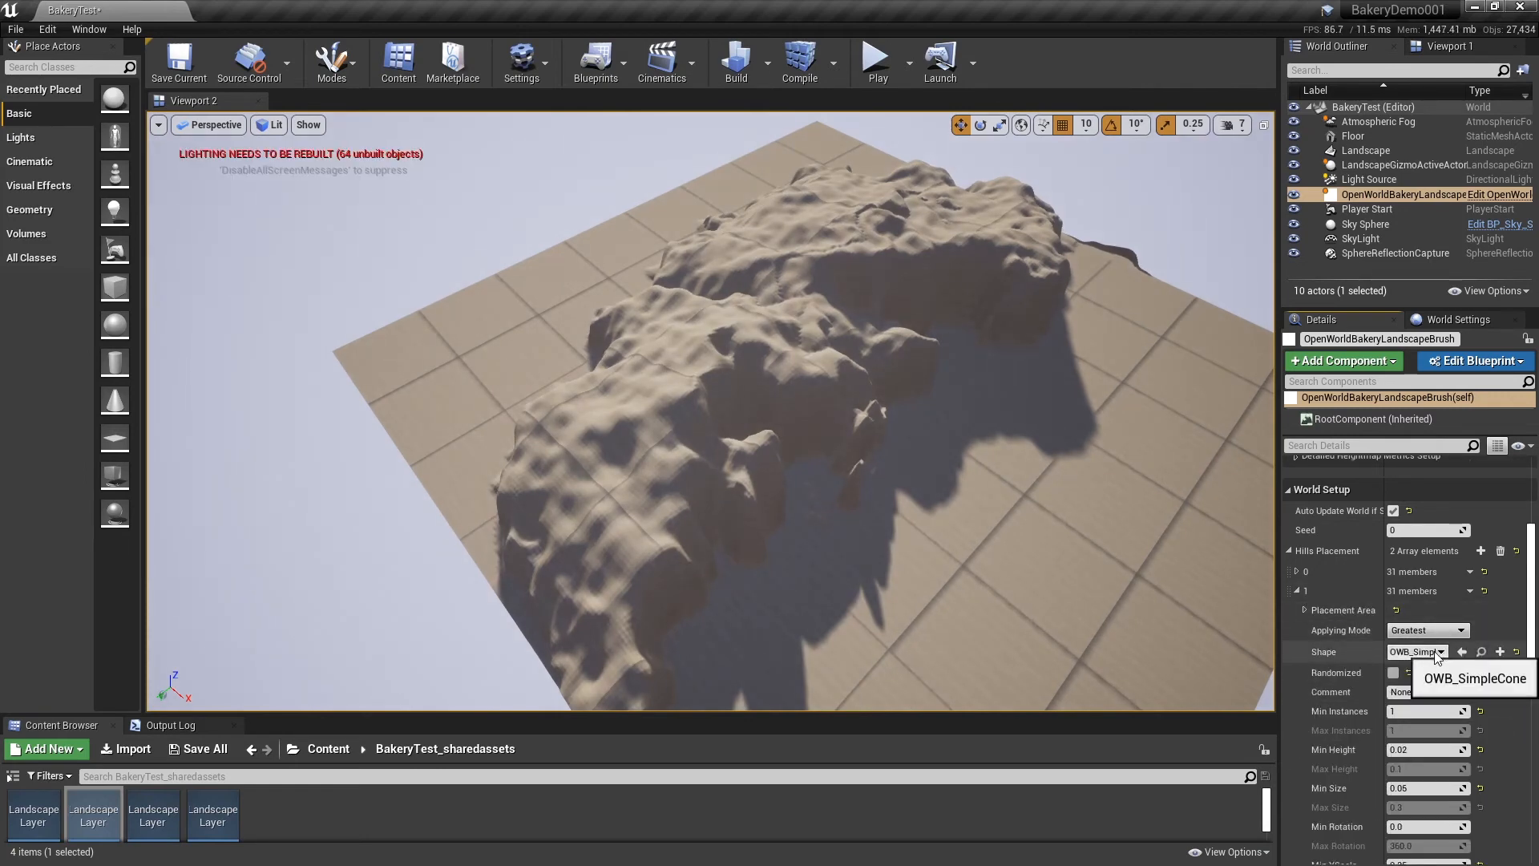
pyautogui.click(1443, 652)
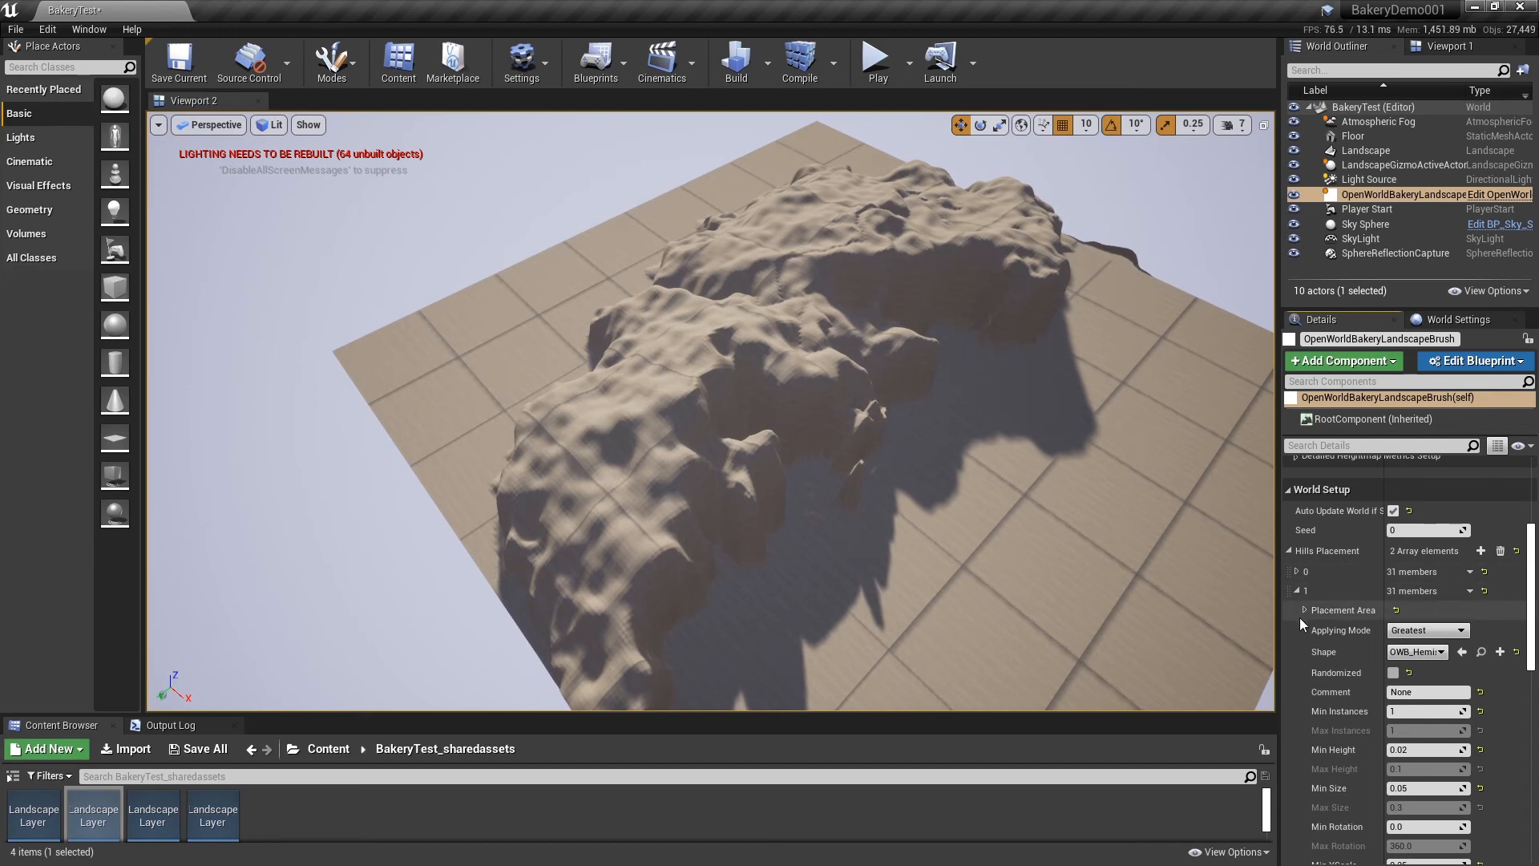
pyautogui.click(1307, 609)
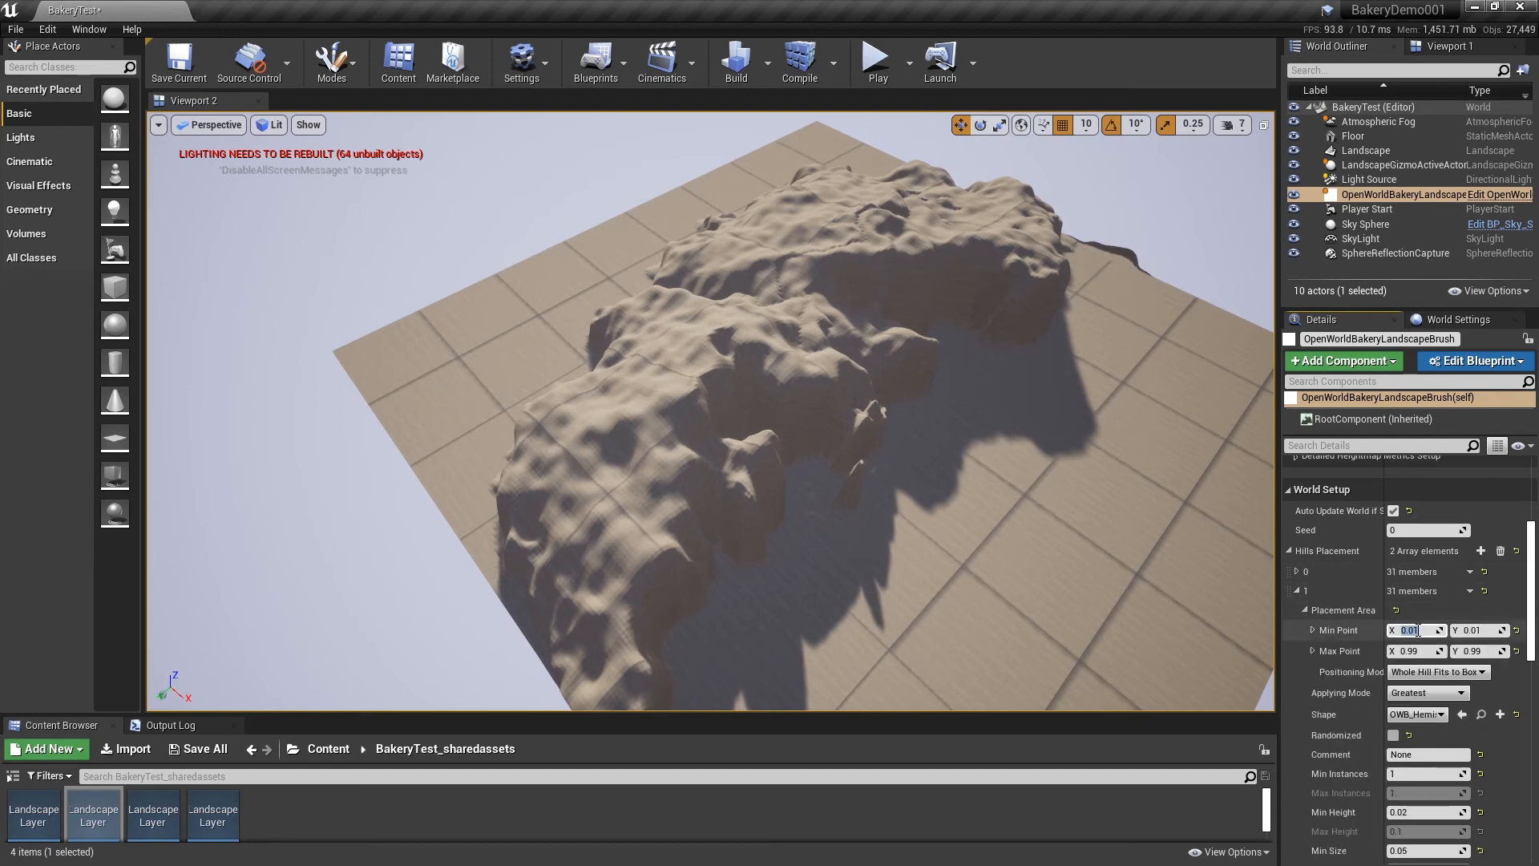
pyautogui.write('0.5')
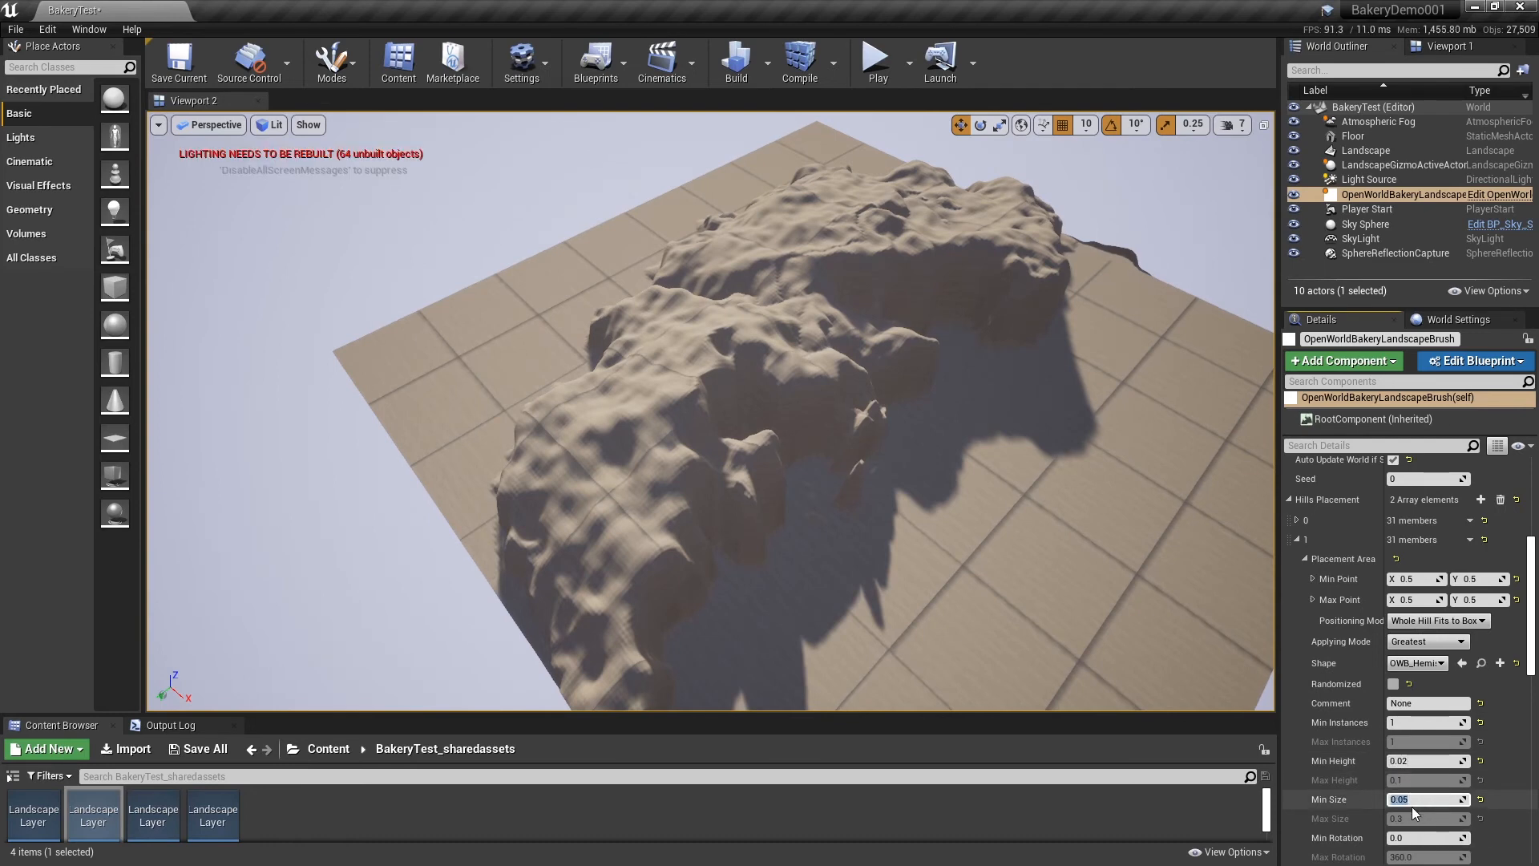
# - Give Hills Placement 1 Min Size 5.0, Min Height 0.03 and Min Convex 0.8
pyautogui.write('5.0')
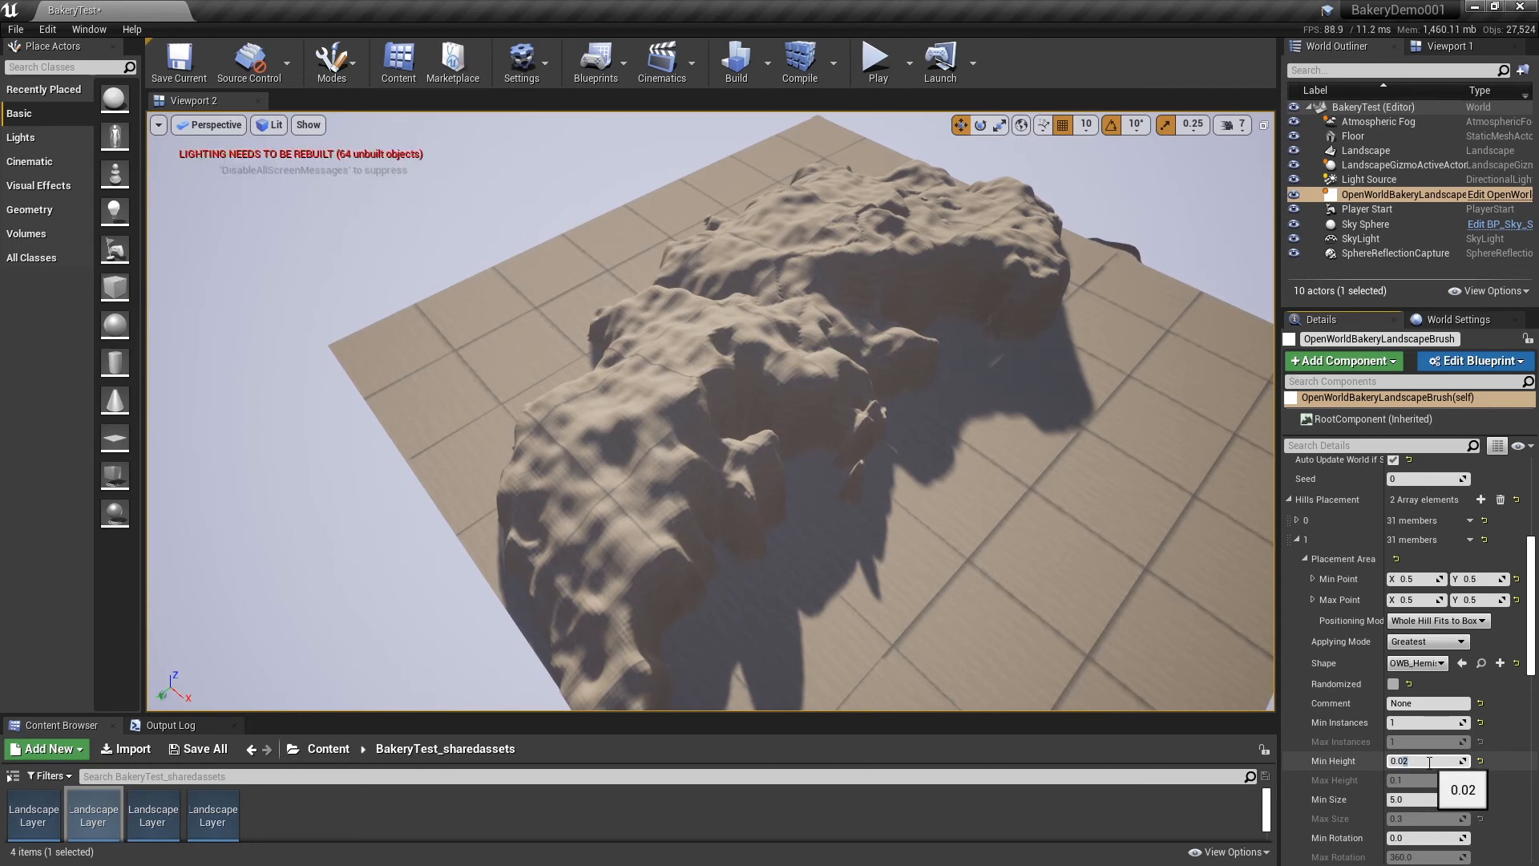
pyautogui.write('0.03')
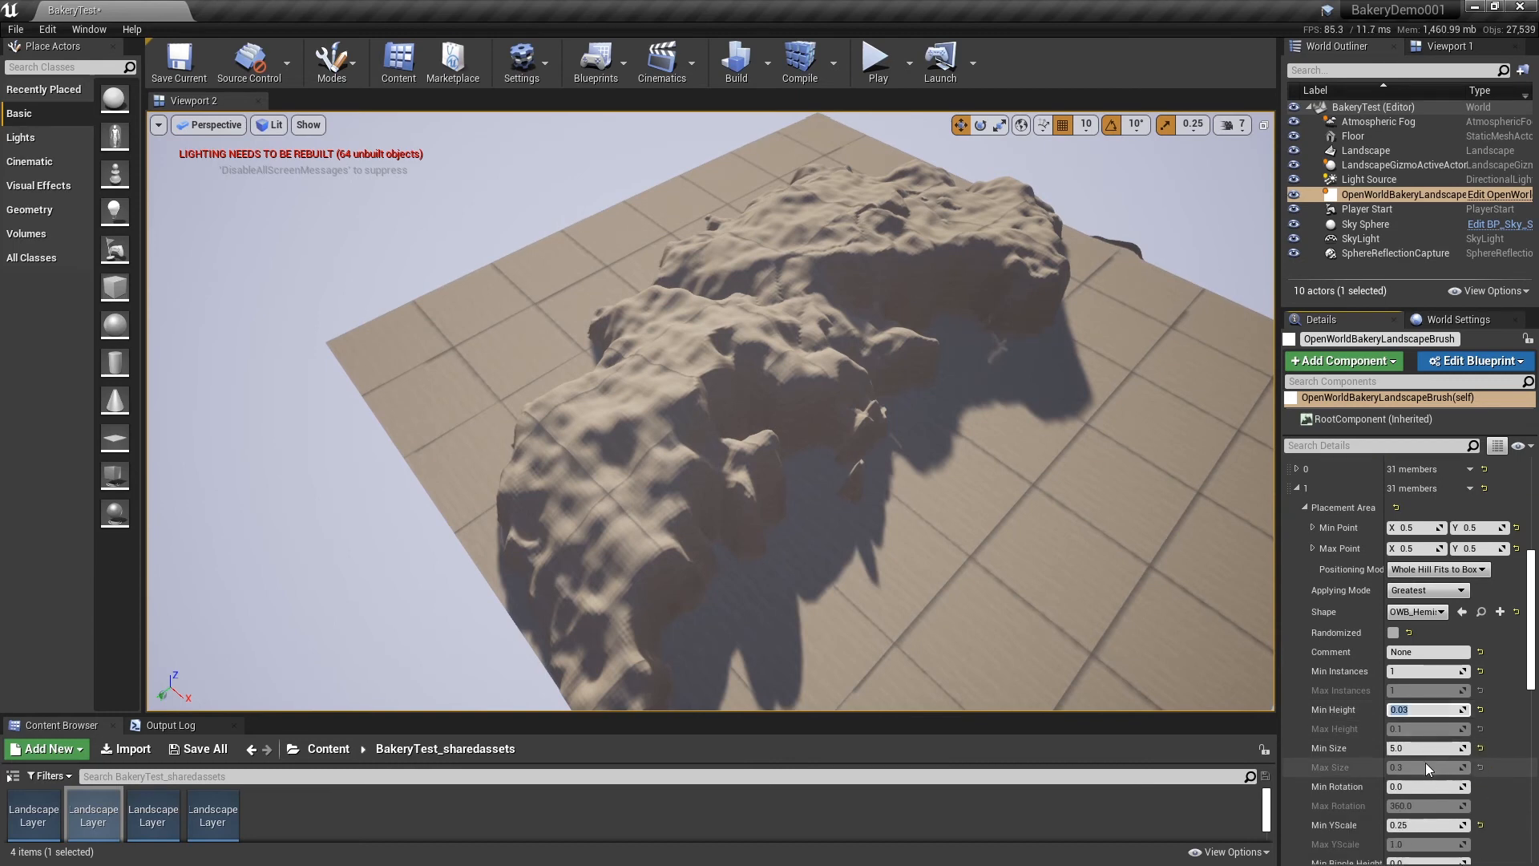
pyautogui.scroll(-3)
pyautogui.write('1')
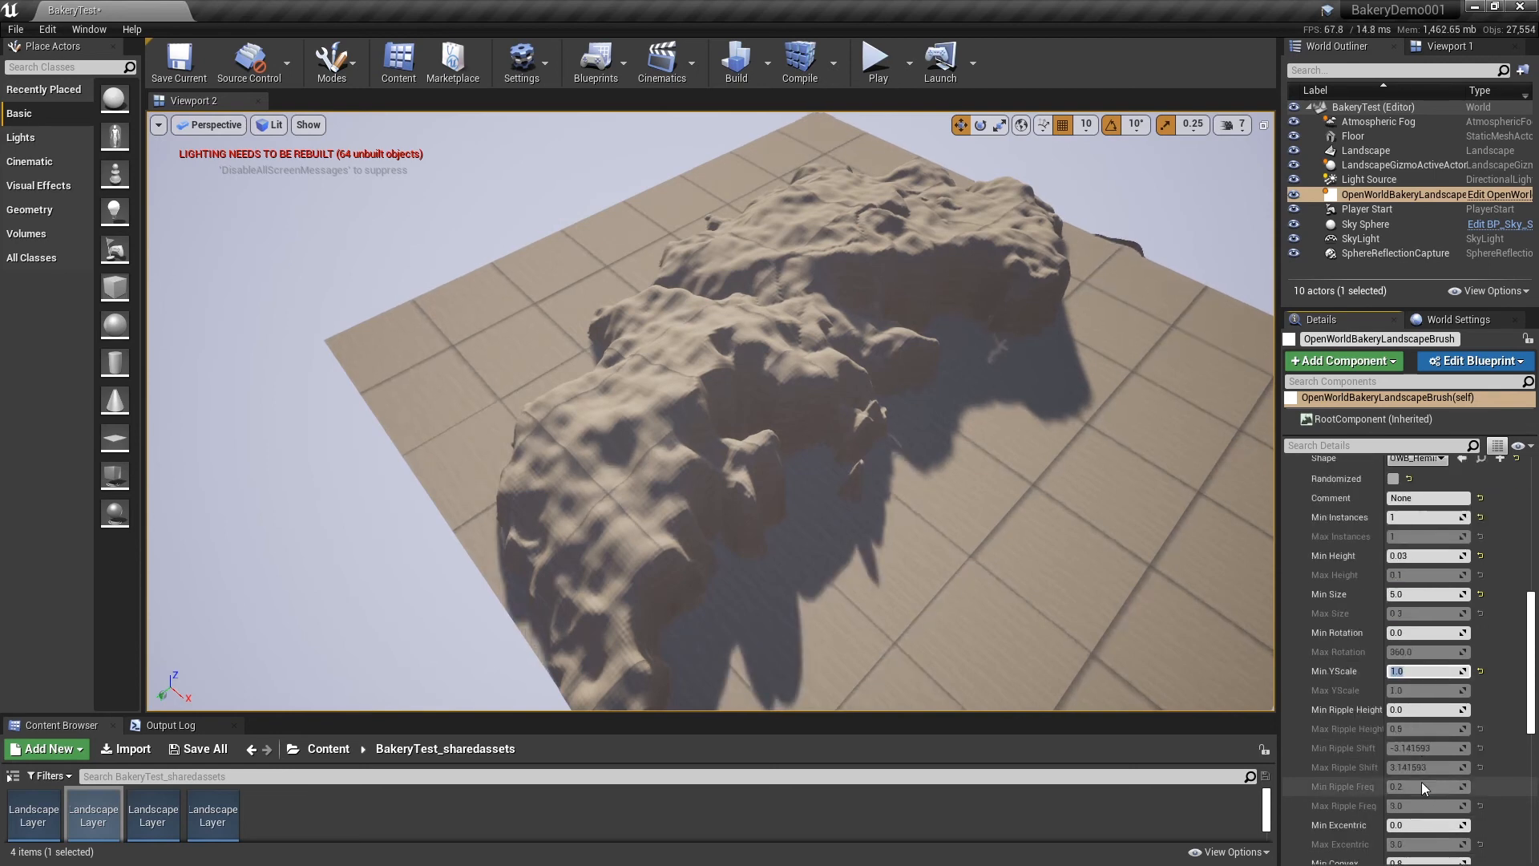
pyautogui.scroll(-3)
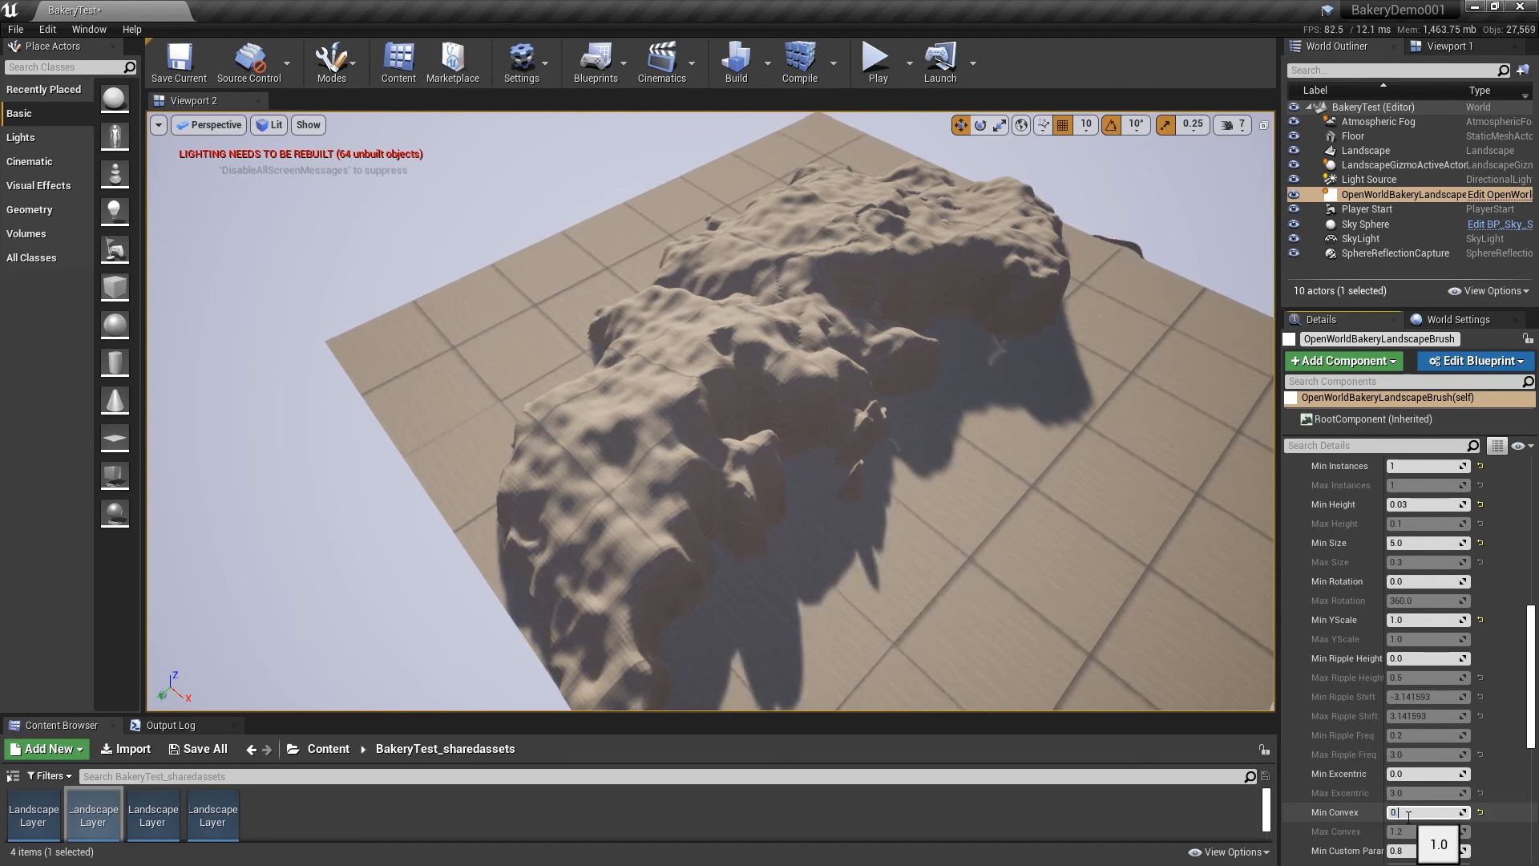
pyautogui.write('0.8')
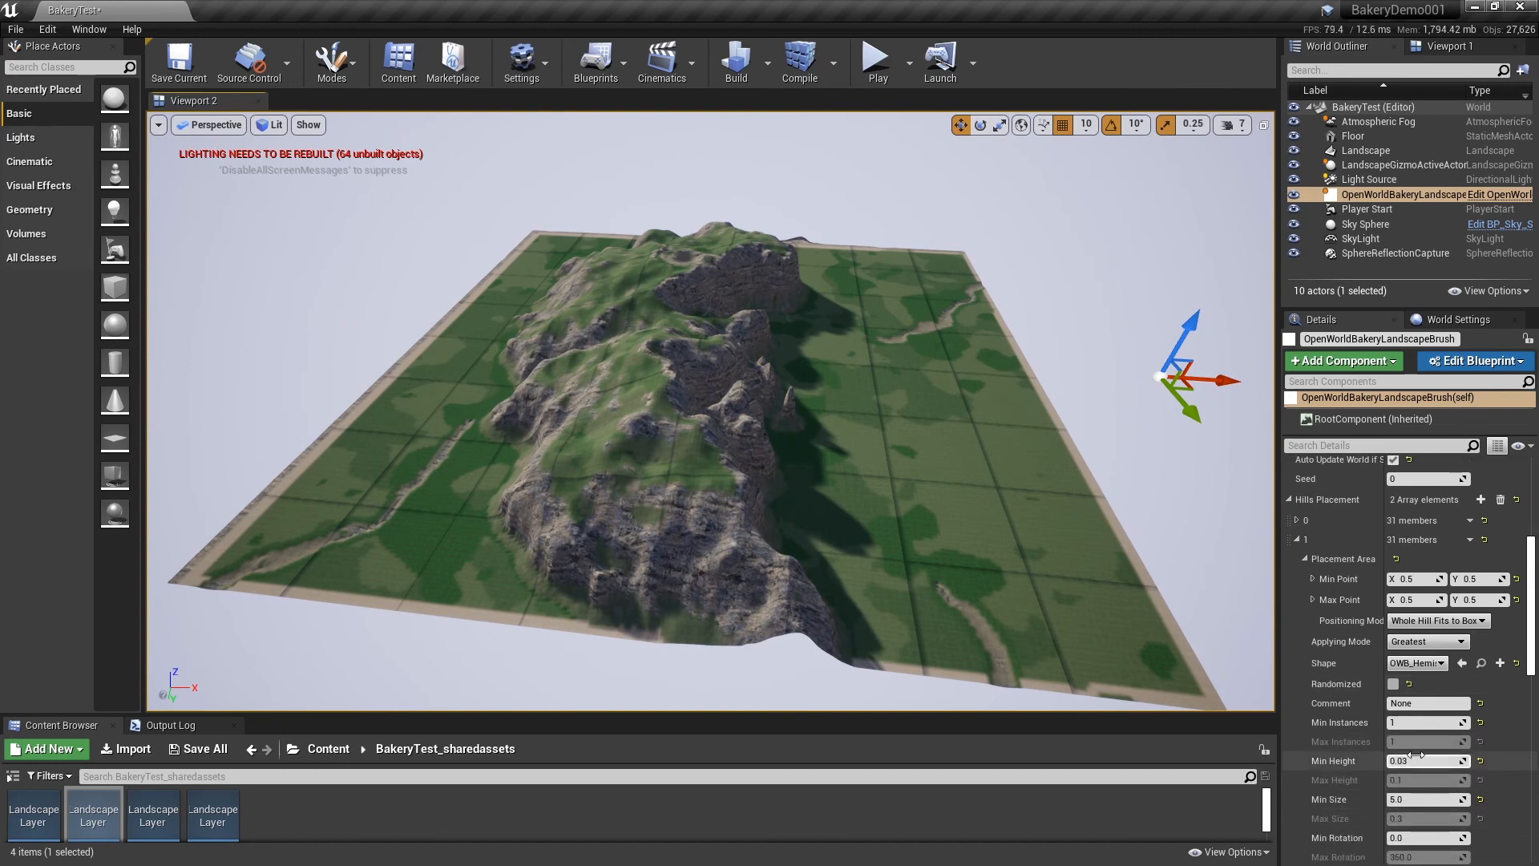
# - Tweak the hemisphere hill's Min Height to 0.05 before re-baking the world
pyautogui.write('0.05')
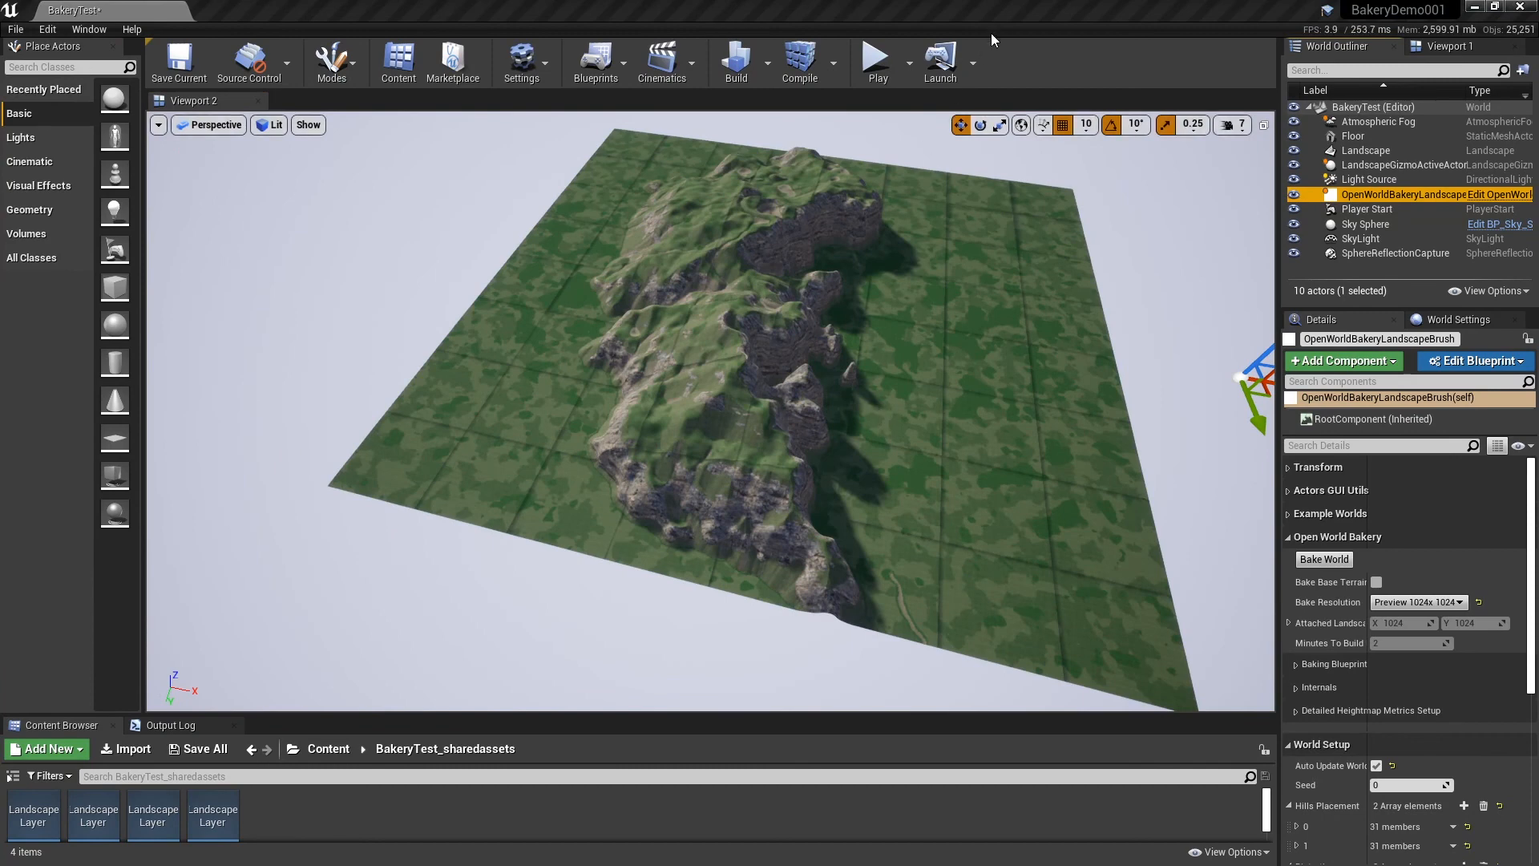
pyautogui.moveTo(1353, 135)
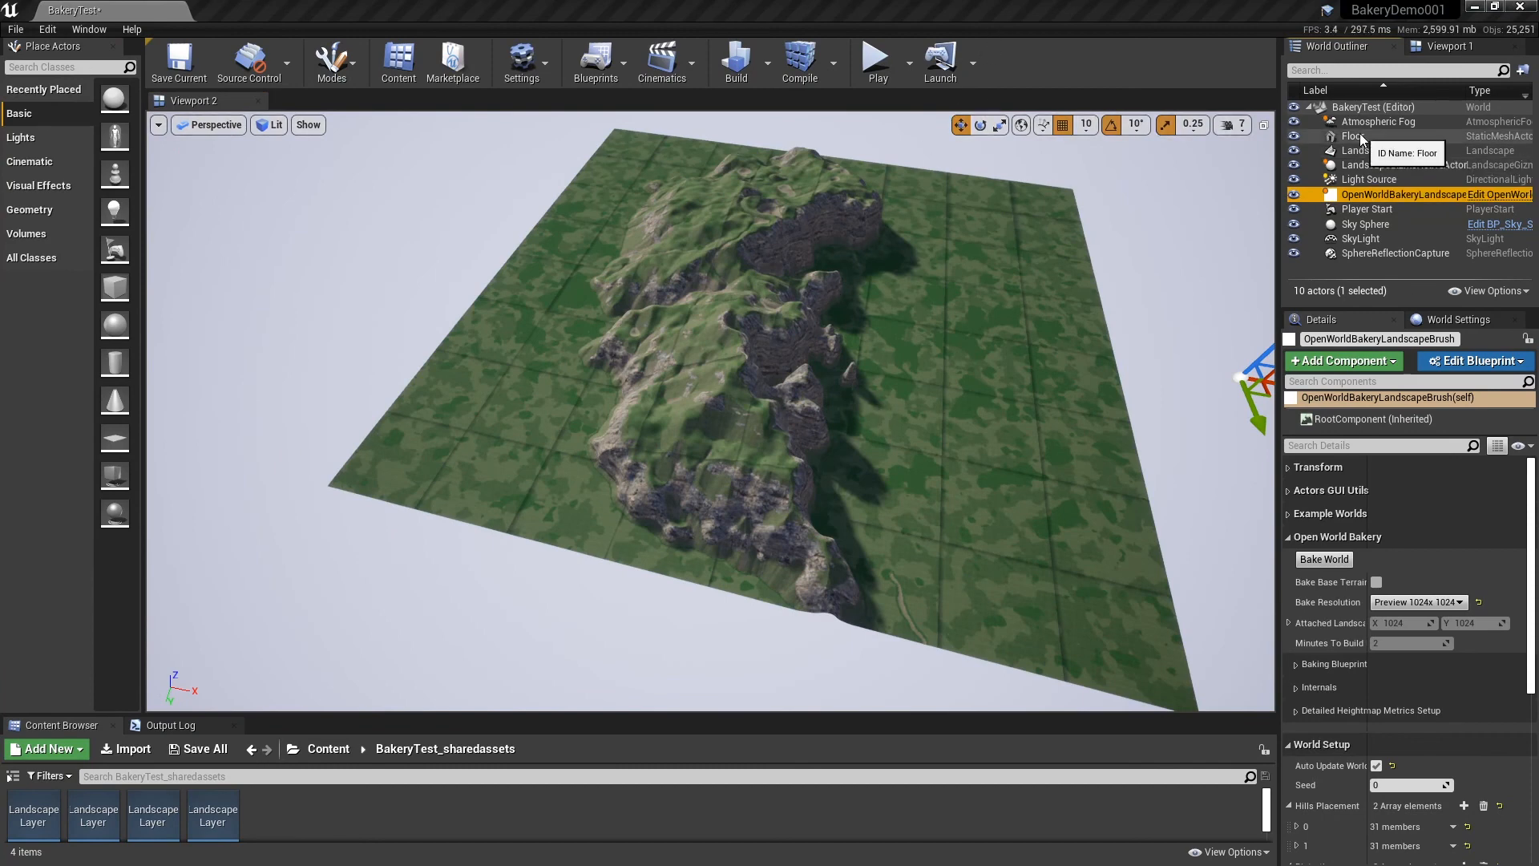
# - Select Player Start and launch Play mode on the grassy, rocky ridge
pyautogui.click(1368, 209)
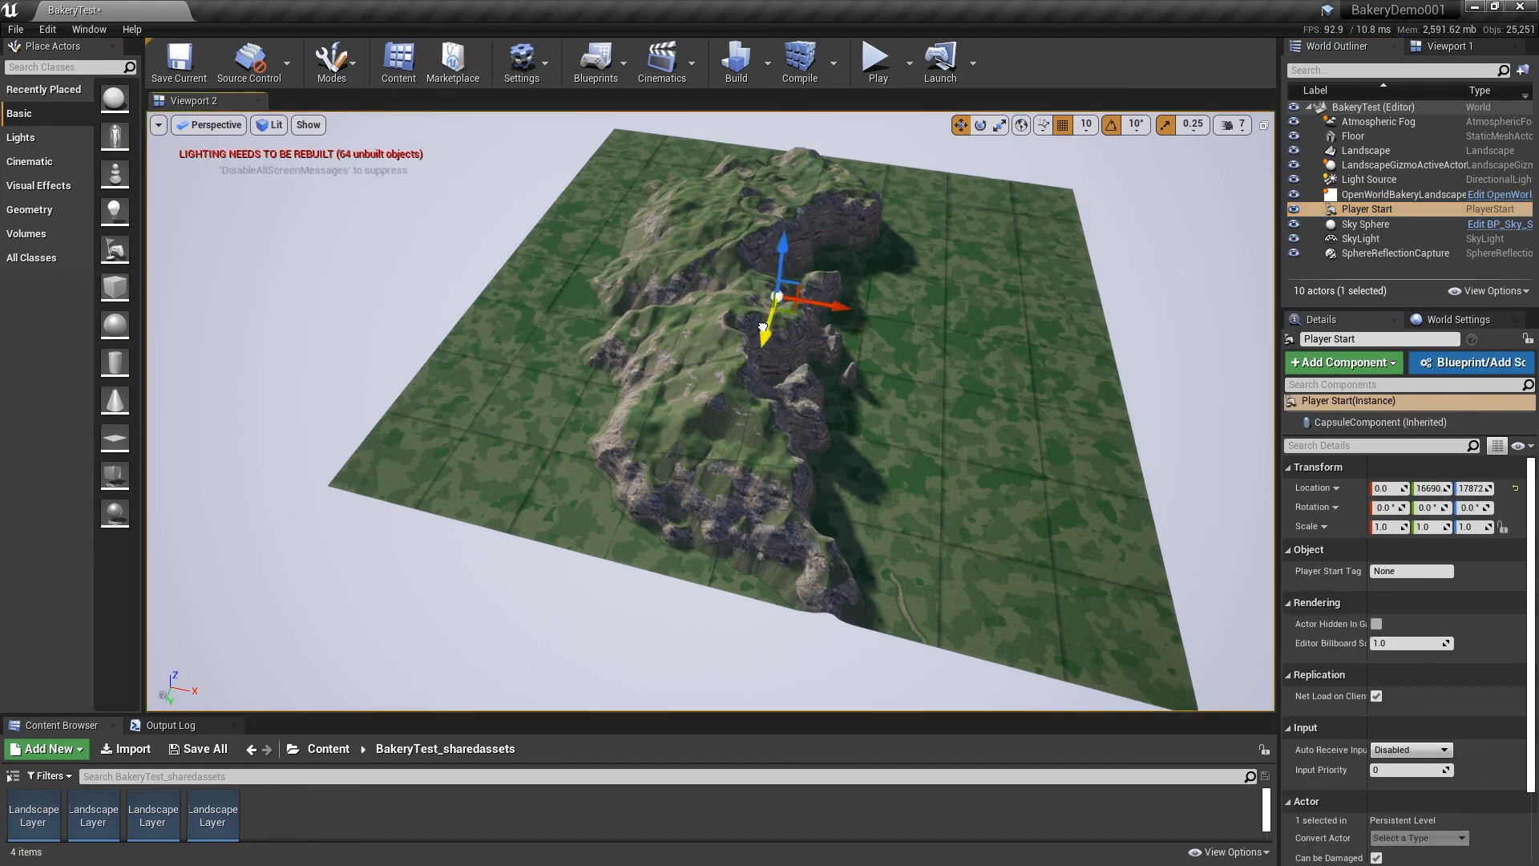
pyautogui.moveTo(878, 56)
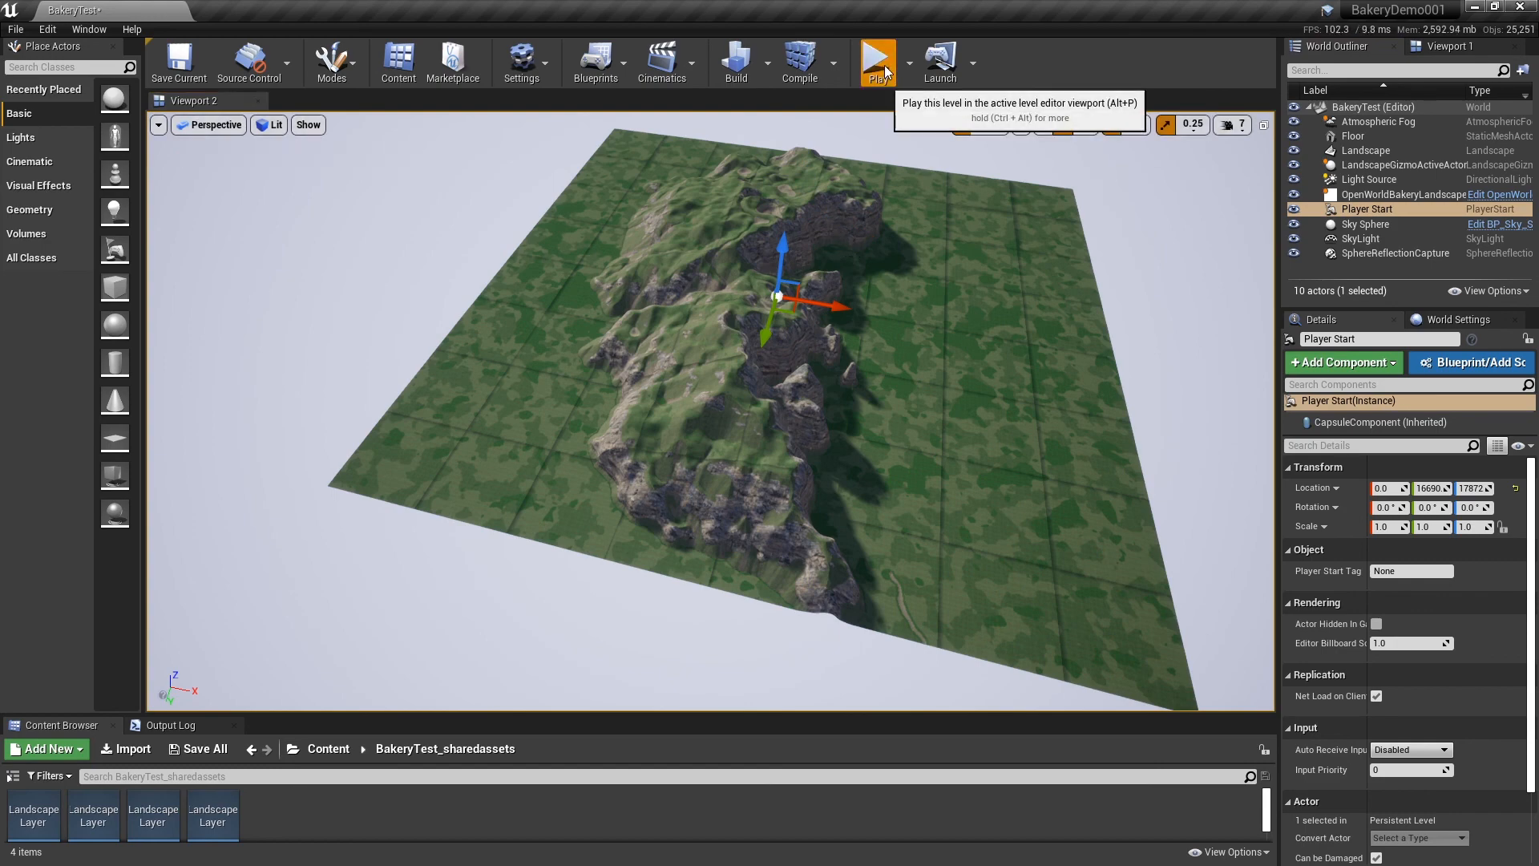
pyautogui.click(877, 62)
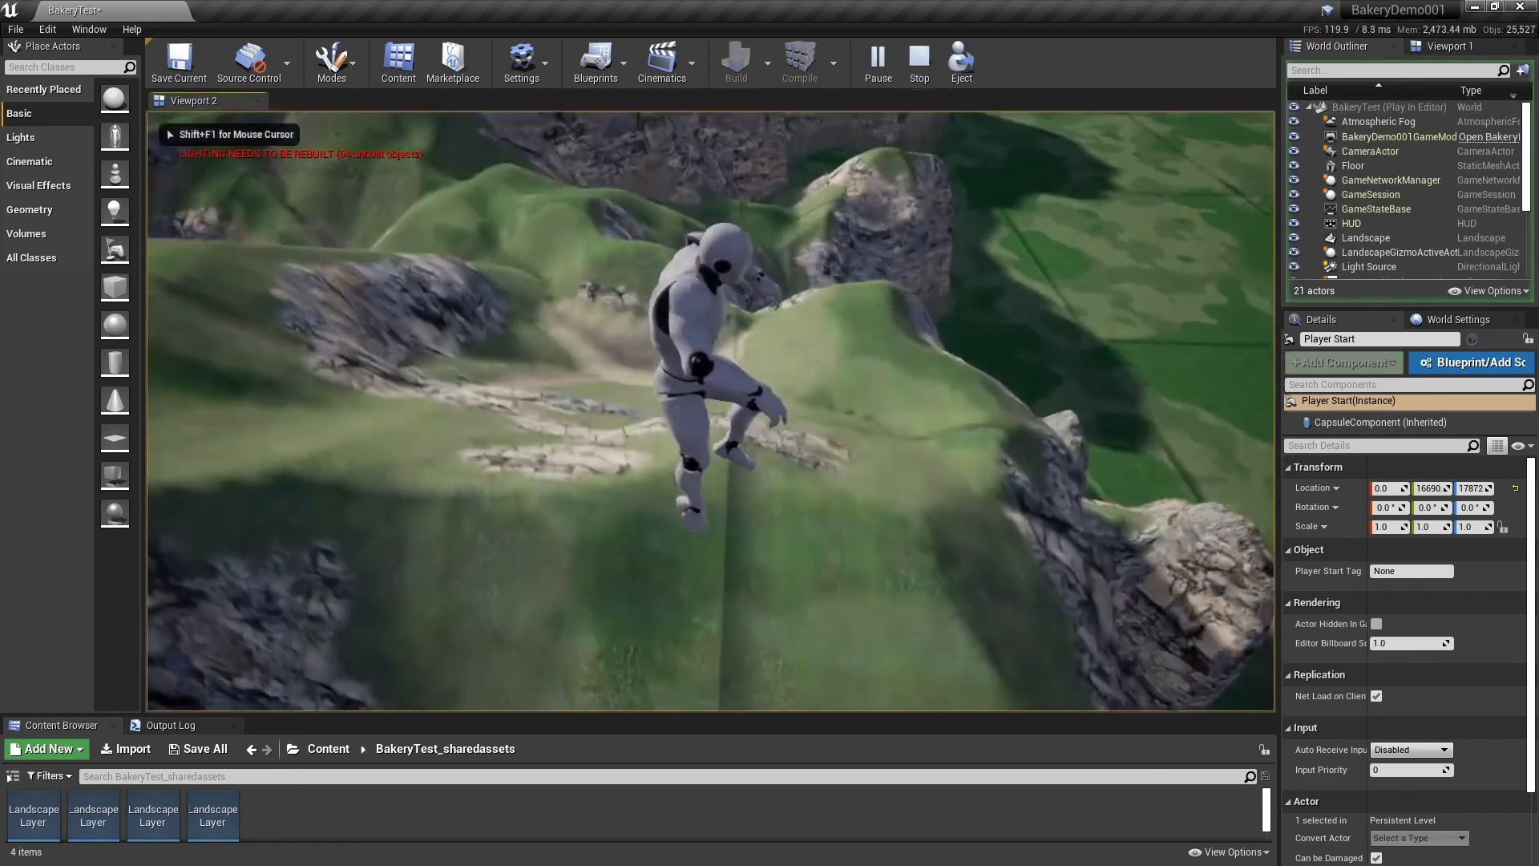